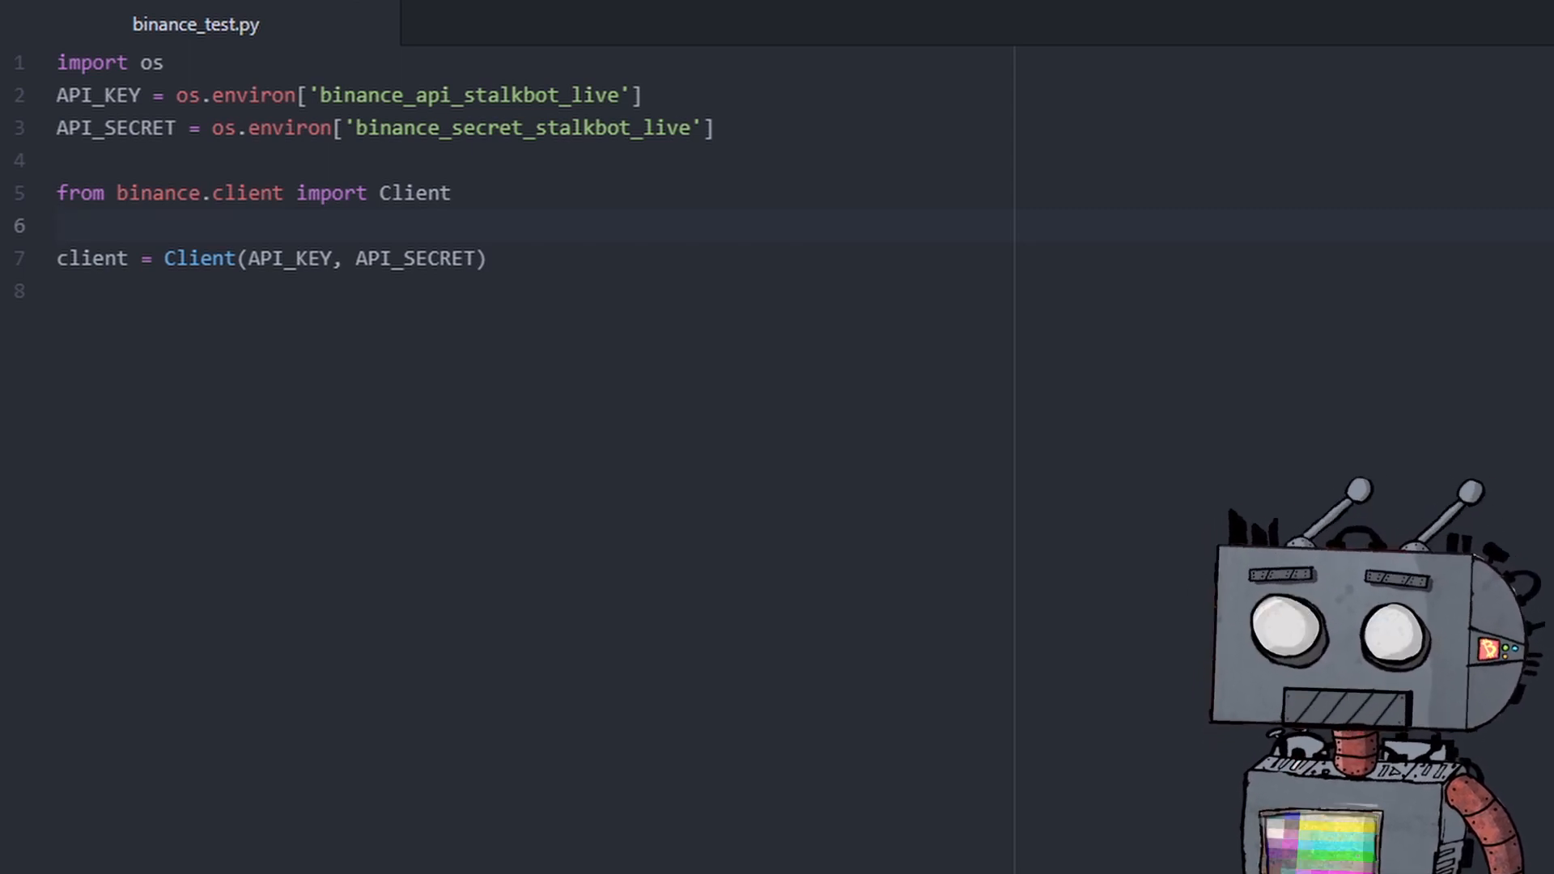
Add order = client.order_market_buy(symbol='BTCUSDT', quantity=100) below the client setup.
{"action": "key", "text": "enter"}
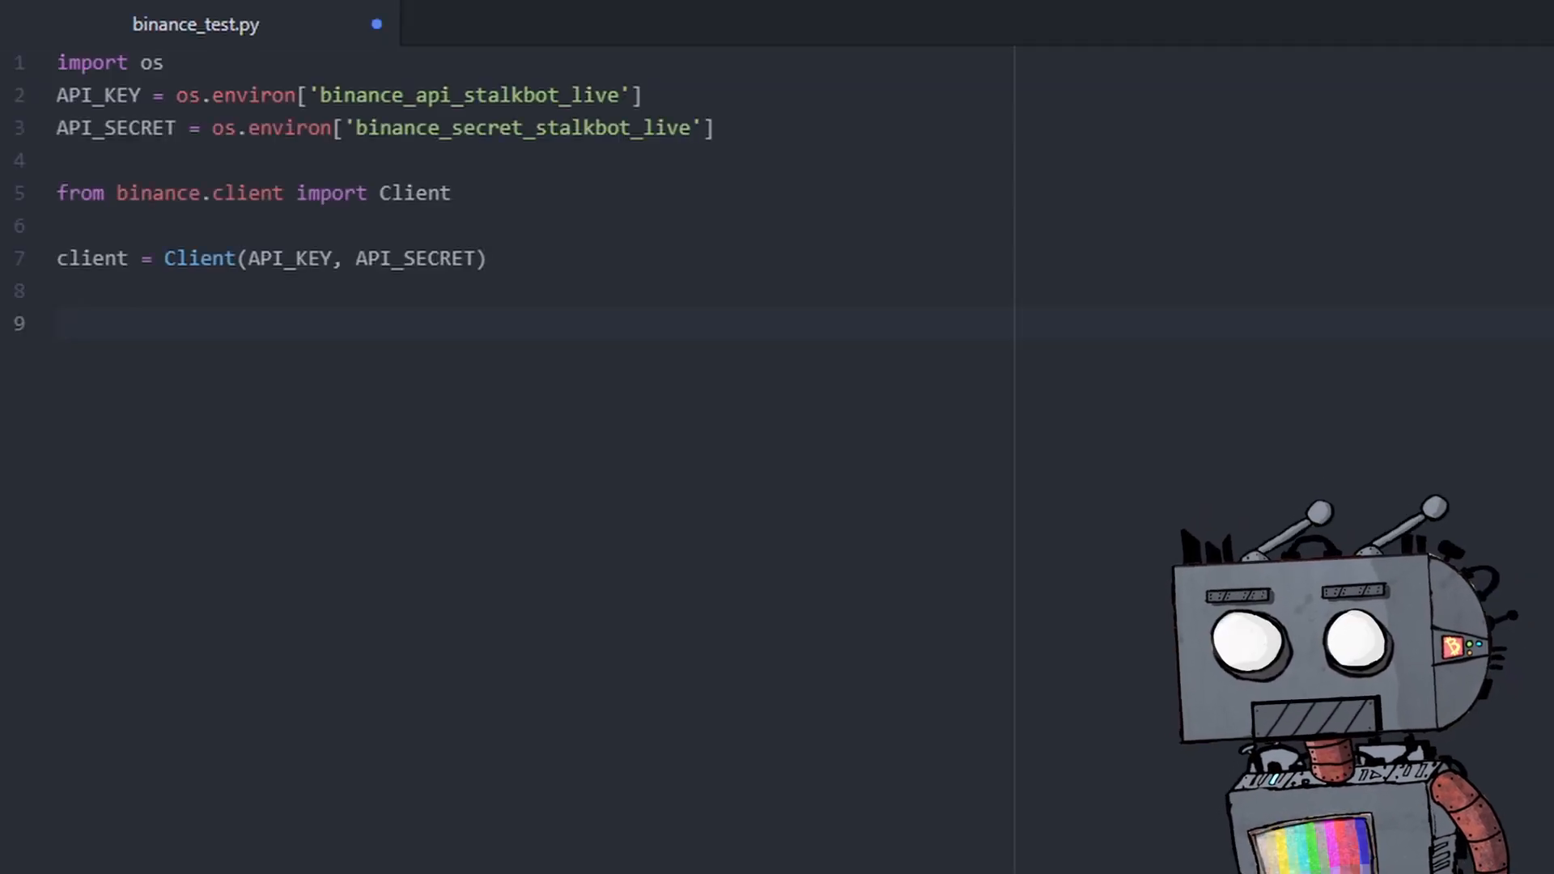
{"action": "type", "text": "order = client.order_market_buy("}
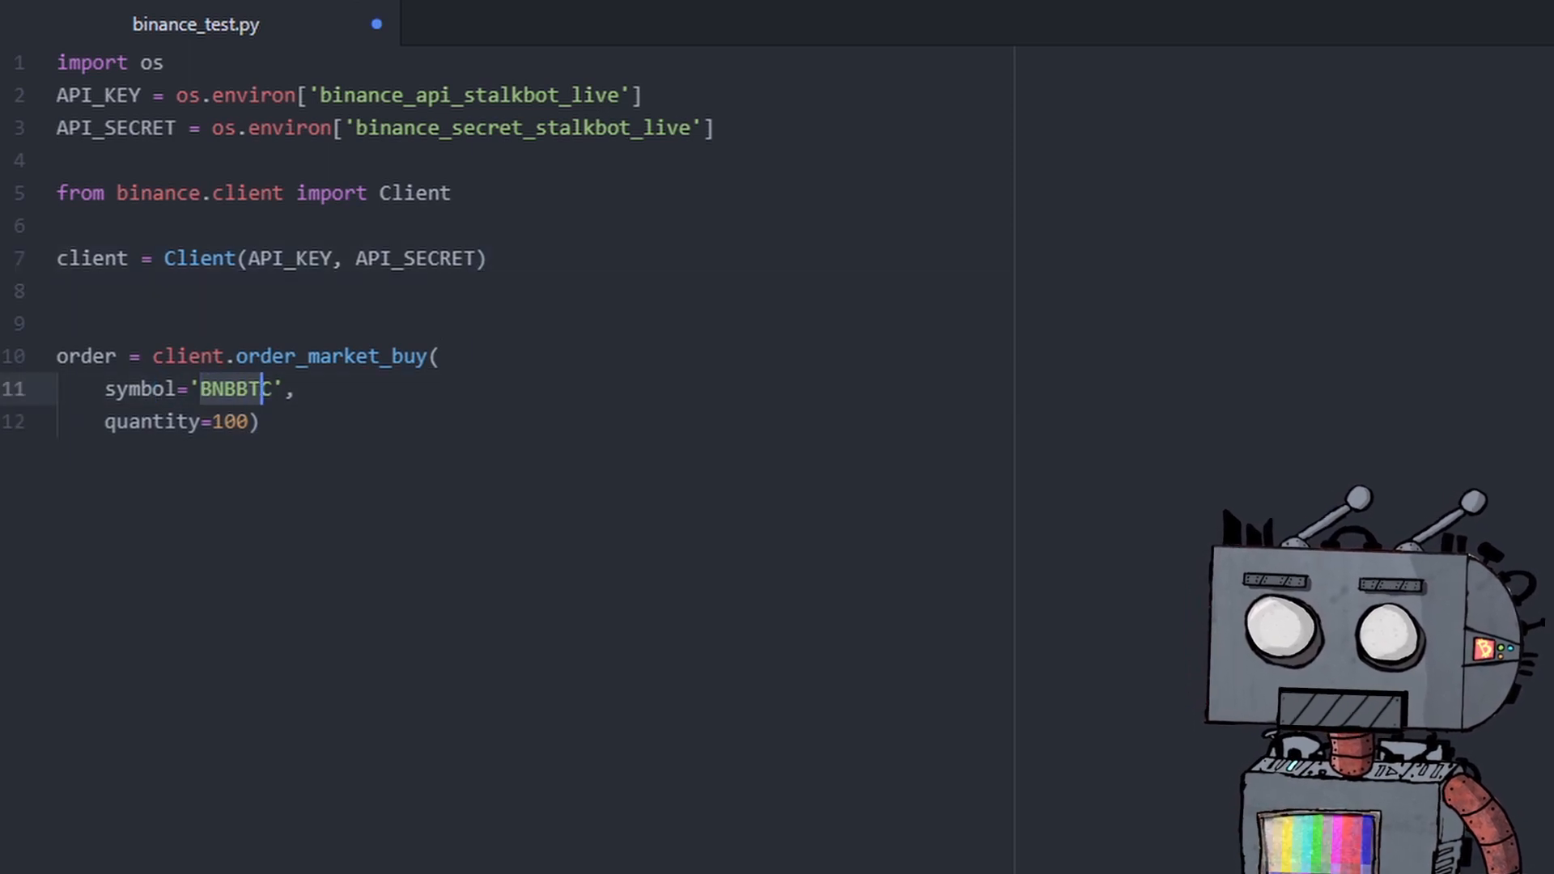
{"action": "type", "text": "BTCUS"}
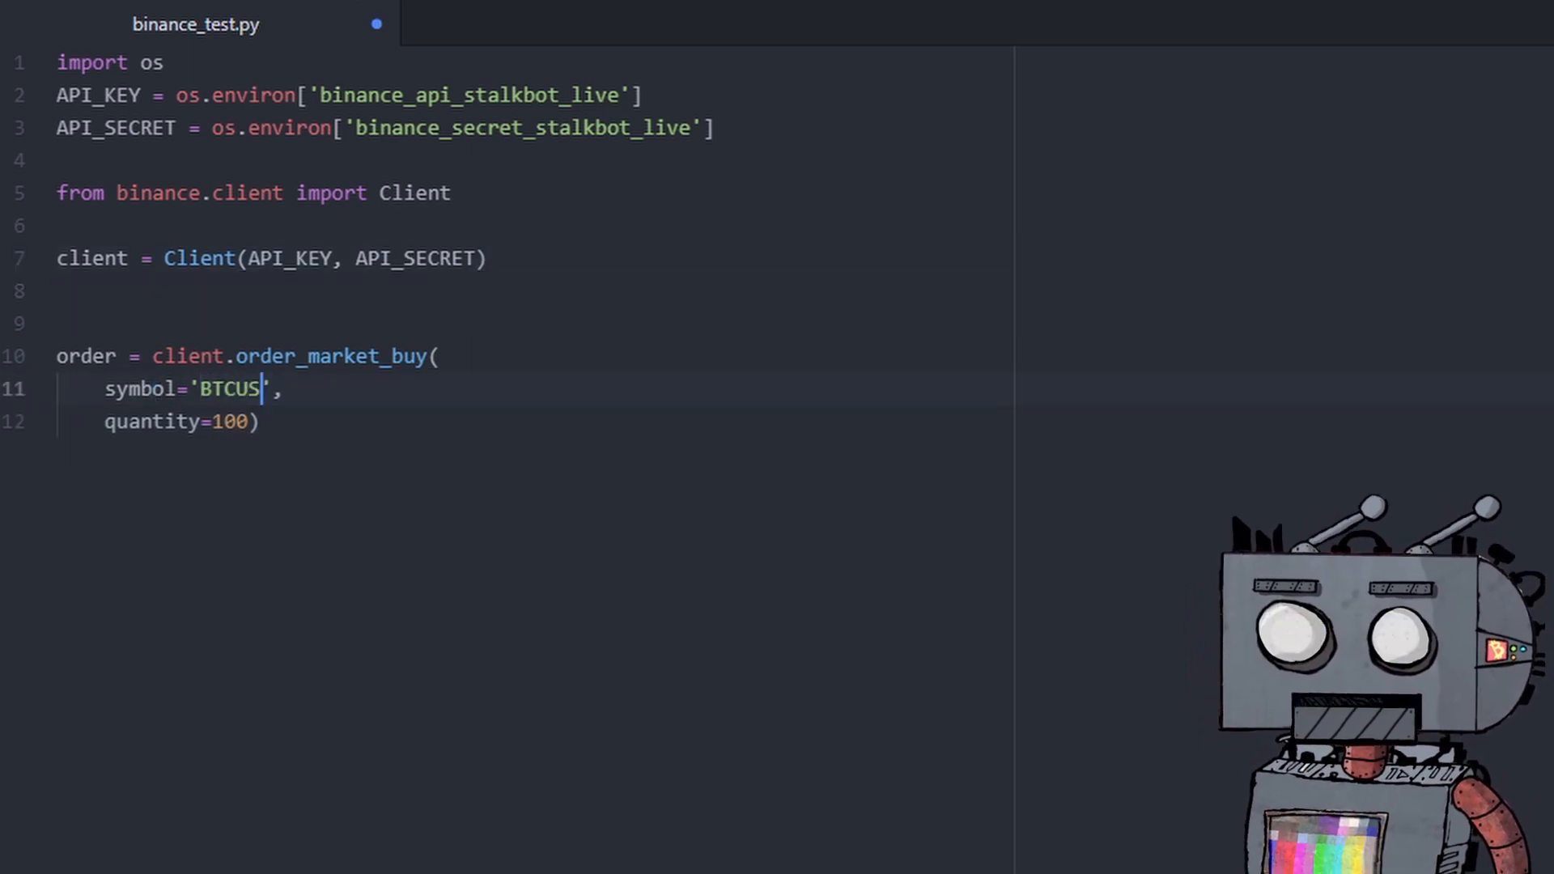
{"action": "type", "text": "DT"}
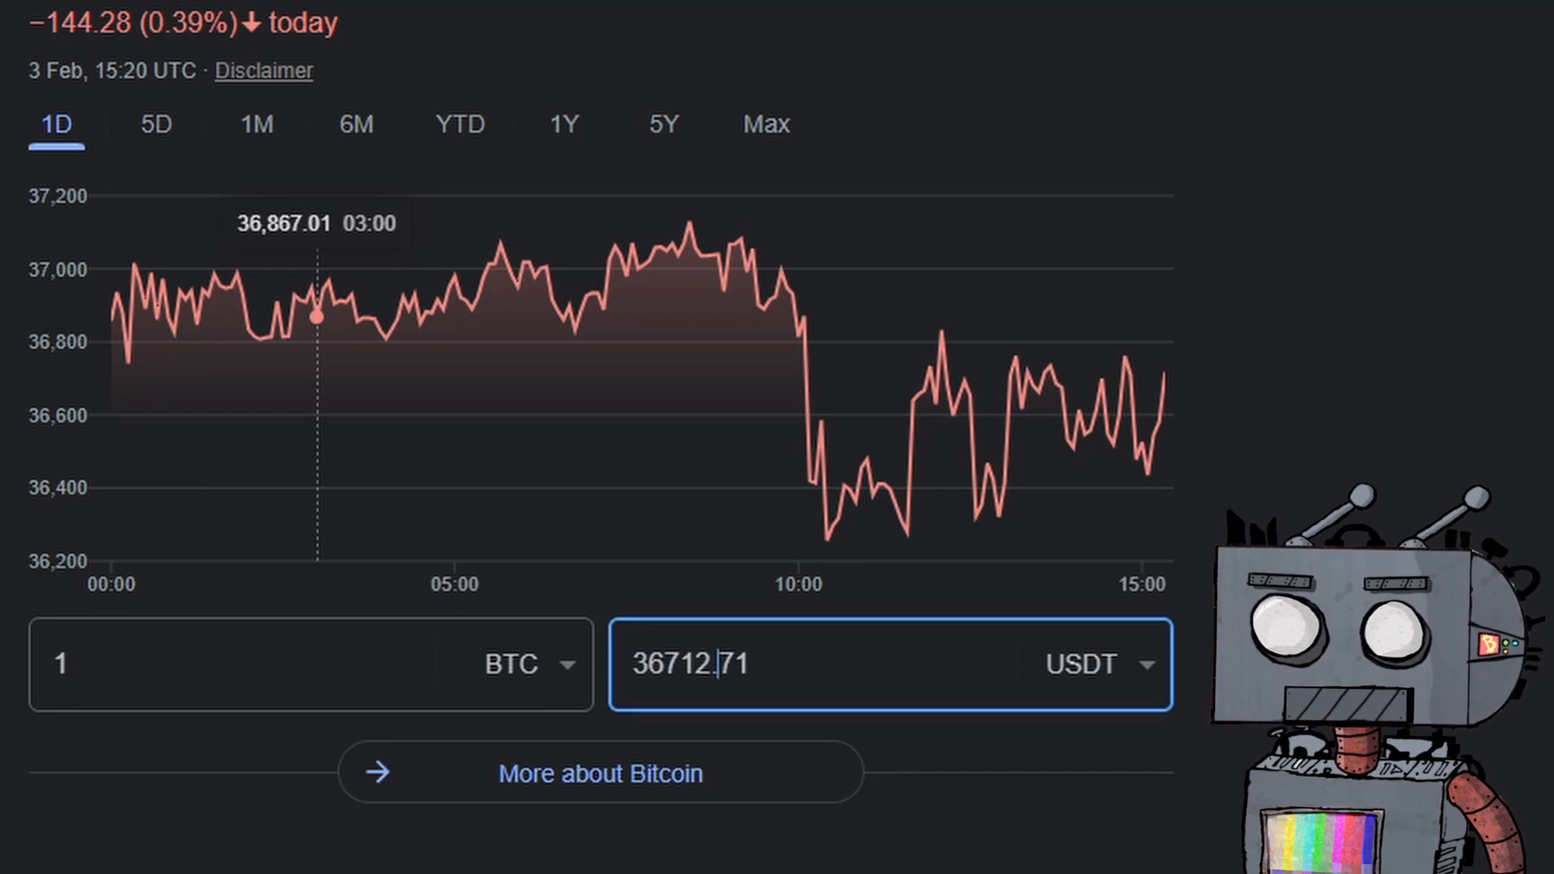
Convert 50 USDT to BTC in Google and set the order quantity to 0.0014.
{"action": "type", "text": "50"}
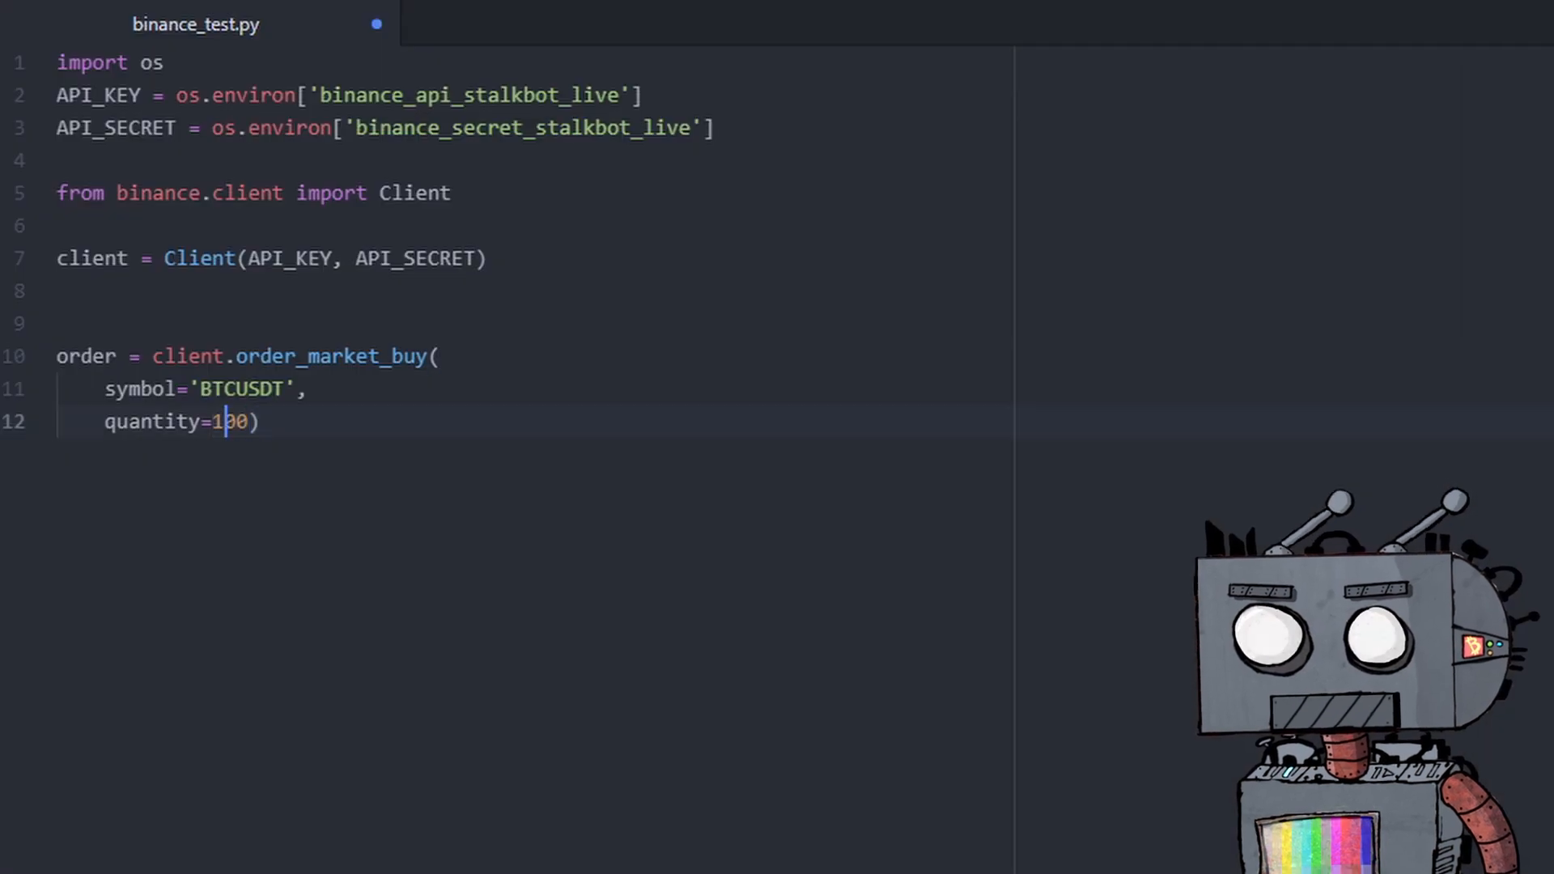
{"action": "type", "text": "0.0014"}
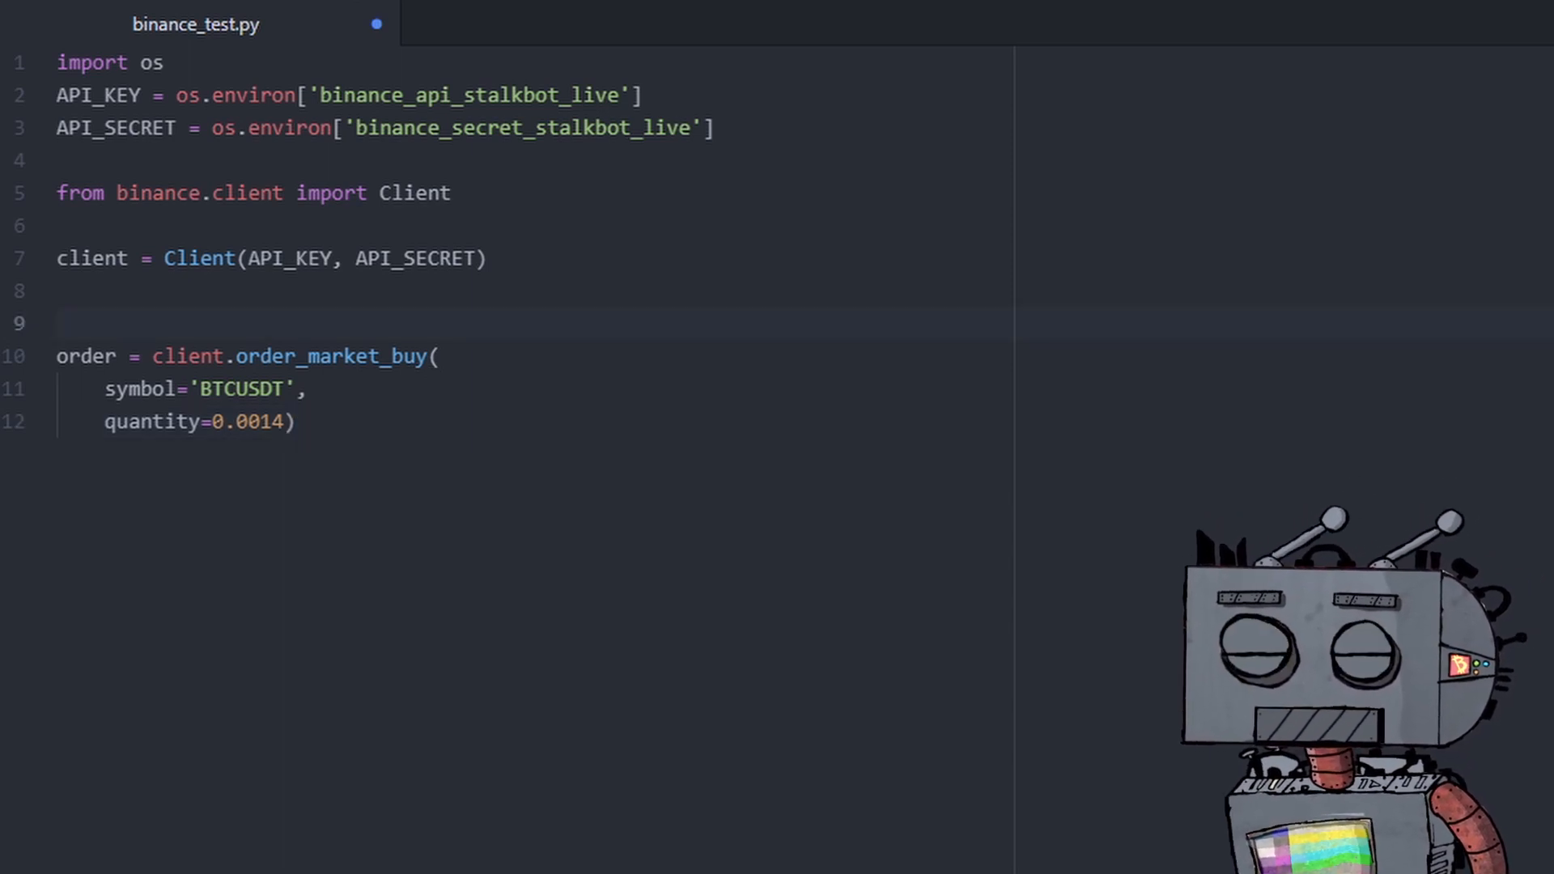
Wrap the buy order in def buy_coin(): so it returns the order.
{"action": "type", "text": "def buy"}
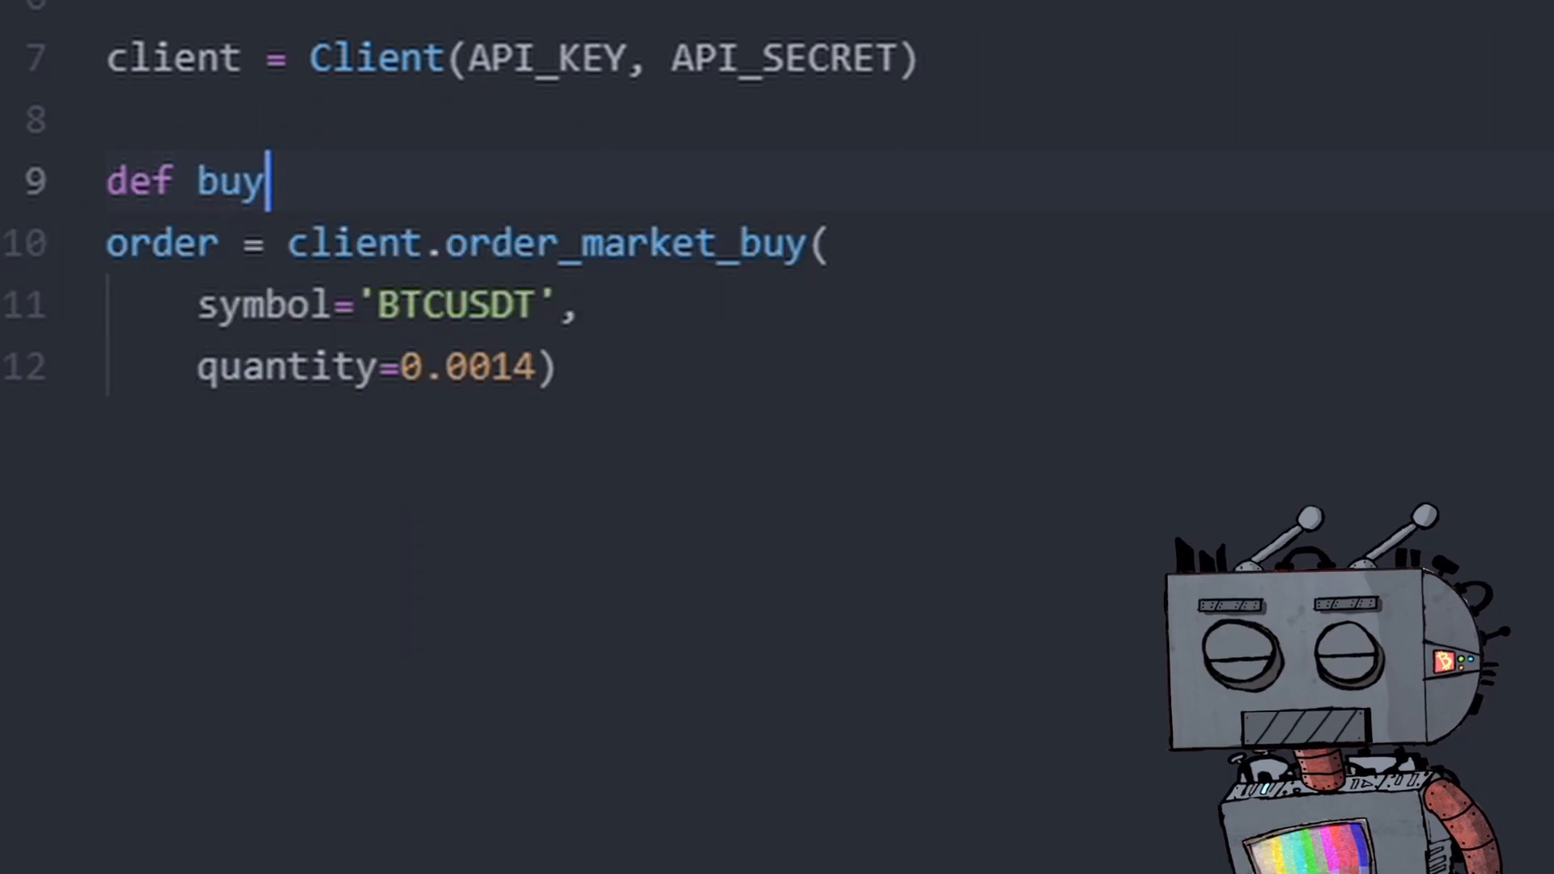
{"action": "type", "text": "_coin():"}
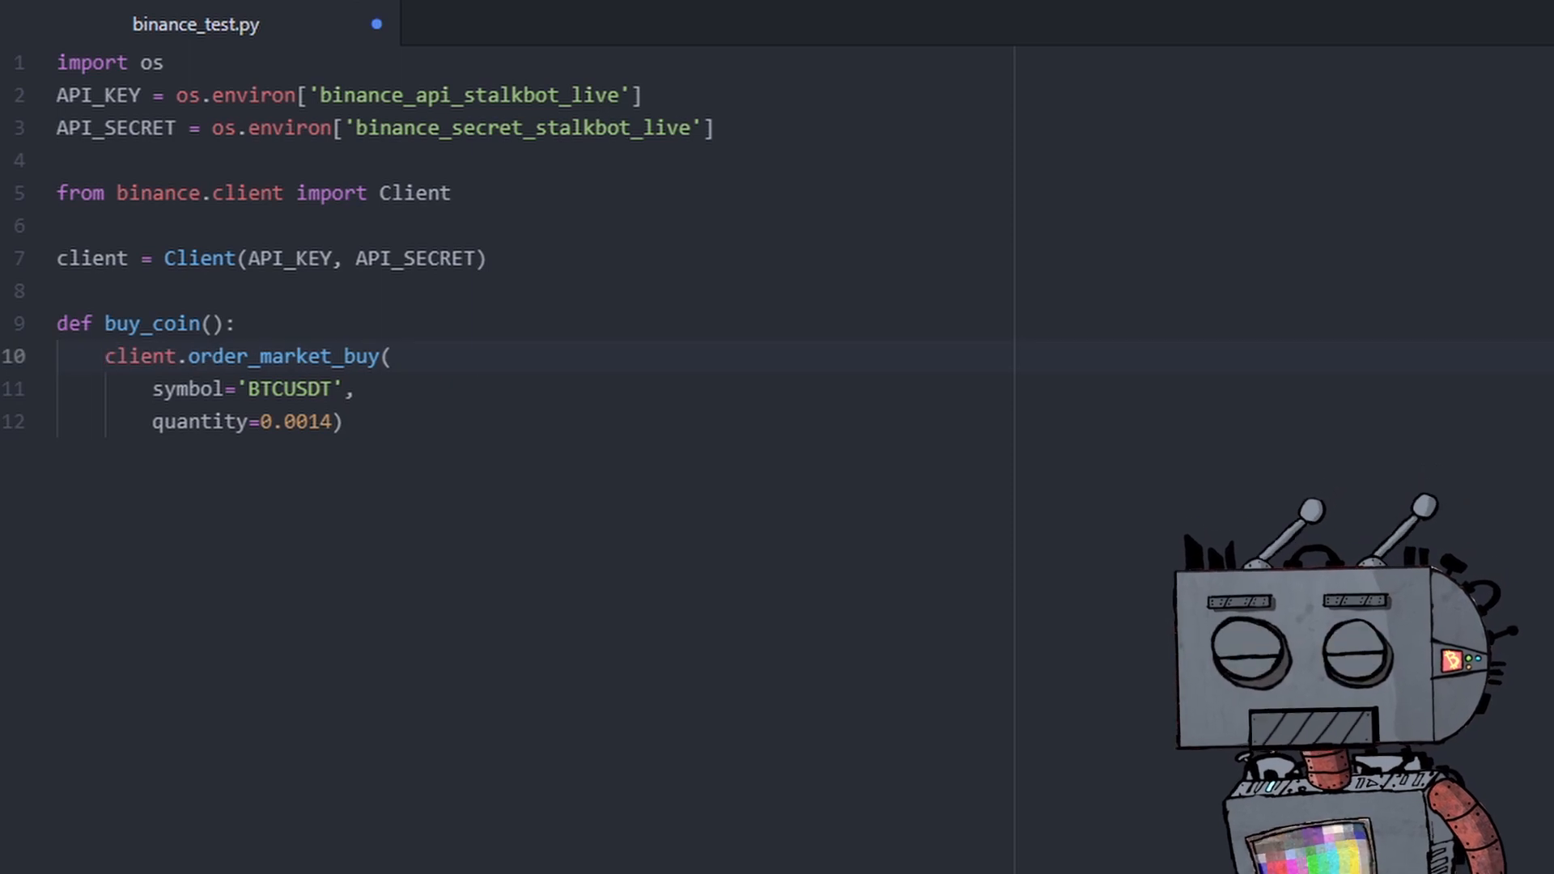
{"action": "type", "text": "return"}
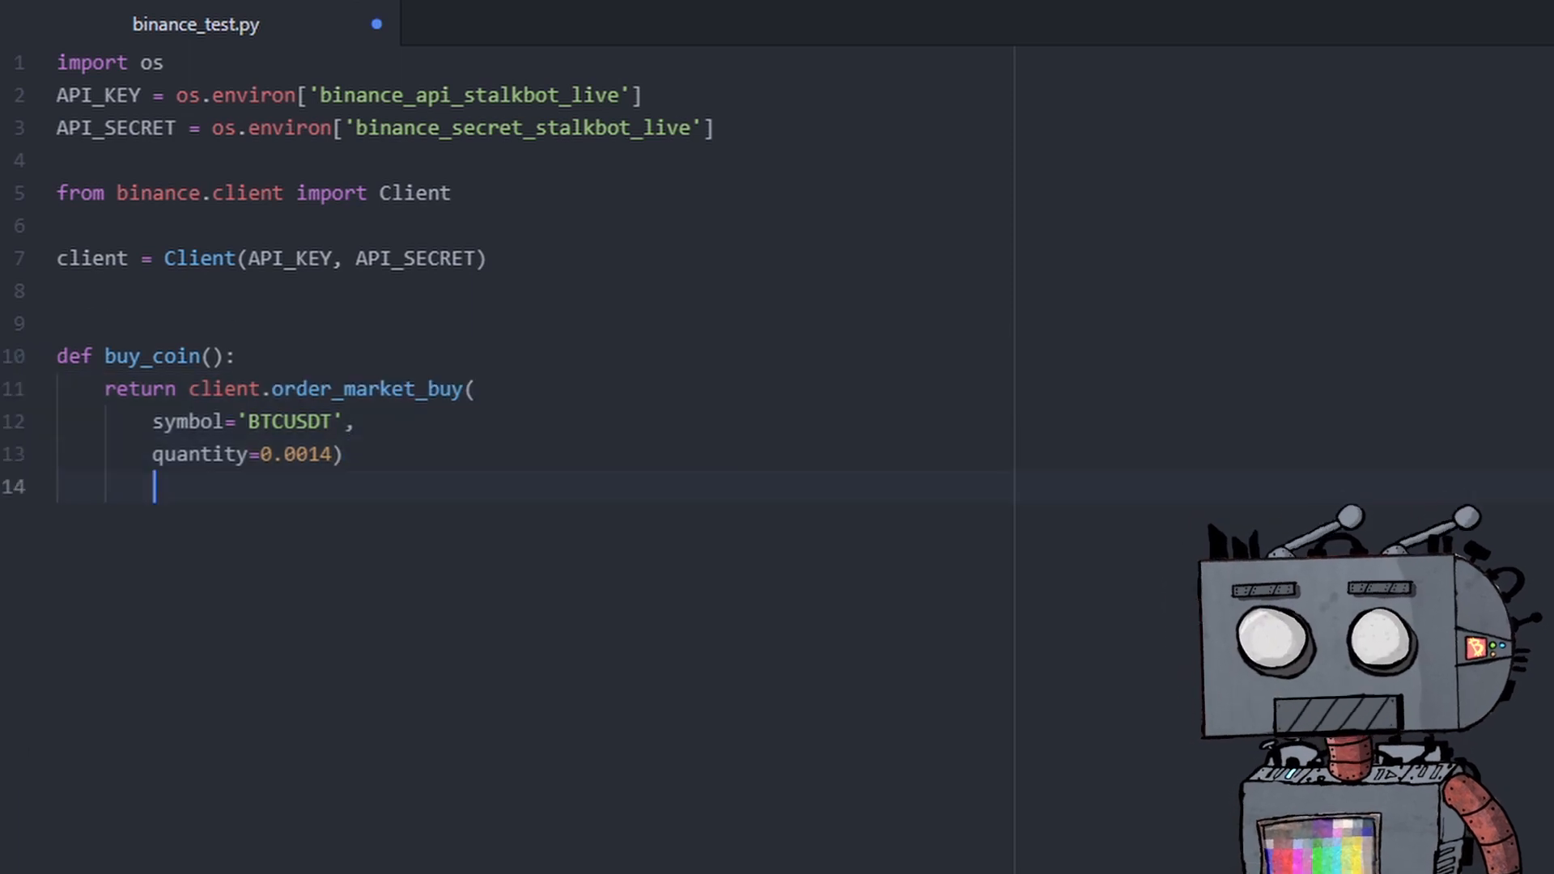
Start an empty def main(): function below buy_coin.
{"action": "key", "text": "enter"}
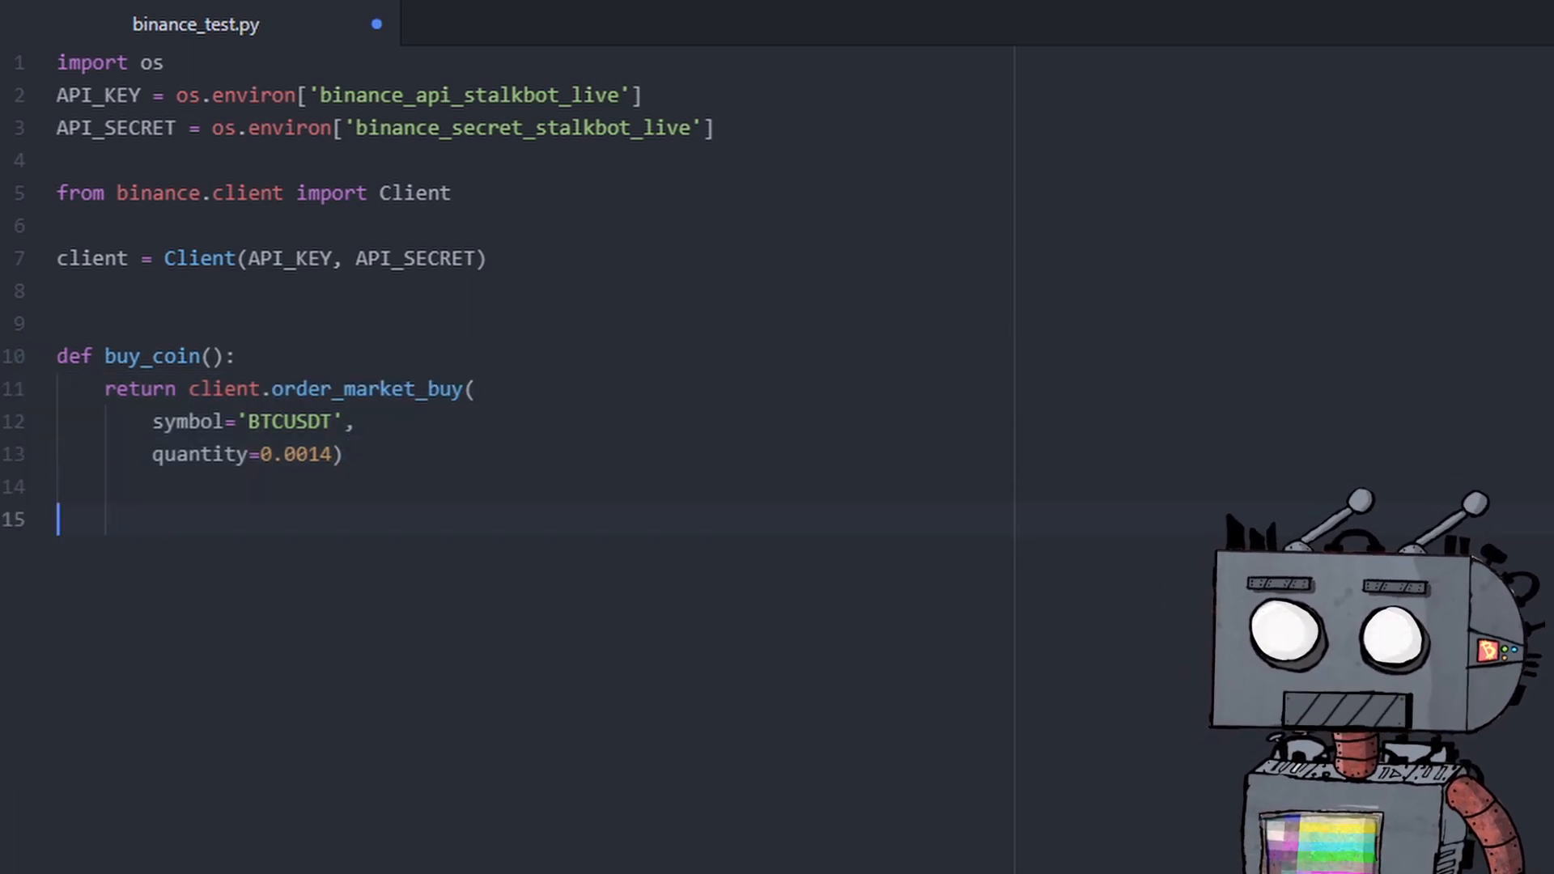
{"action": "type", "text": "def"}
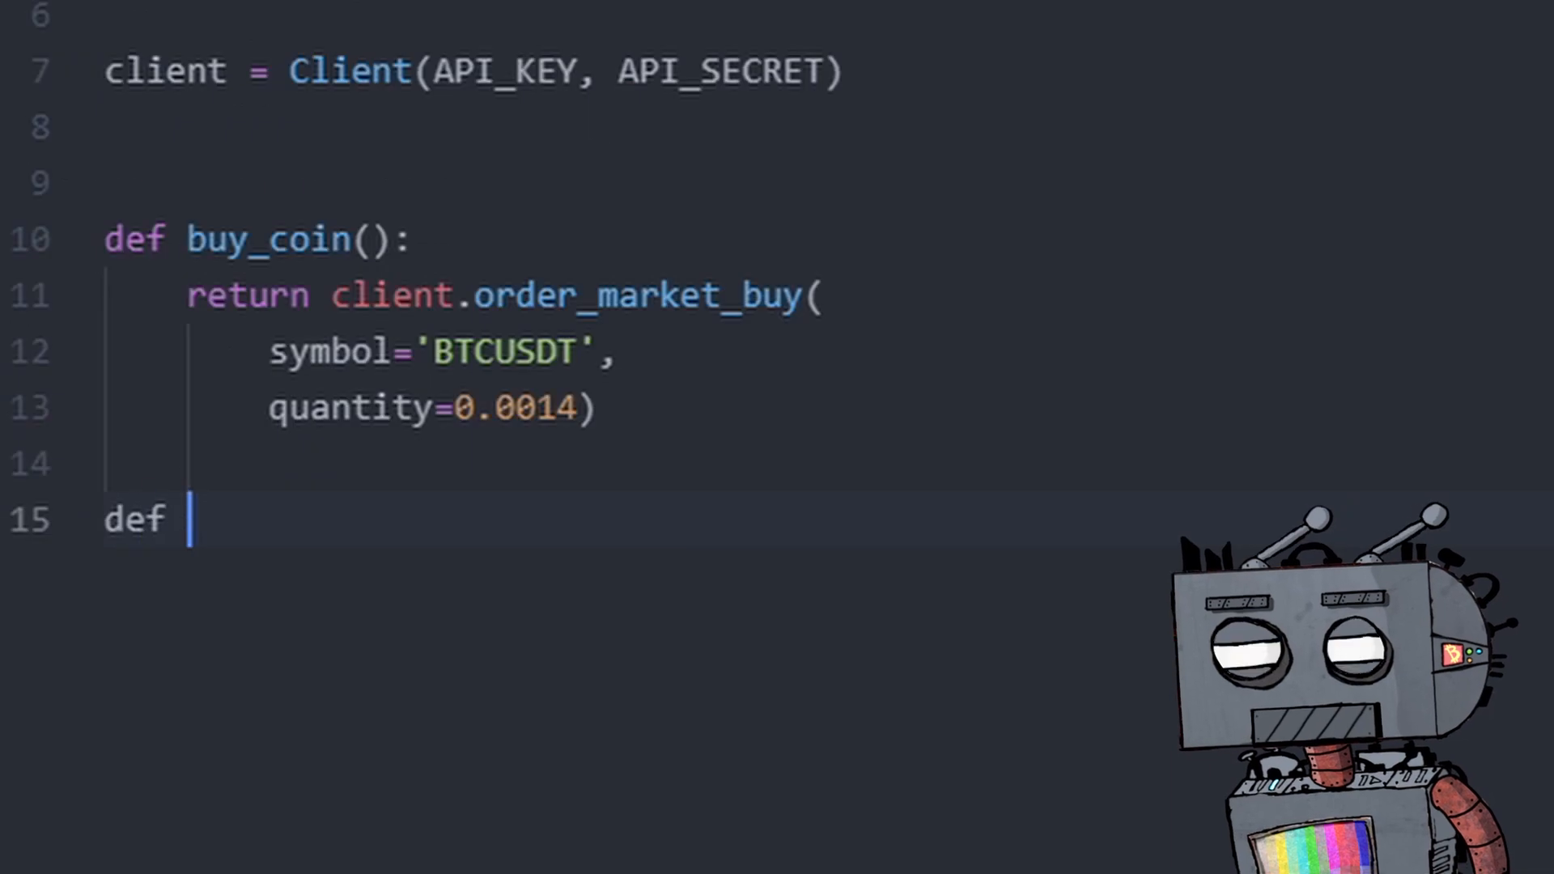
{"action": "type", "text": "main():"}
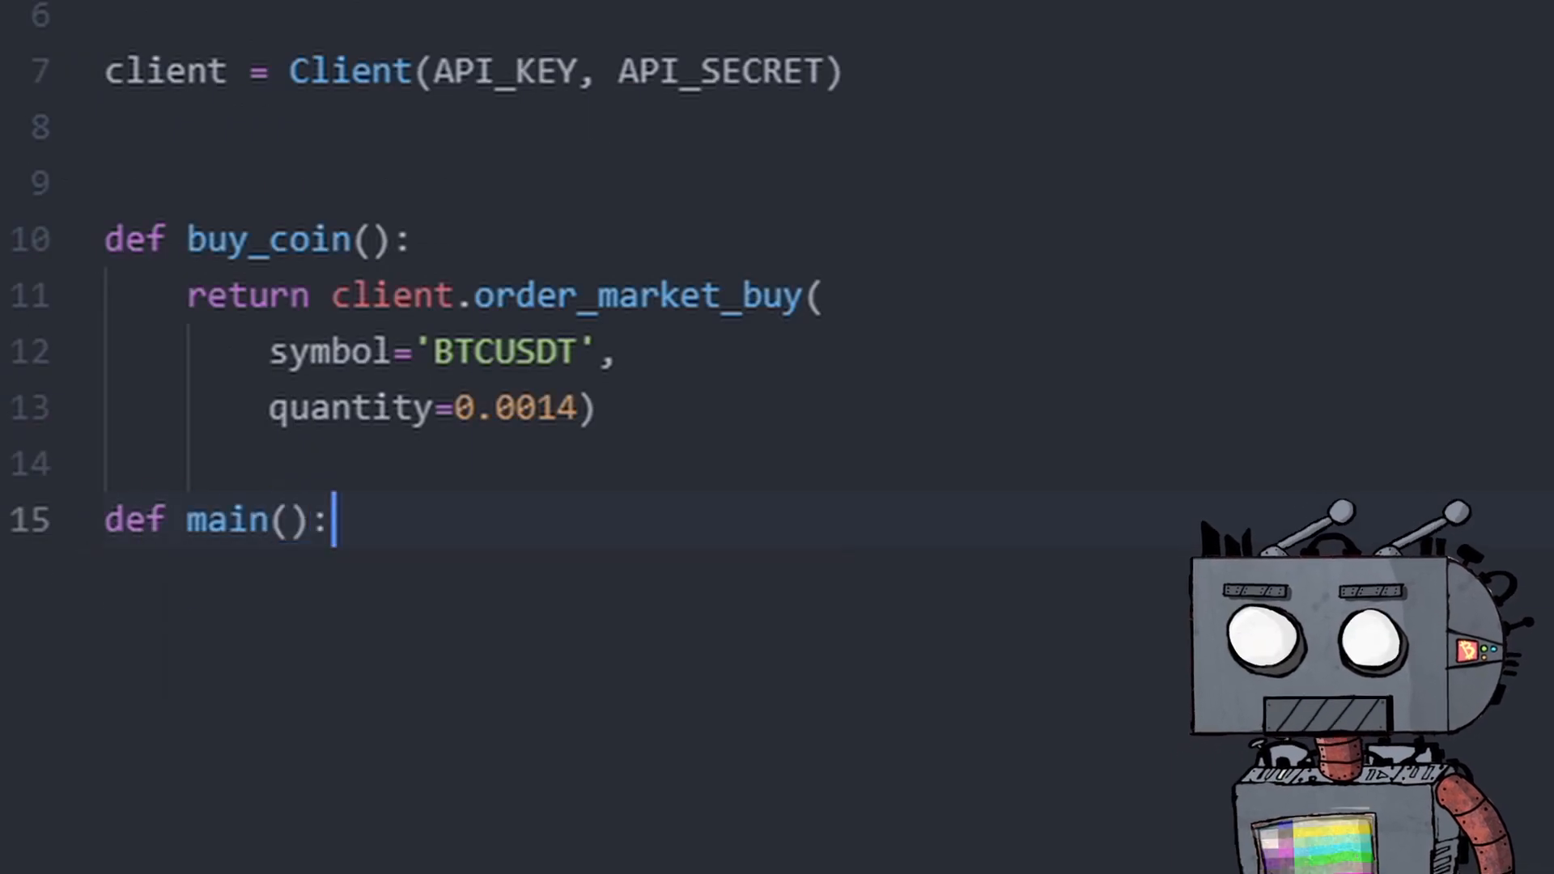
{"action": "key", "text": "enter"}
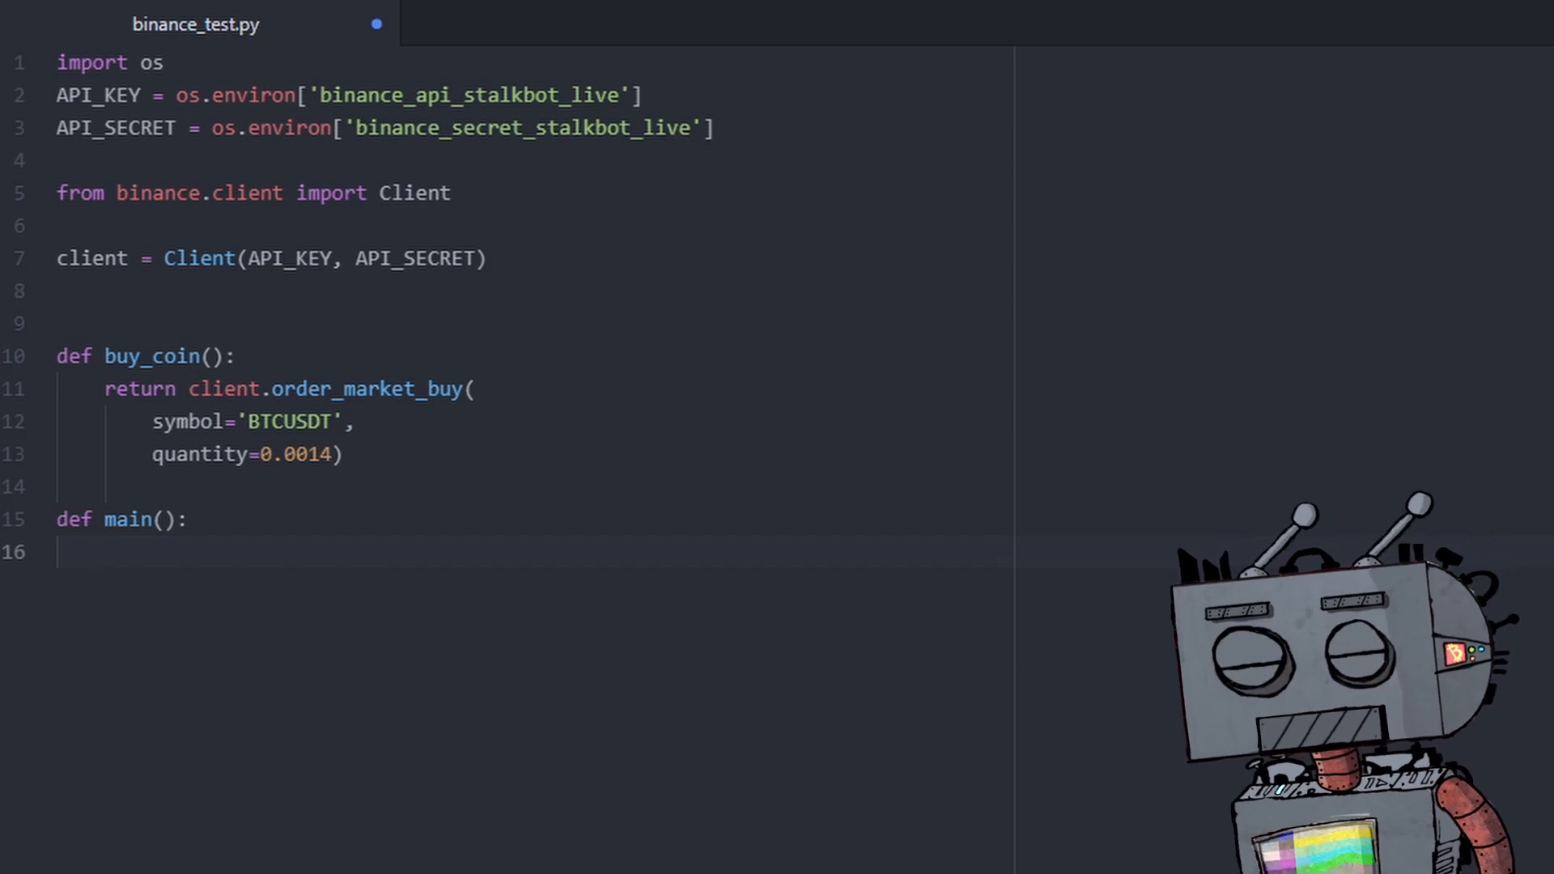
Give main a while True loop that prints 'BUYING BTC' and calls buy_coin().
{"action": "type", "text": "while True:"}
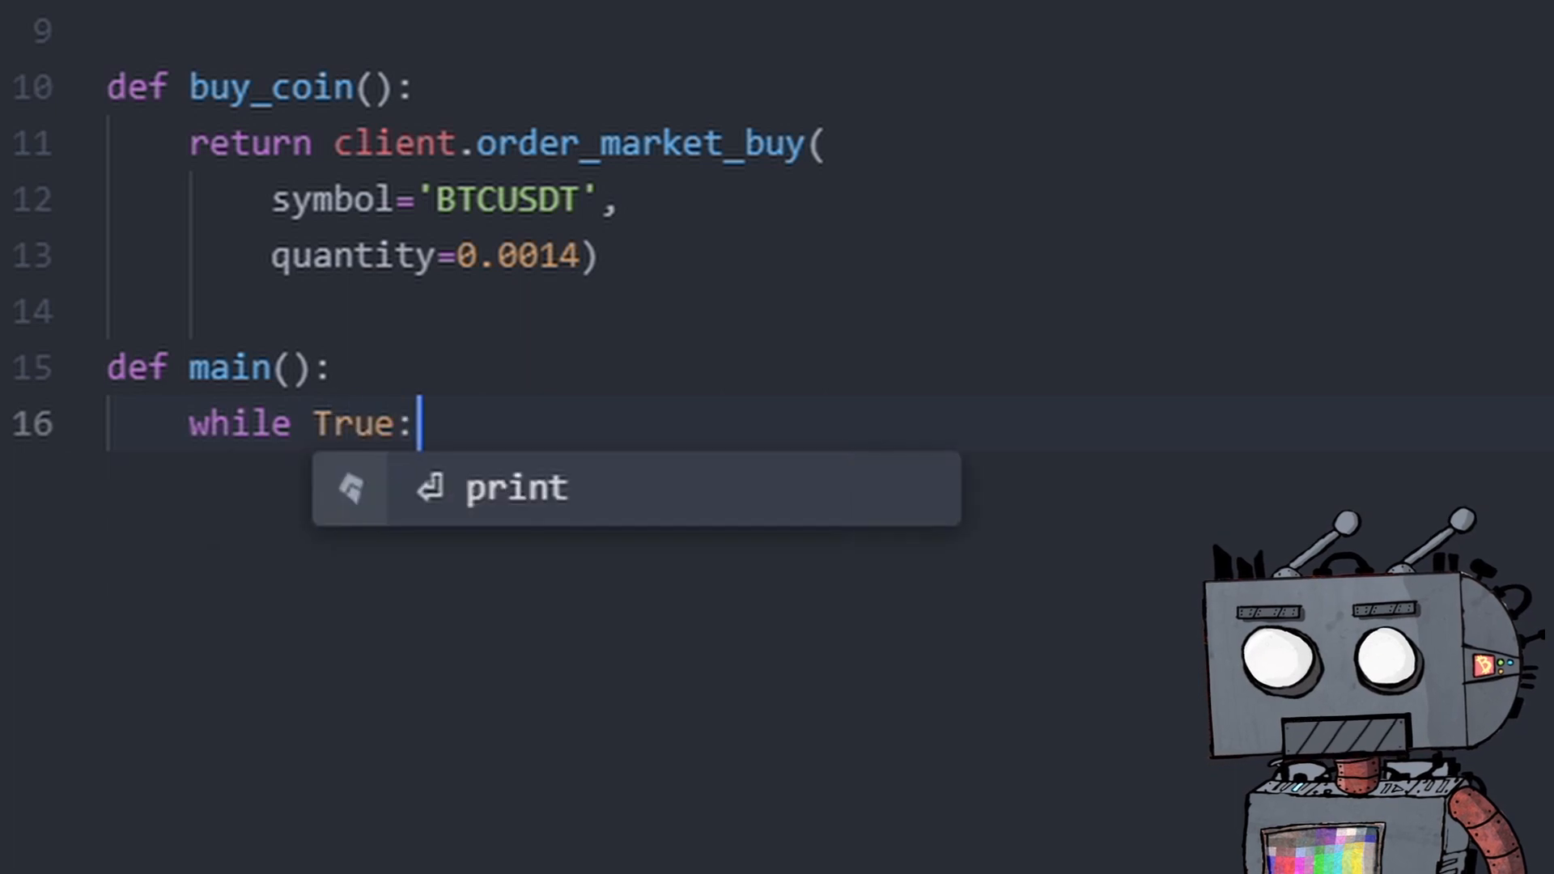
{"action": "type", "text": "prin"}
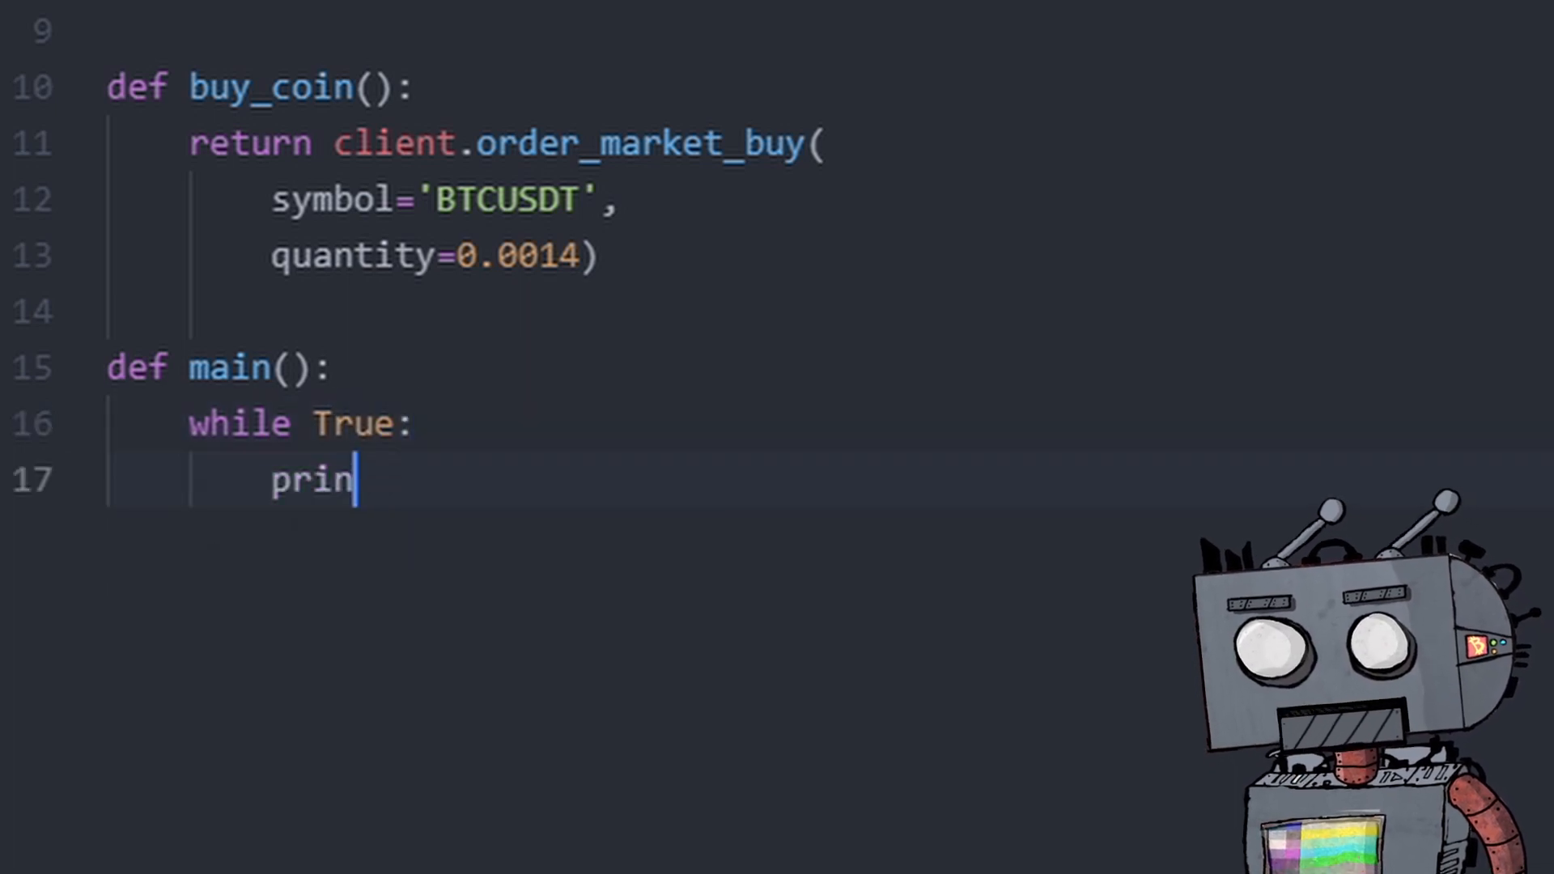
{"action": "key", "text": "backspace"}
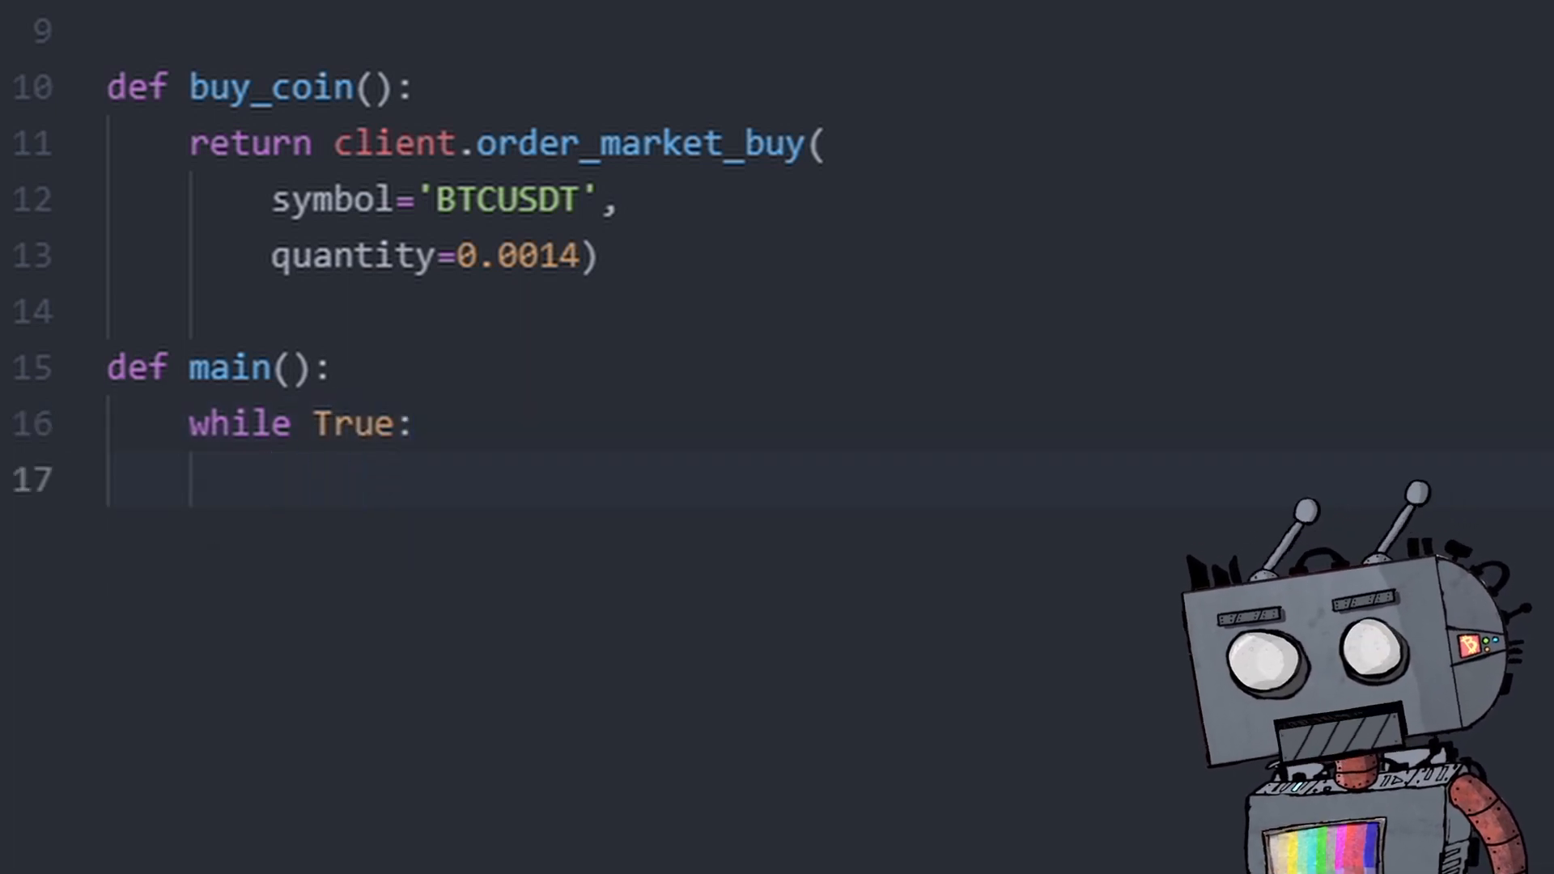
{"action": "type", "text": "buy"}
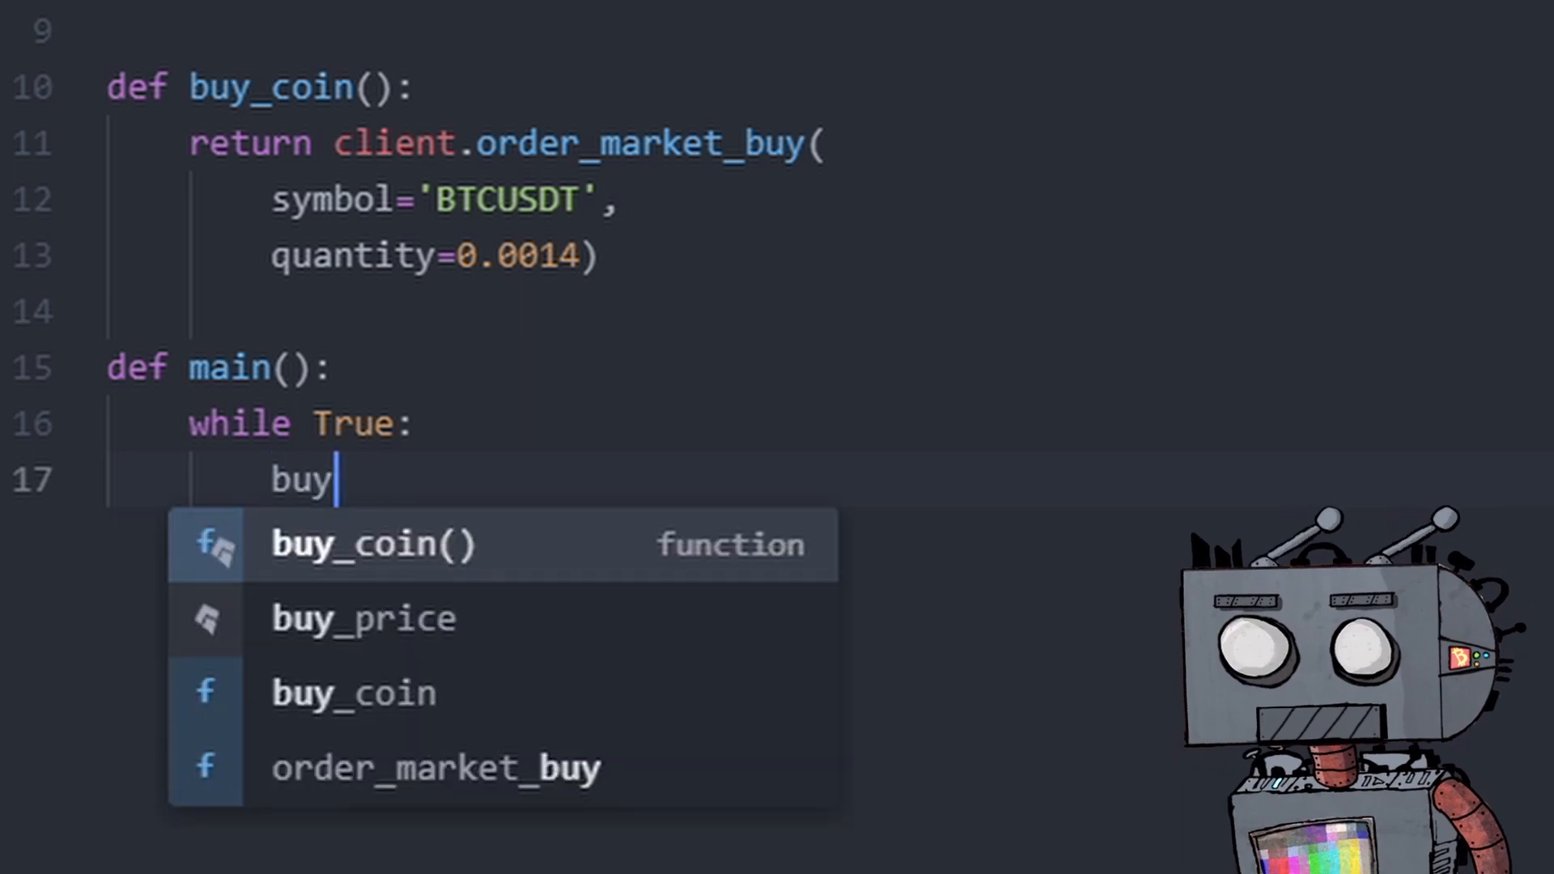
{"action": "left_click", "coordinate": [375, 544]}
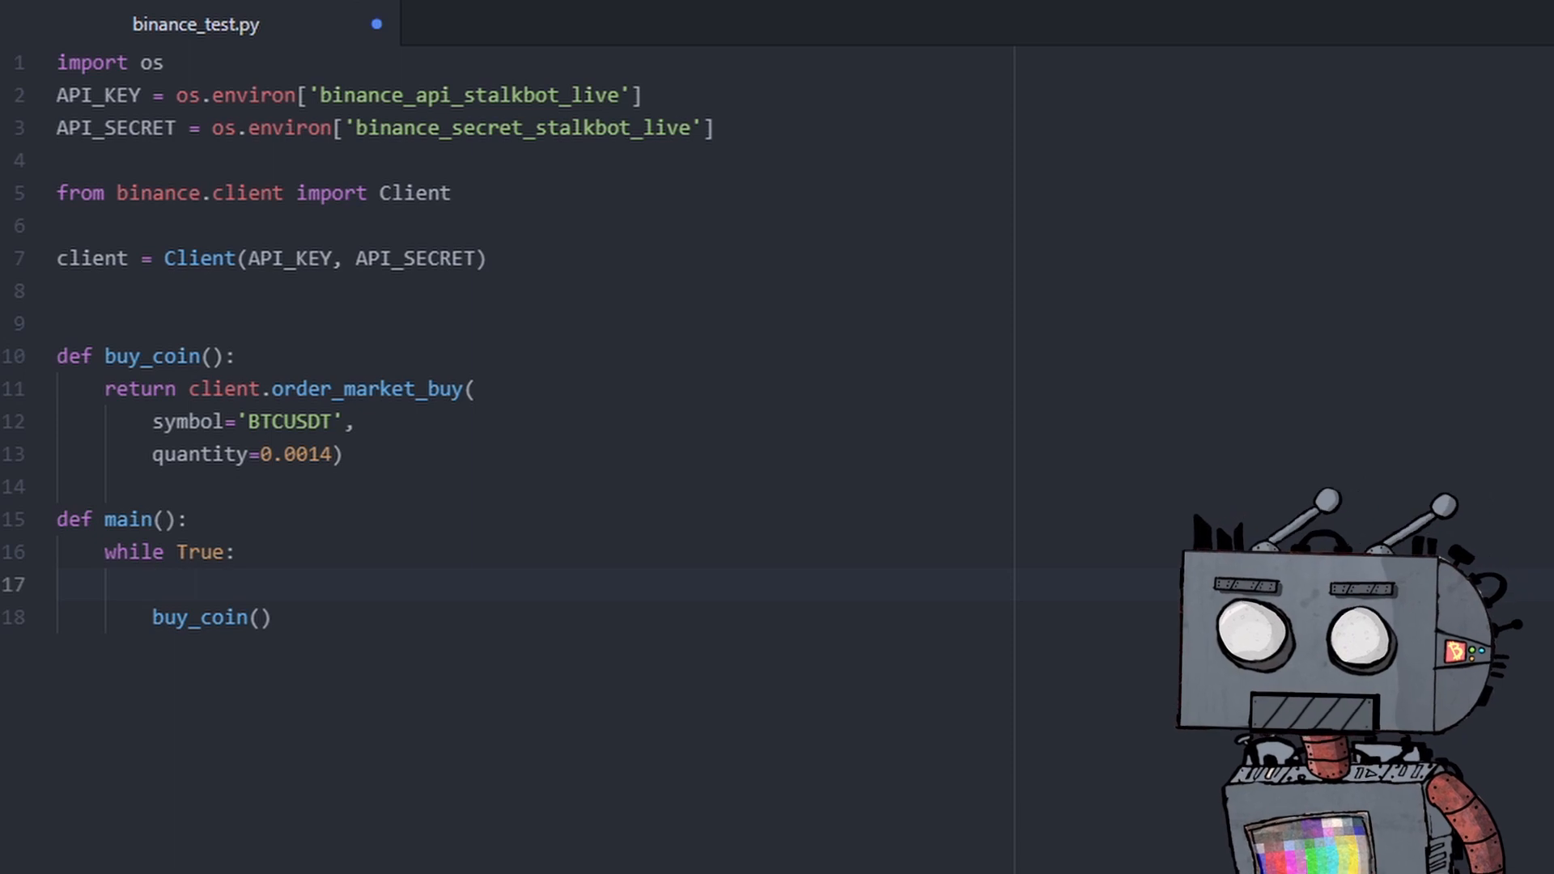
{"action": "type", "text": "print(\""}
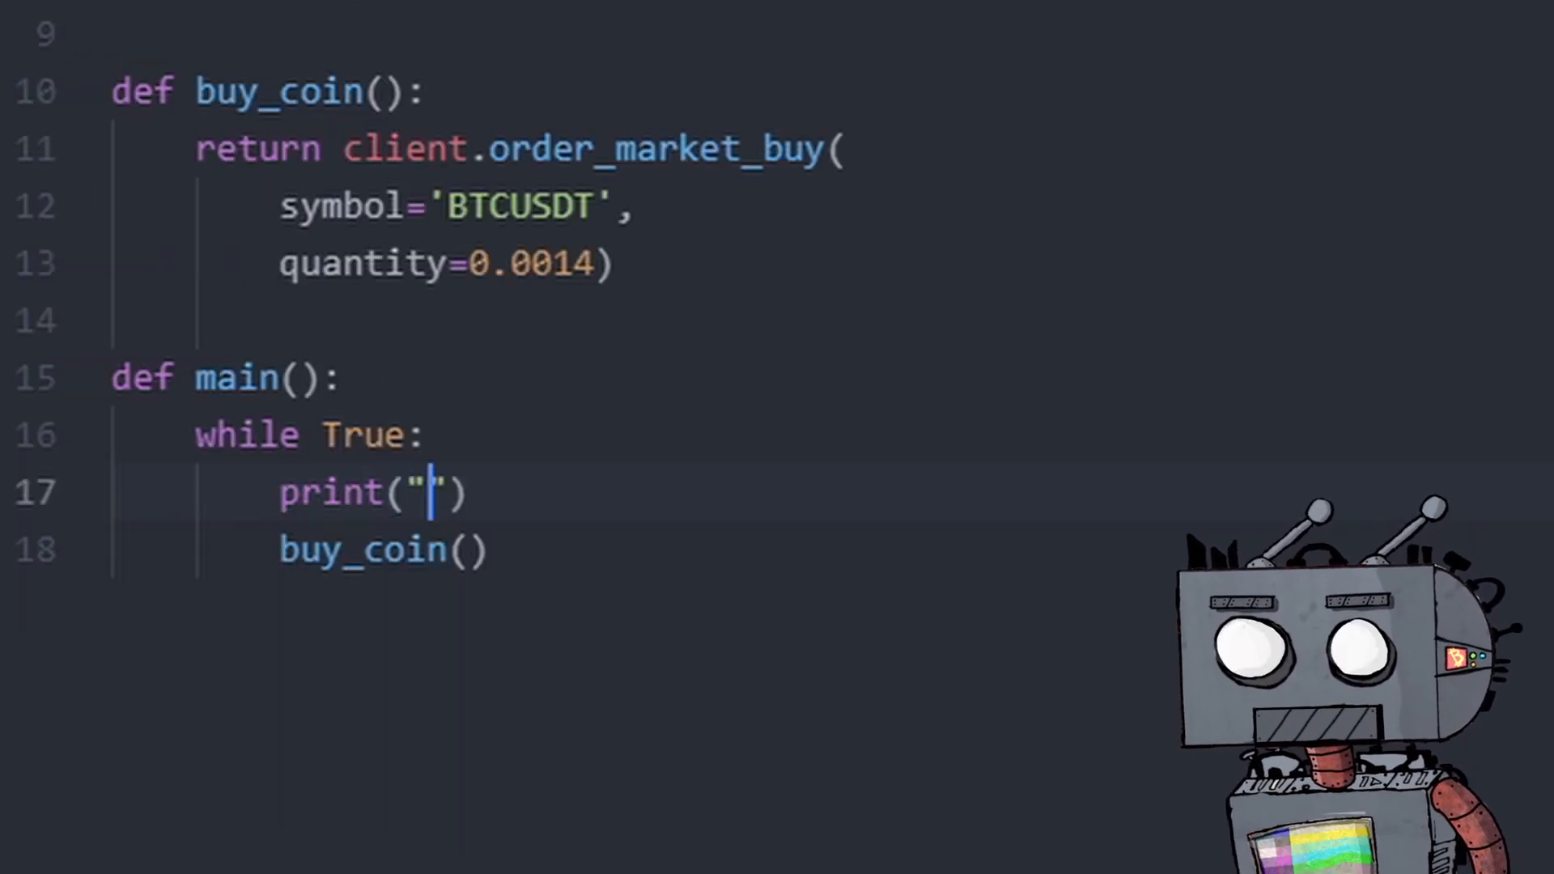
{"action": "type", "text": "BUYING BTC"}
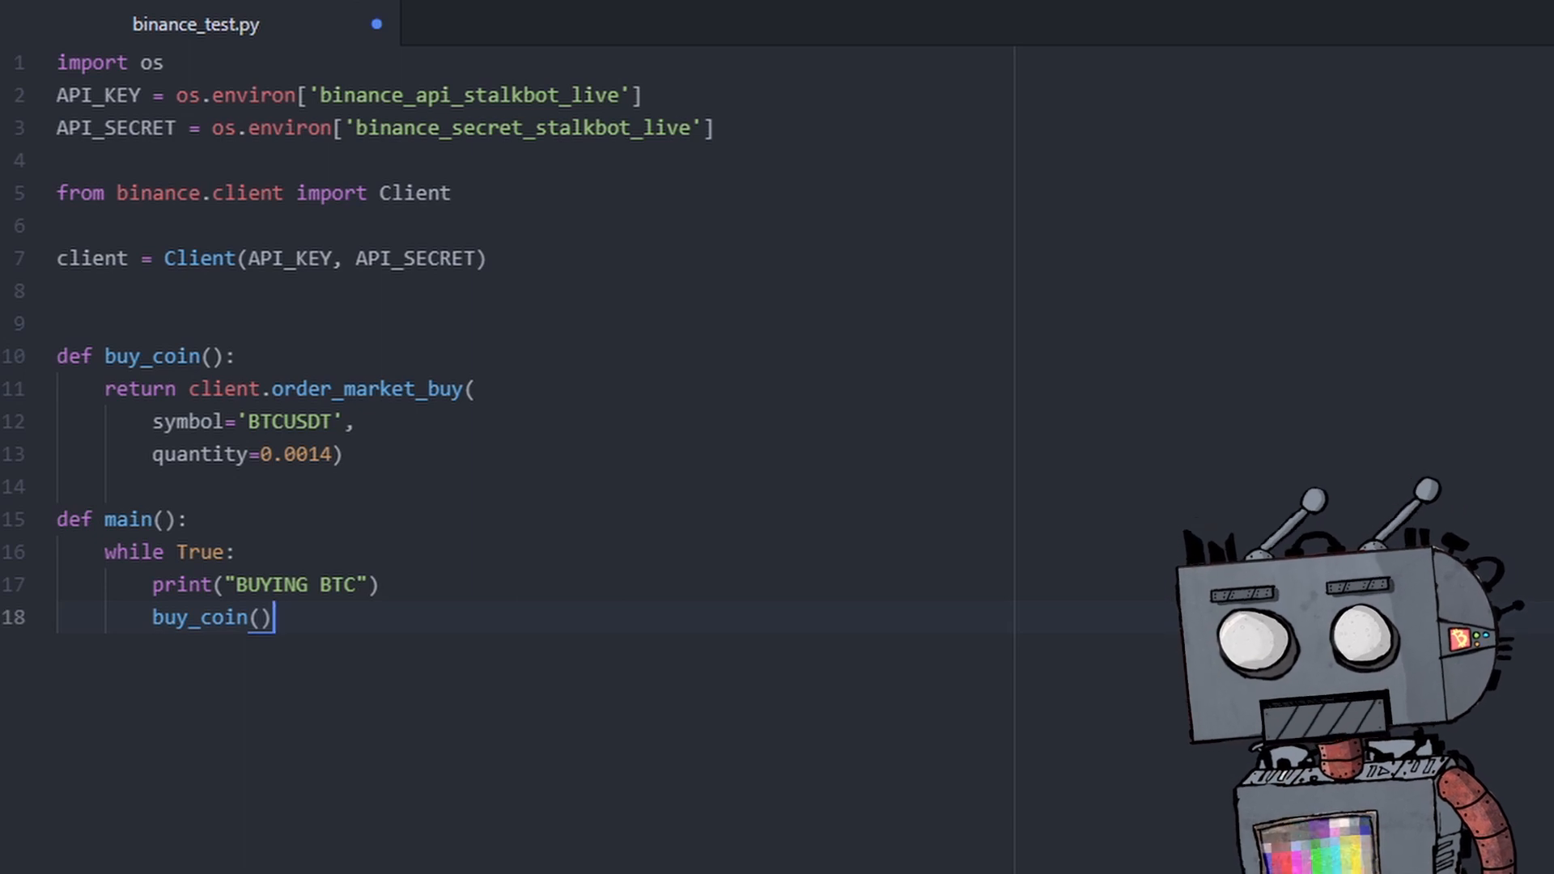
{"action": "double_click", "coordinate": [291, 421]}
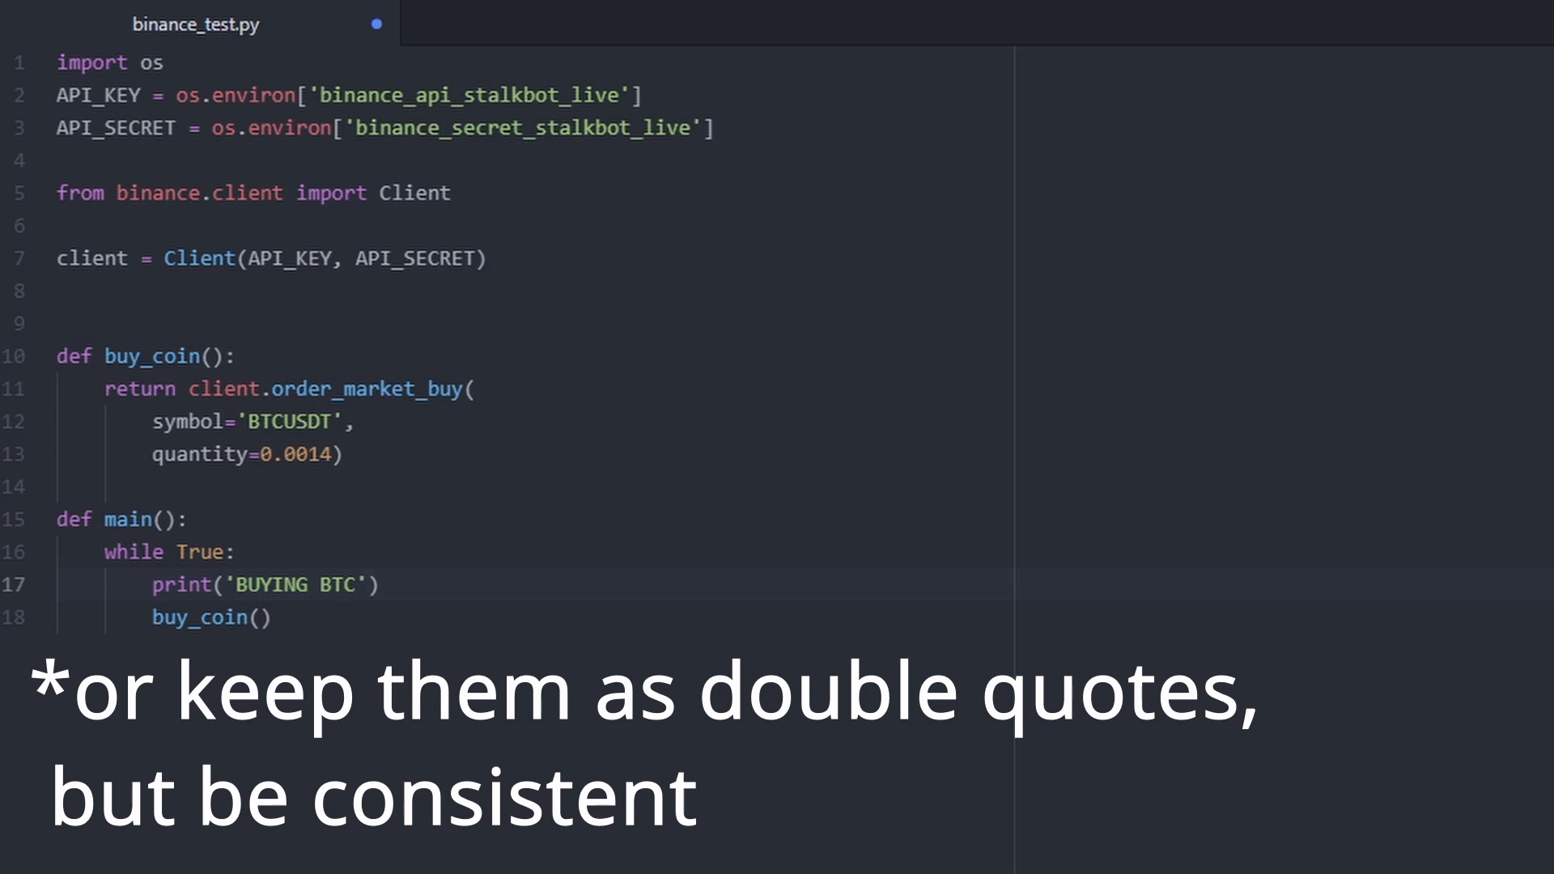
Add a # CONFIG section with coin = 'BTC', pairing = 'USDT' and quantity = 0.0014.
{"action": "type", "text": "#"}
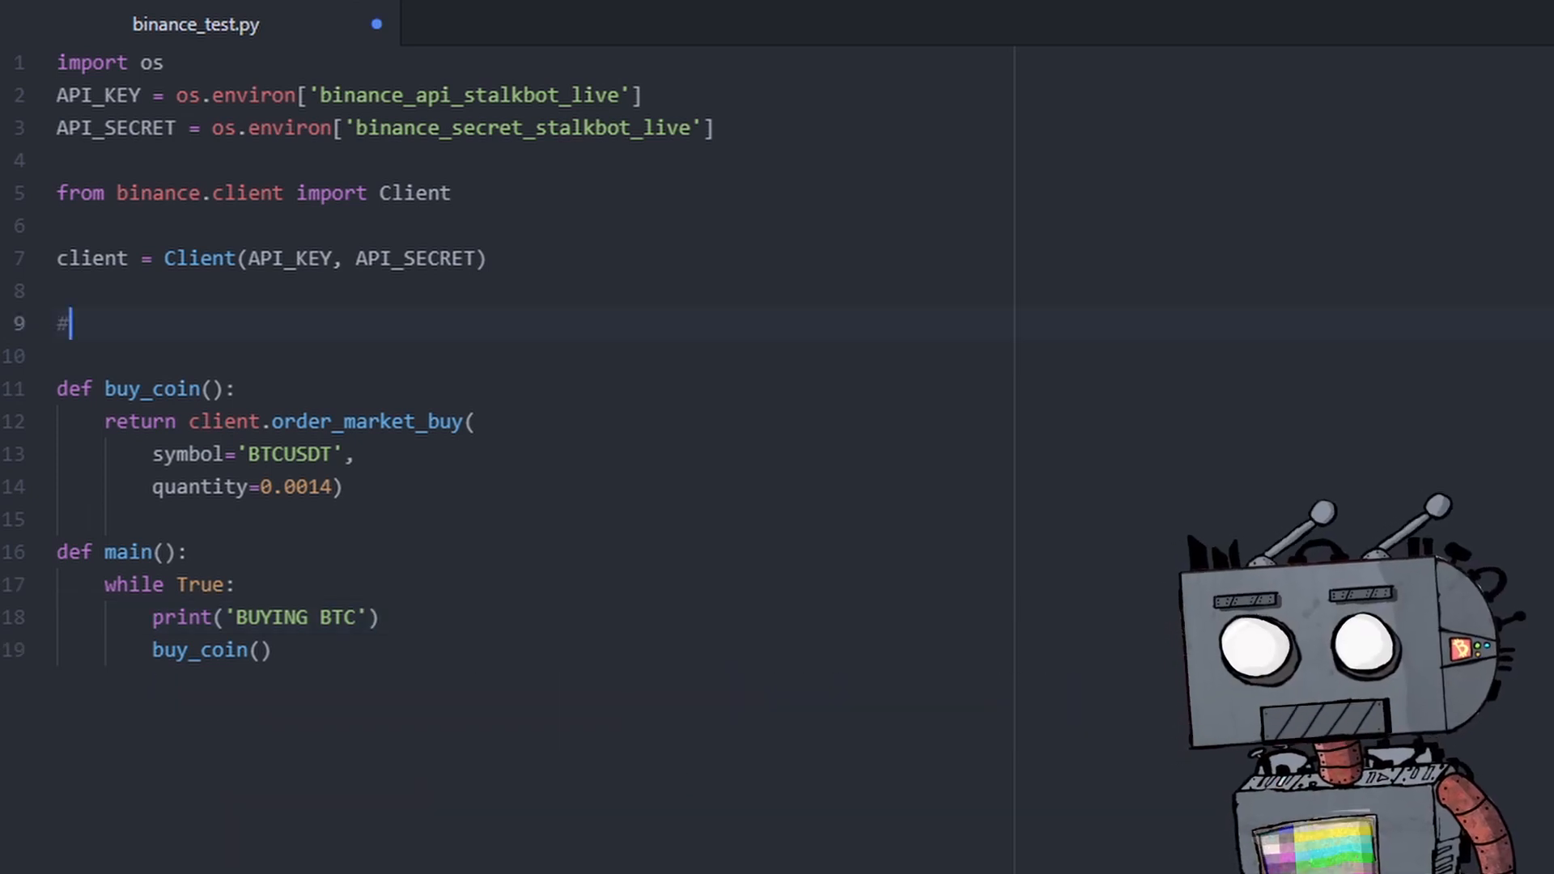
{"action": "type", "text": "c"}
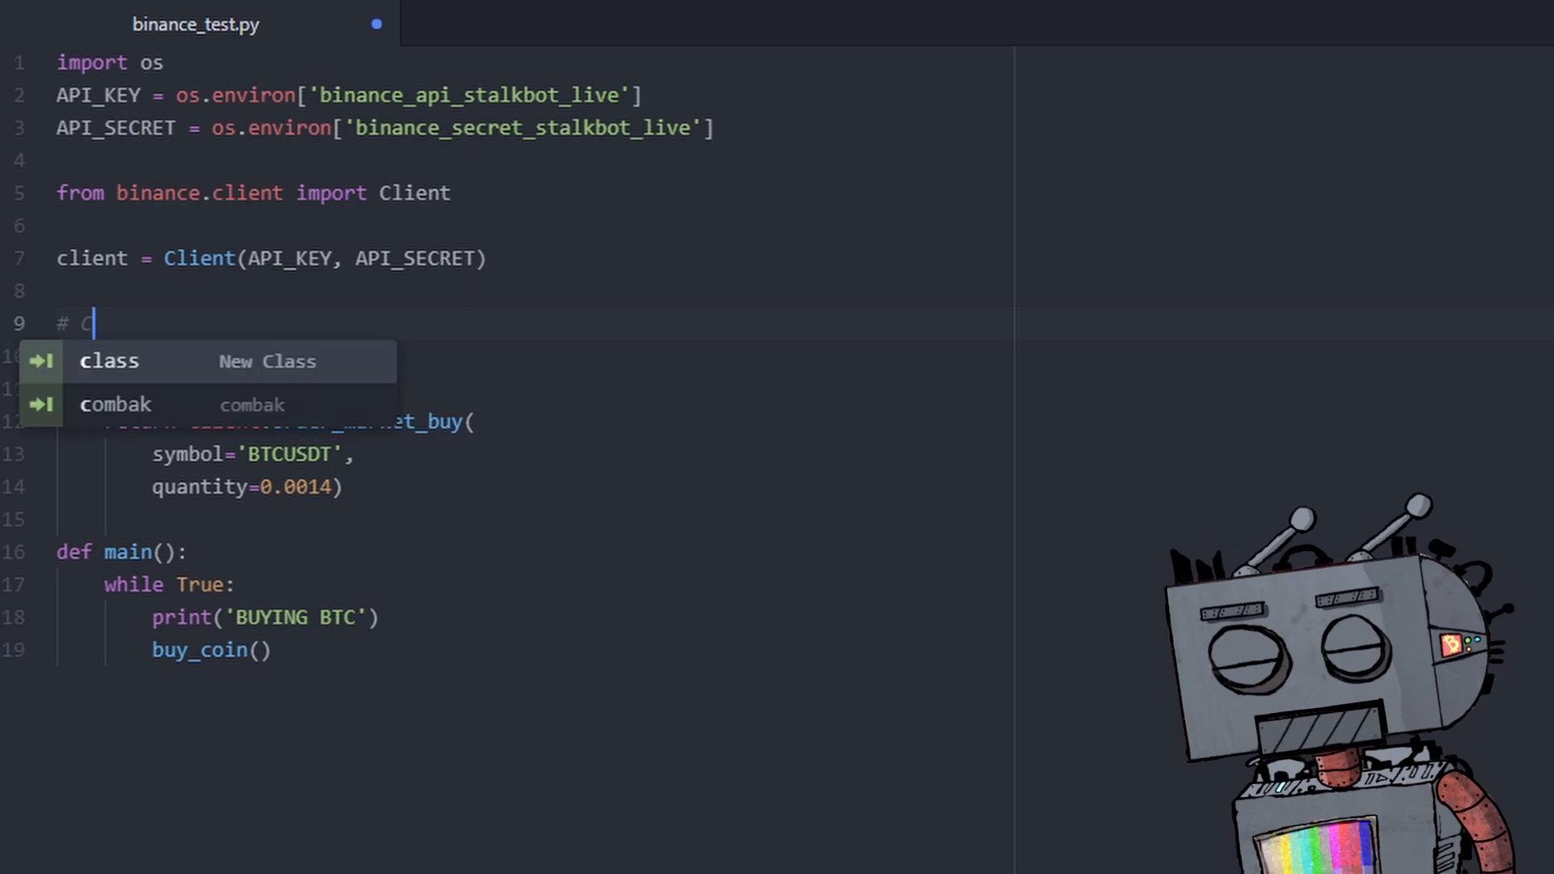
{"action": "type", "text": "ONFIG"}
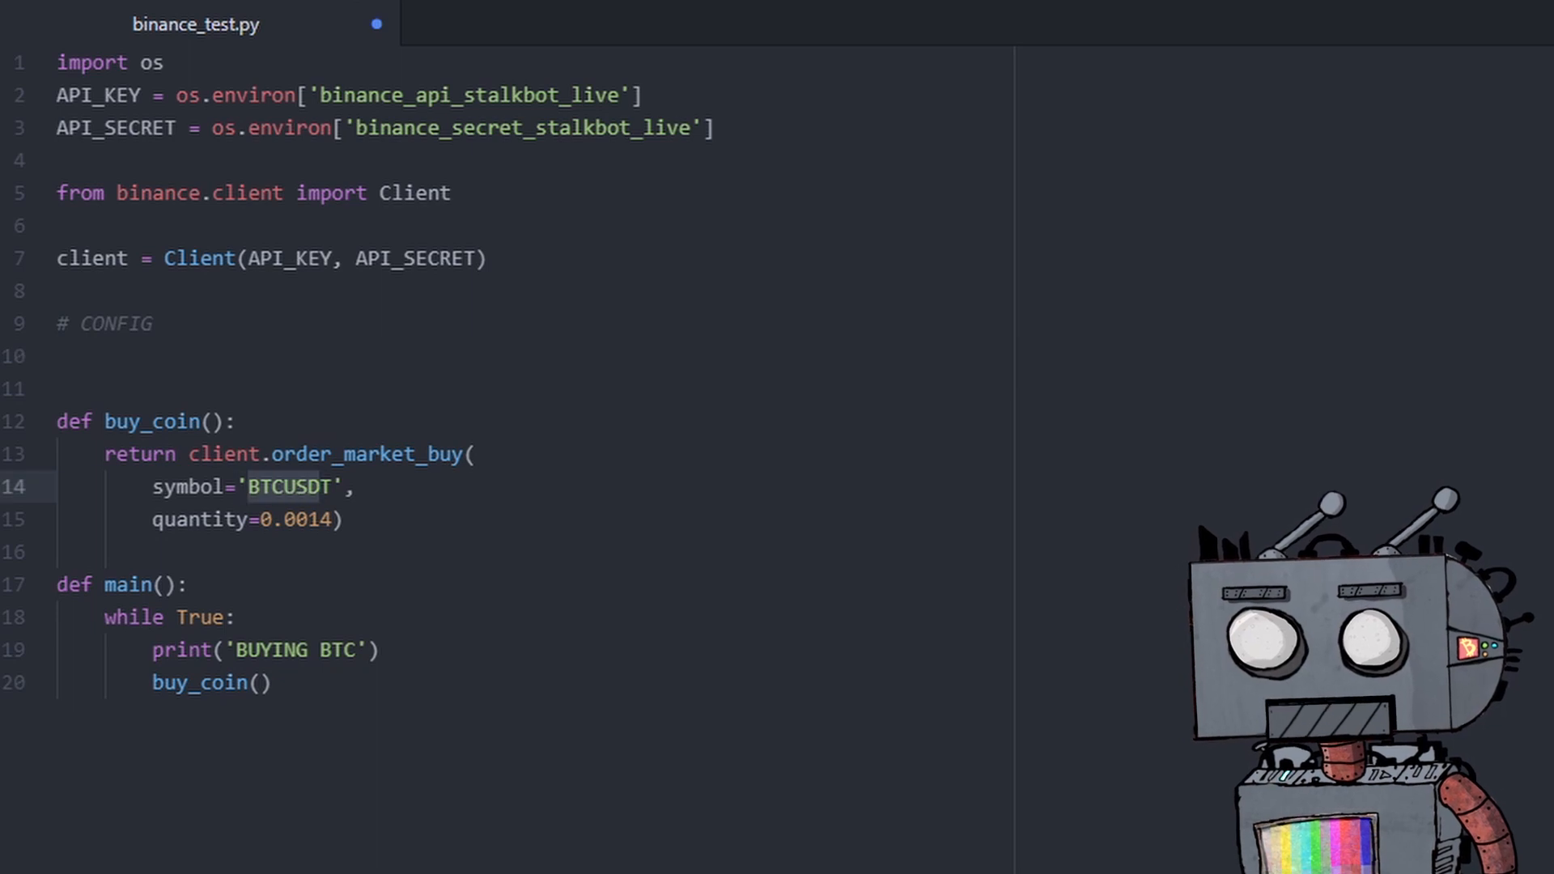
{"action": "type", "text": "c"}
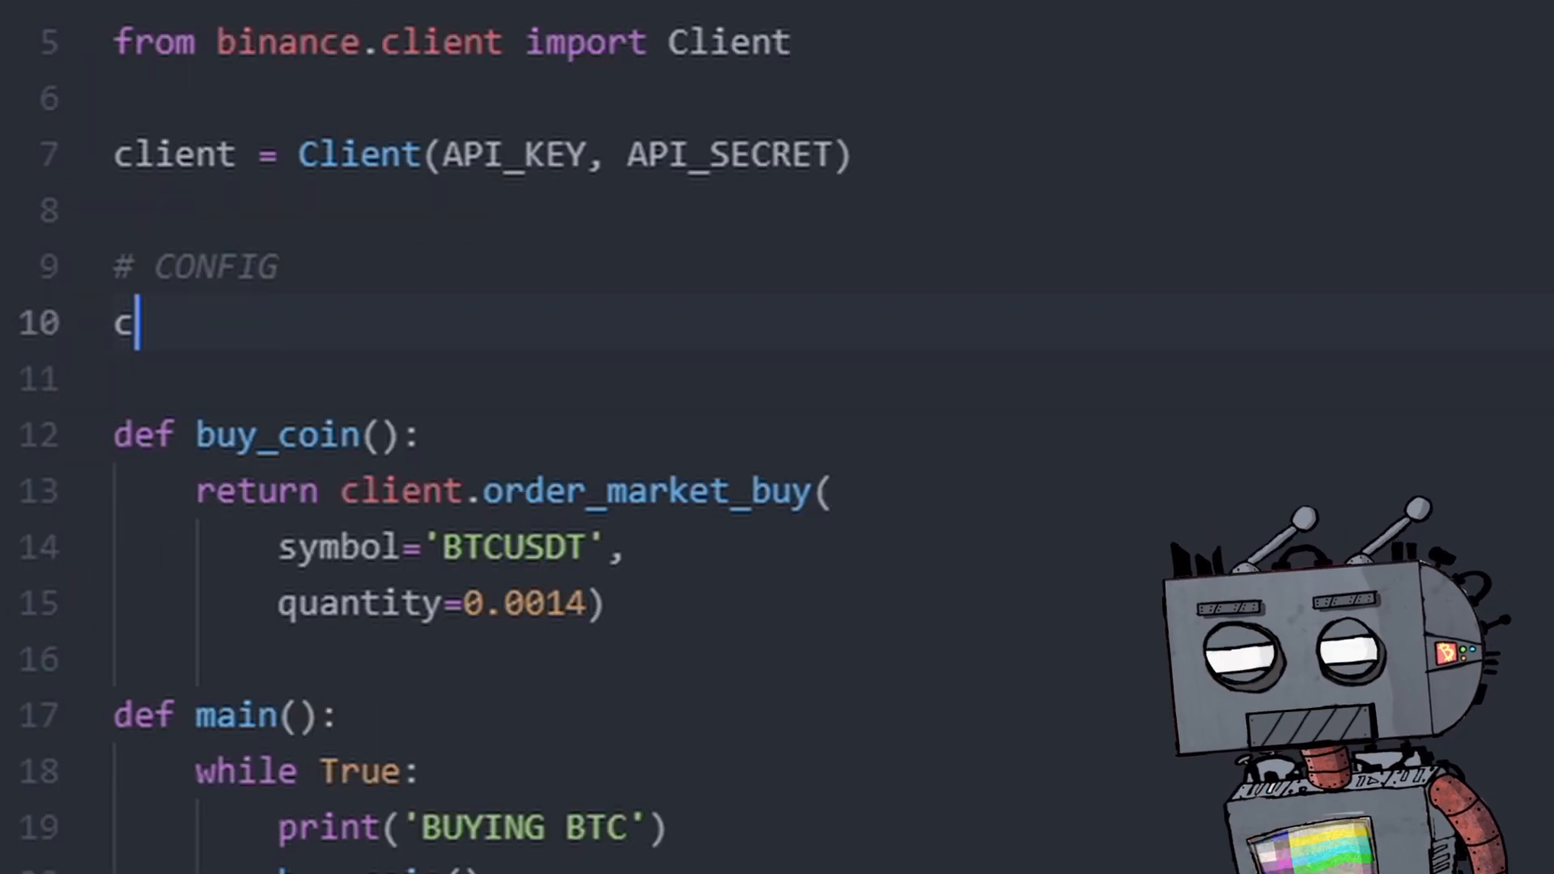
{"action": "type", "text": "oin ="}
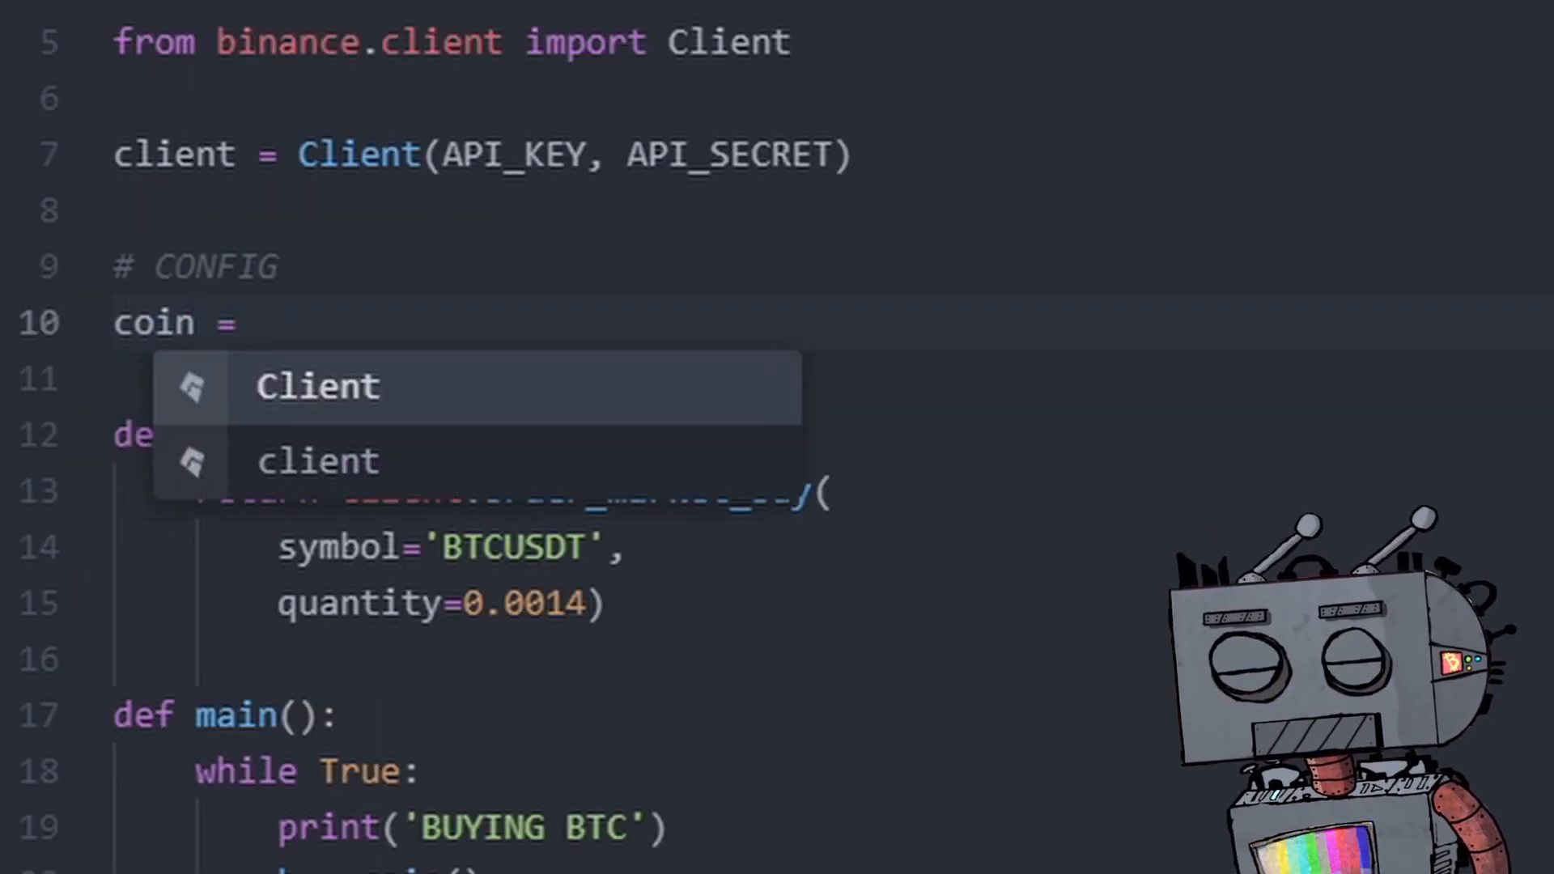
{"action": "type", "text": "'BTC'"}
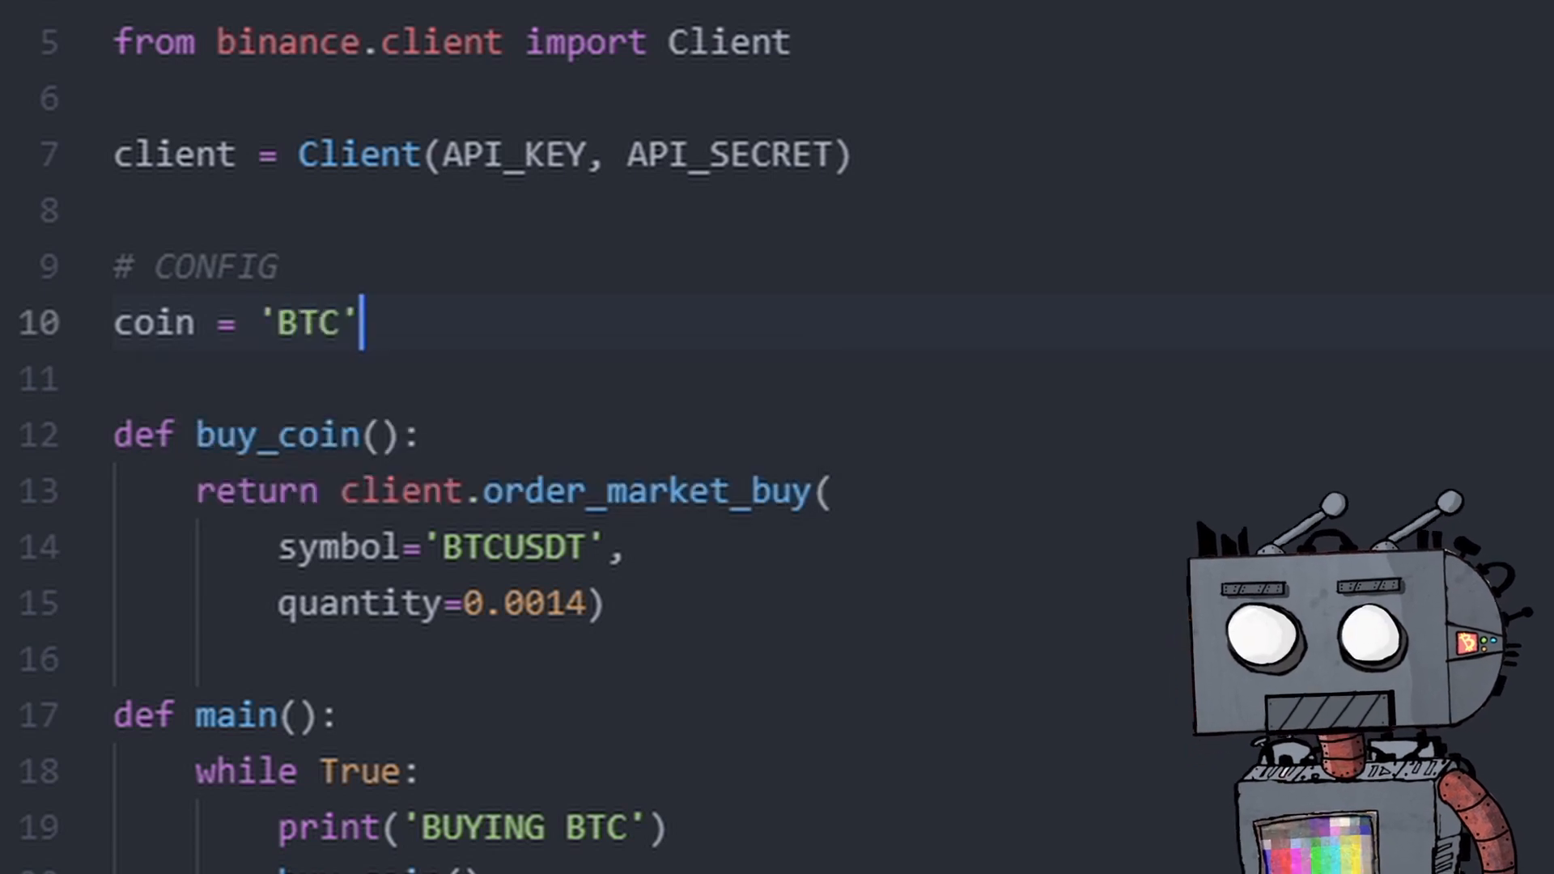
{"action": "key", "text": "Enter"}
{"action": "type", "text": "pairing = 'USDT"}
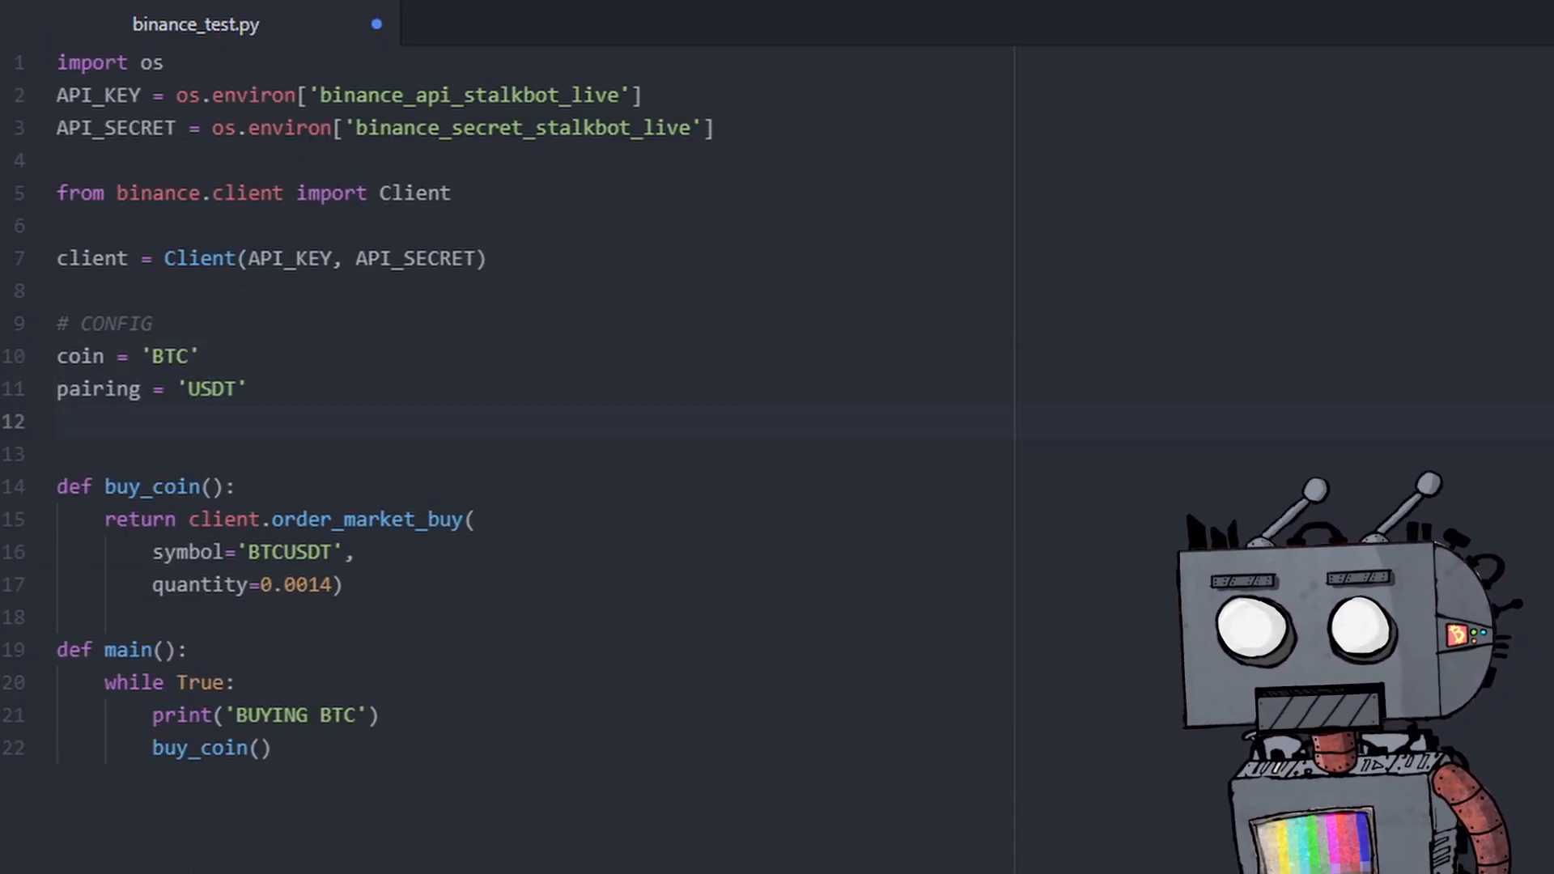
{"action": "type", "text": "quan"}
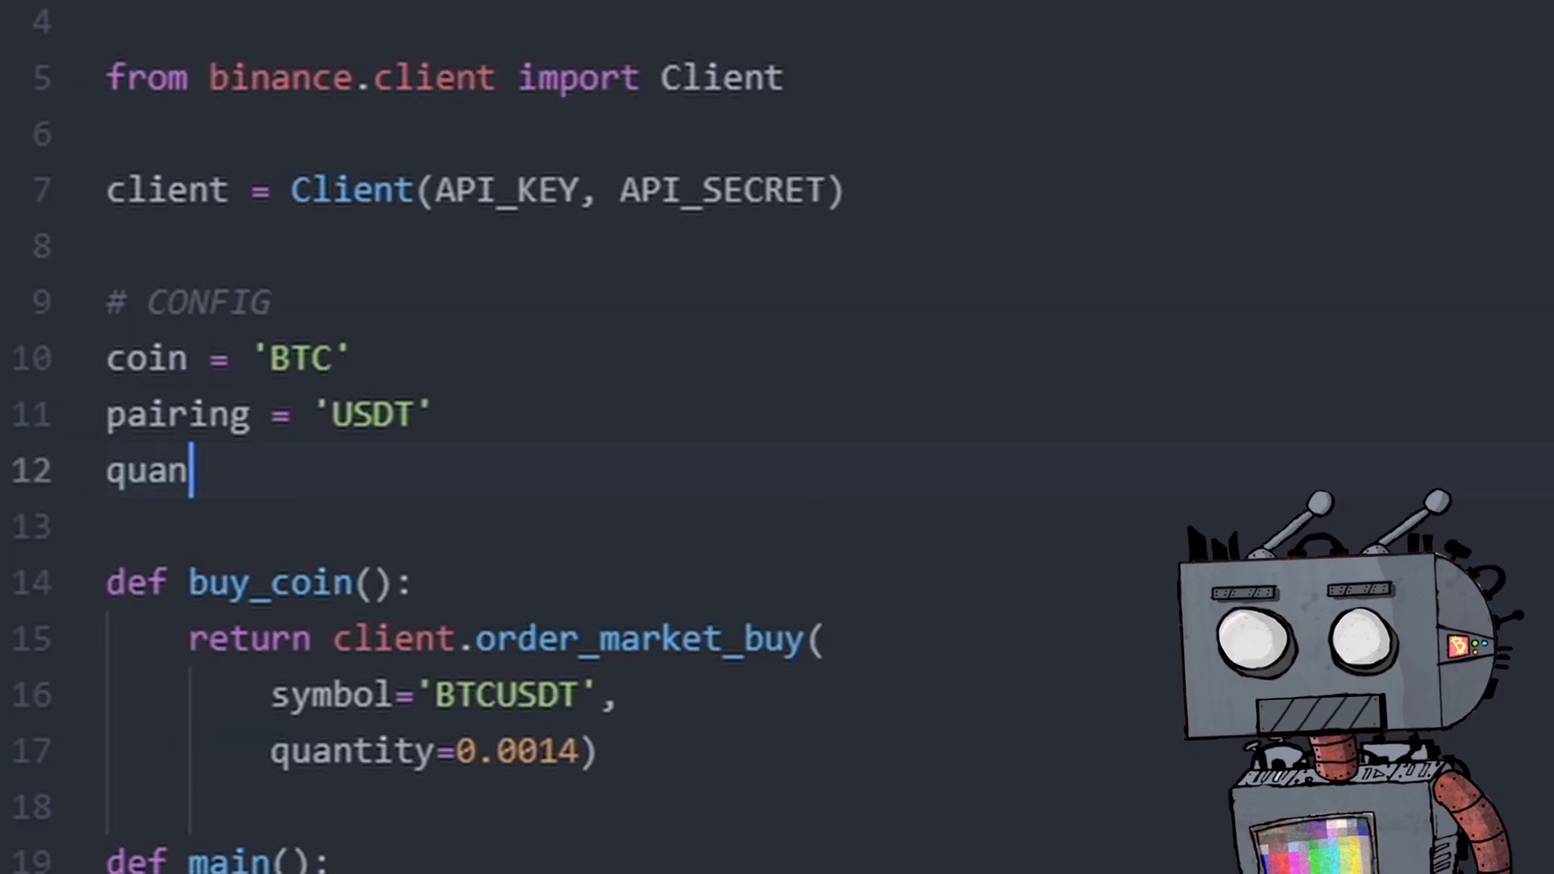
{"action": "type", "text": "tity ="}
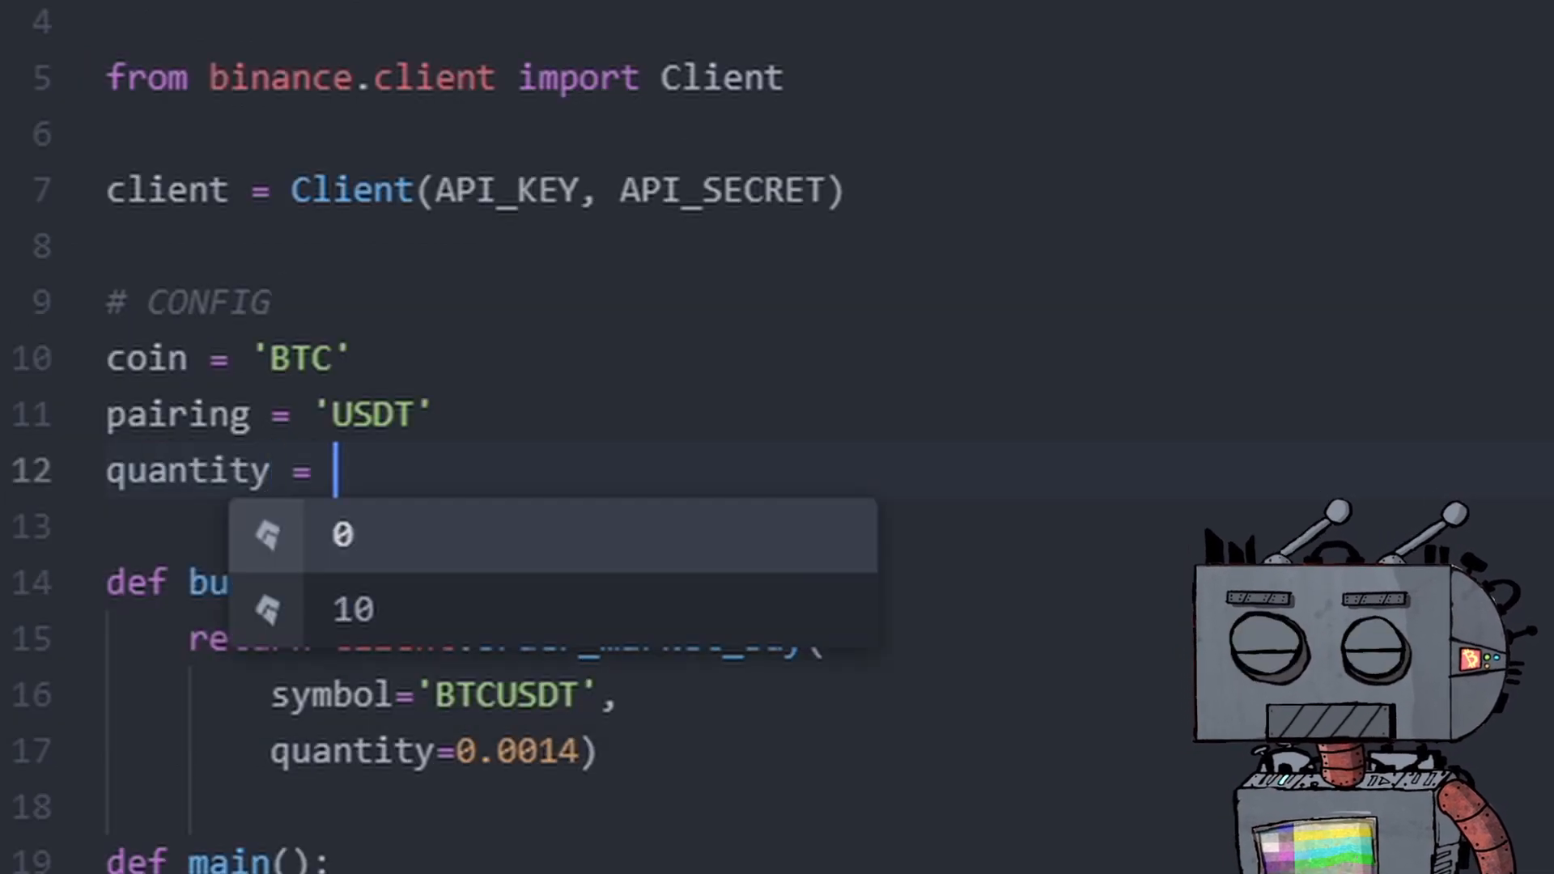
{"action": "type", "text": "0.00"}
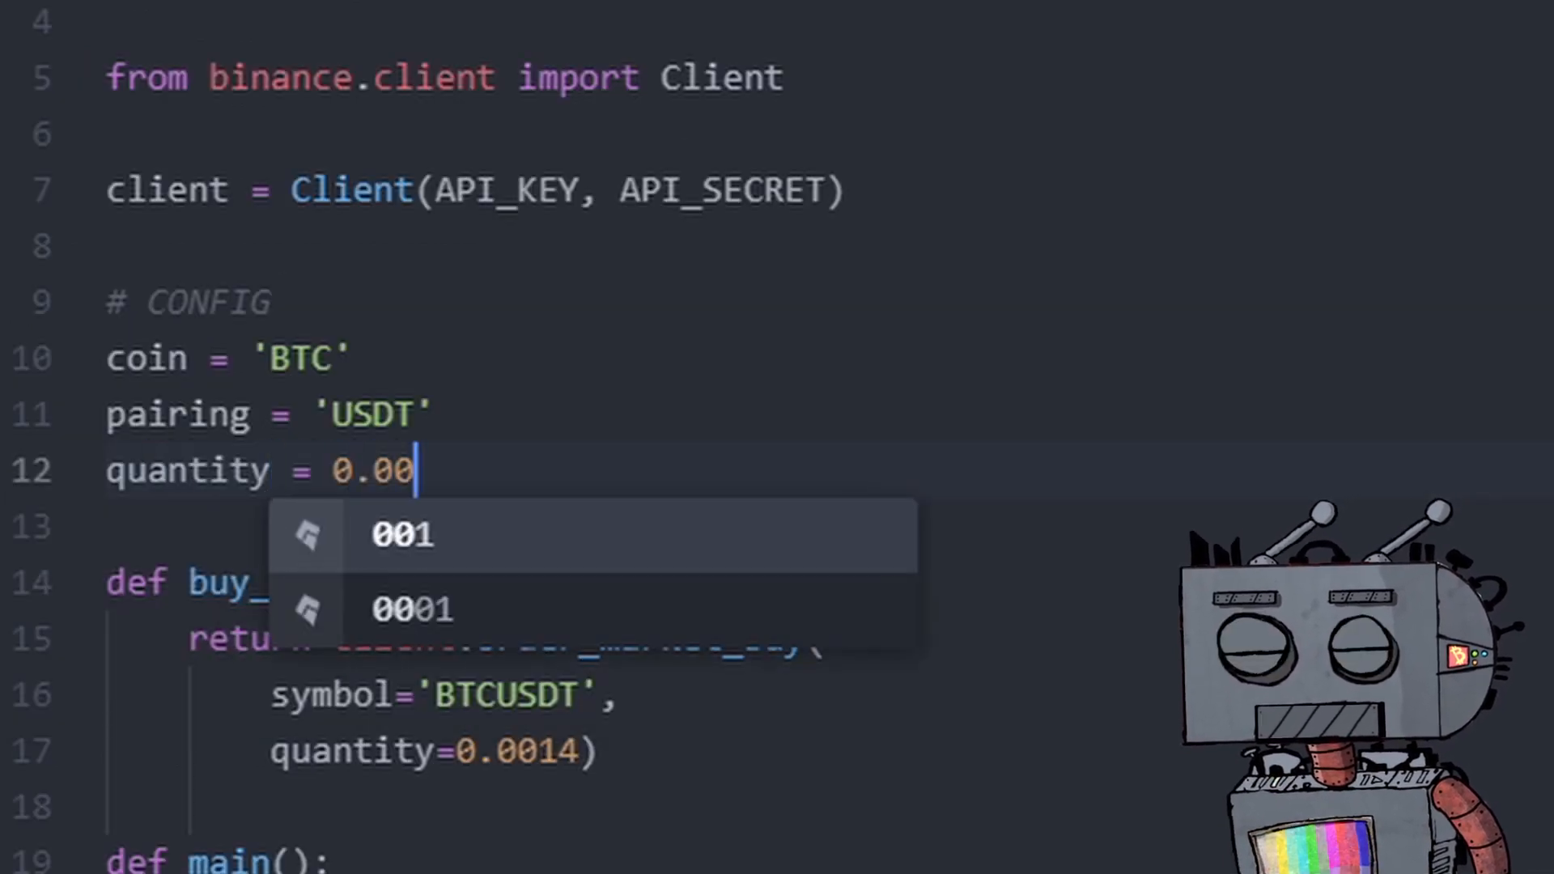
{"action": "type", "text": "14"}
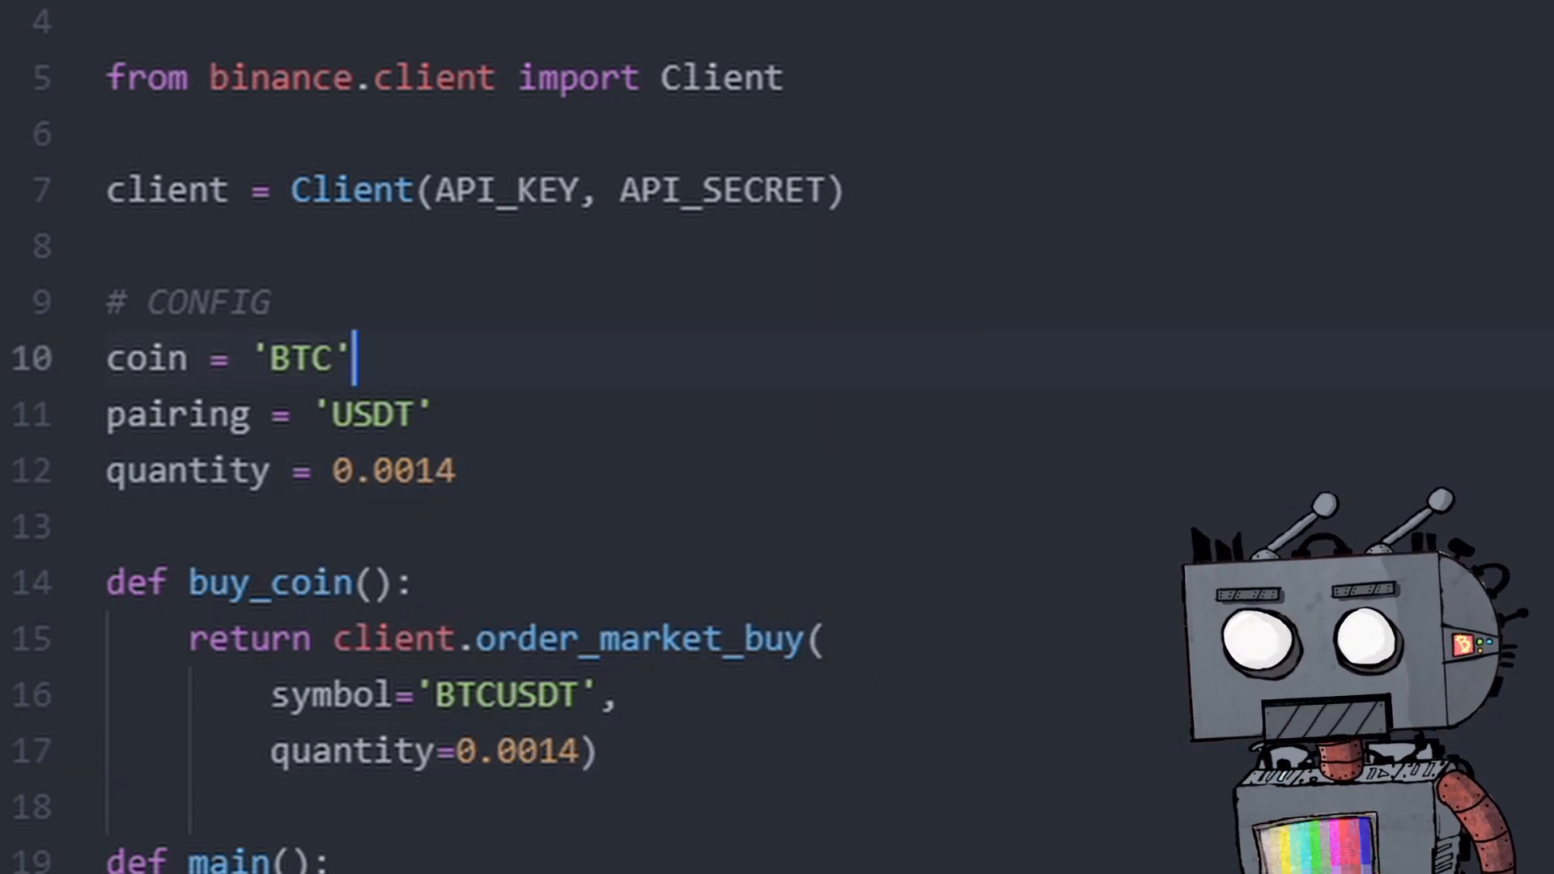
Make buy_coin use symbol=coin+pairing and quantity=quantity.
{"action": "scroll", "scroll_direction": "down", "scroll_amount": 3}
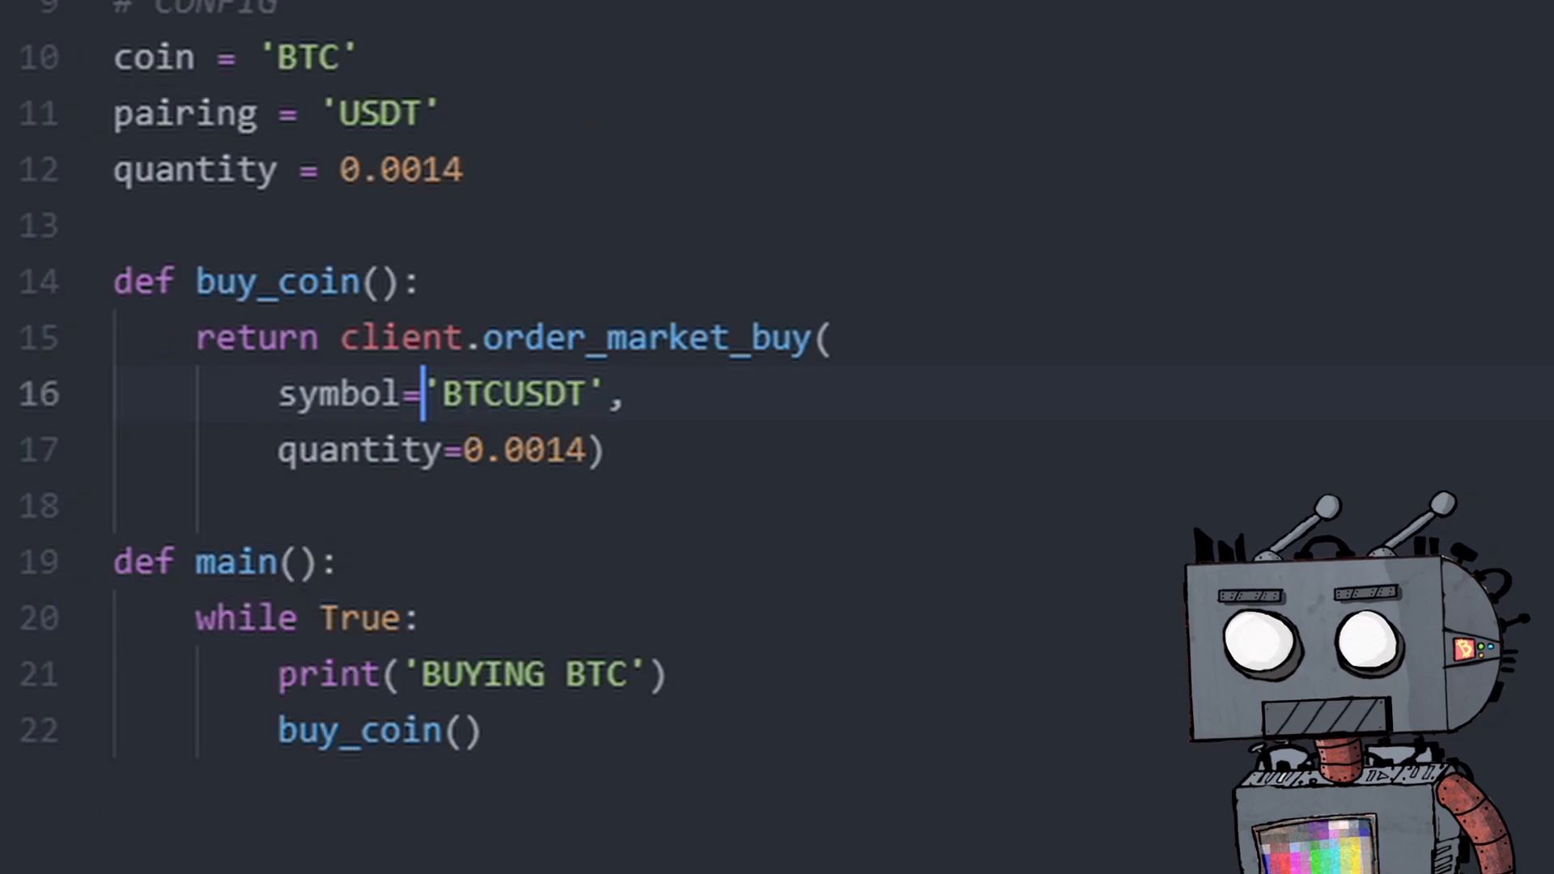
{"action": "type", "text": "coin"}
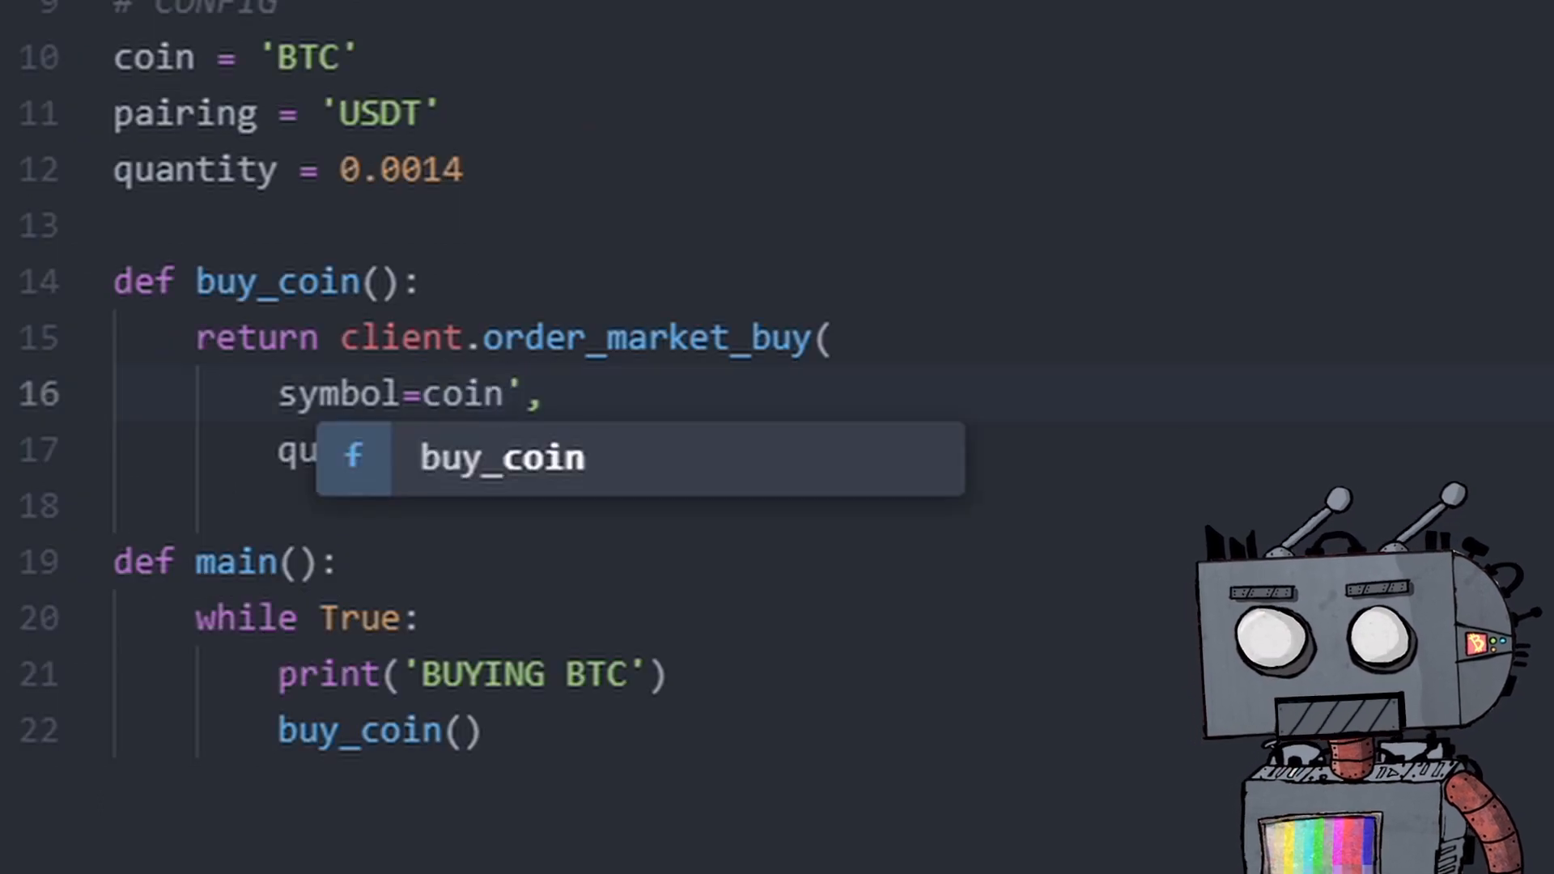
{"action": "type", "text": "+pai"}
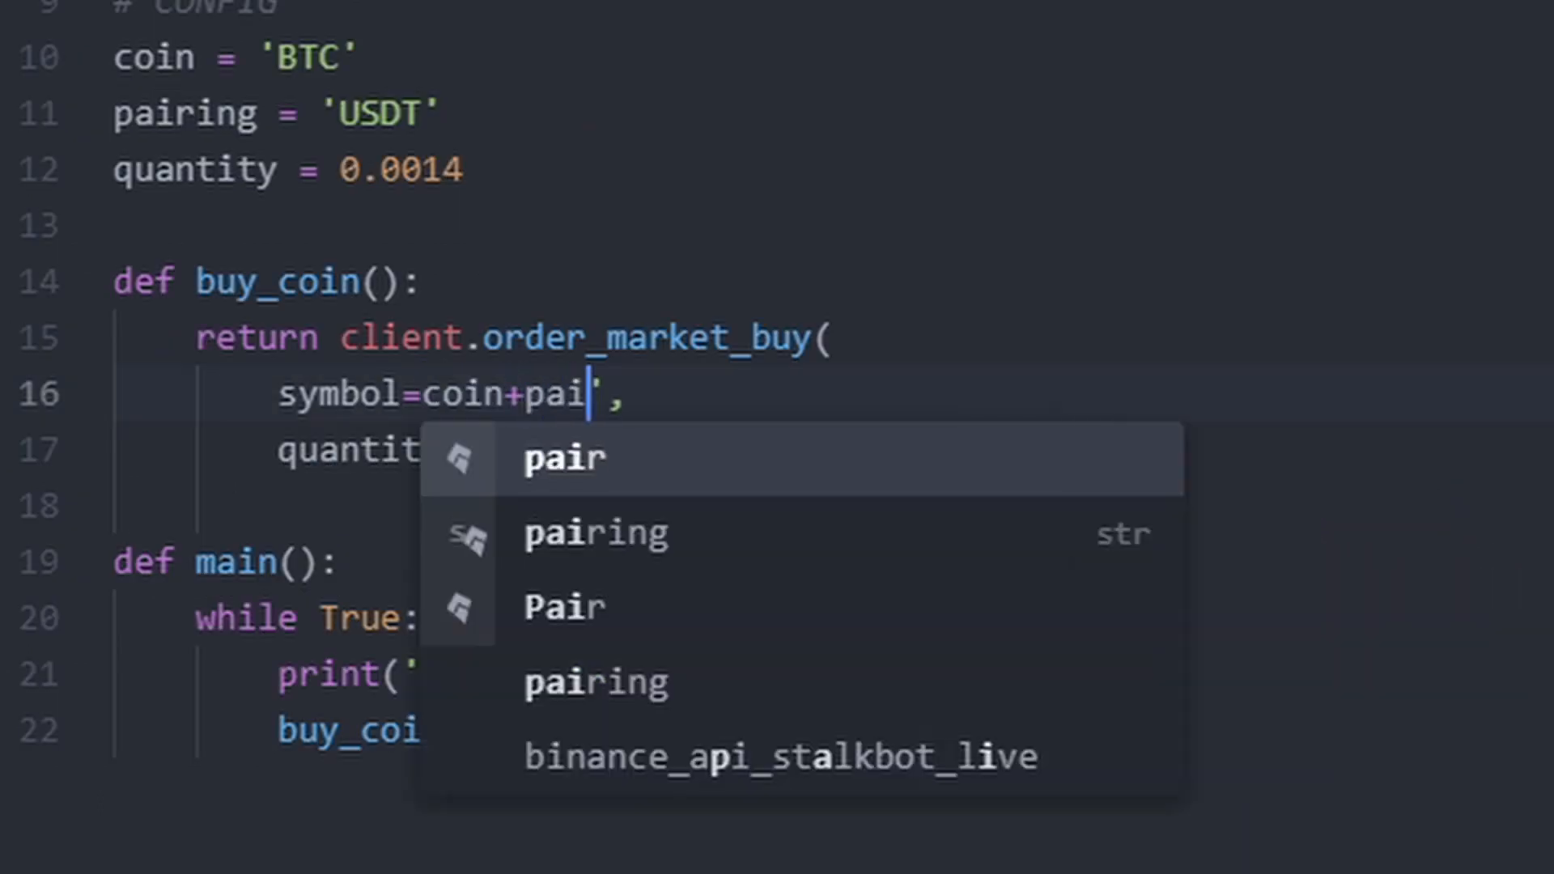
{"action": "key", "text": "Tab"}
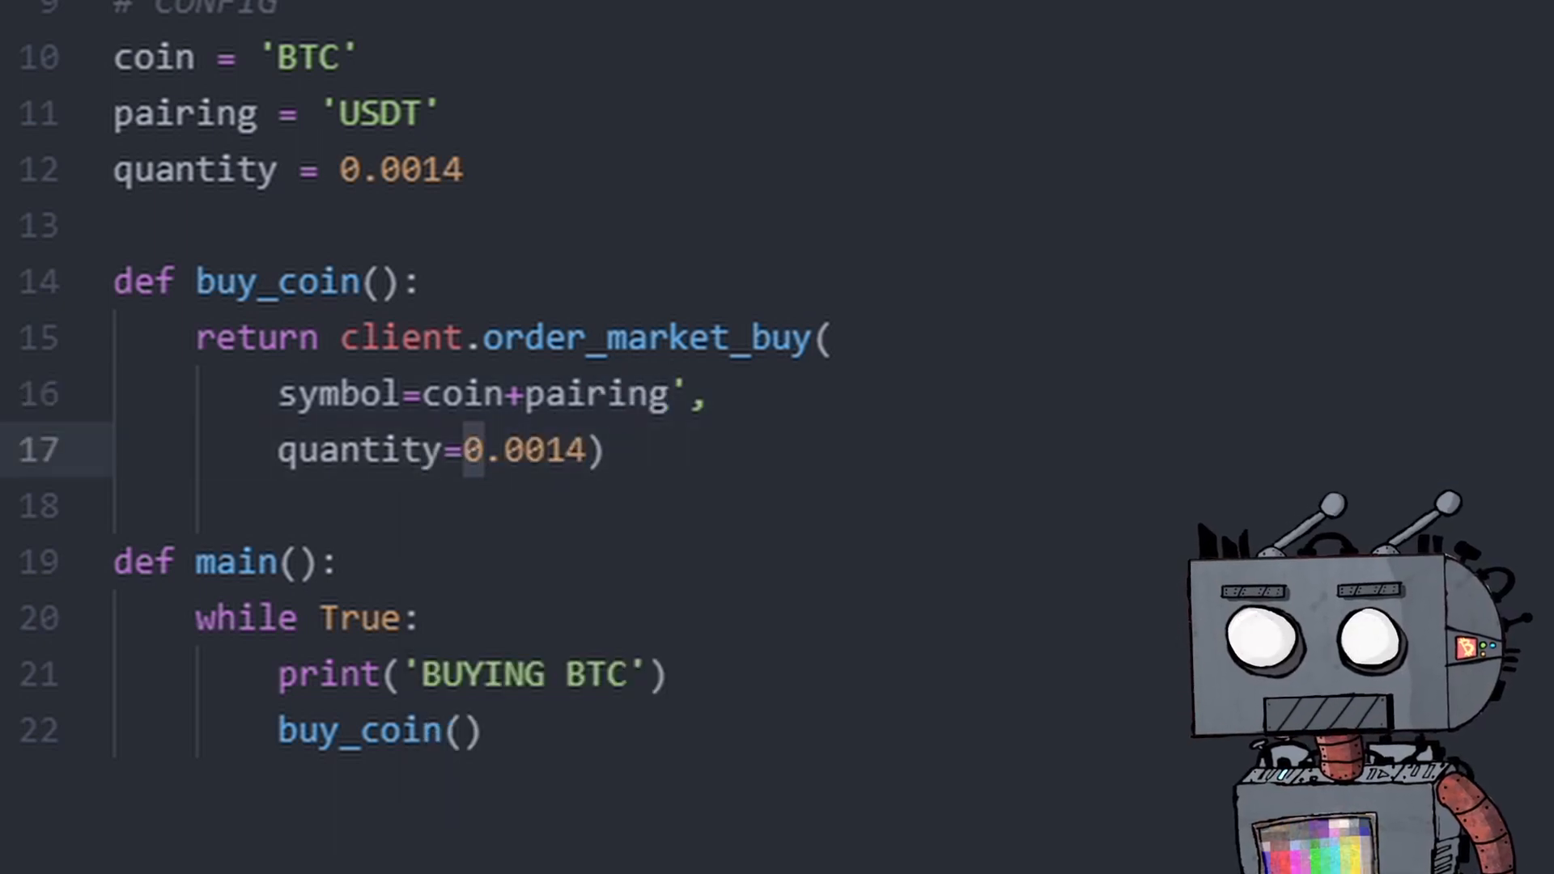
{"action": "type", "text": "quantity"}
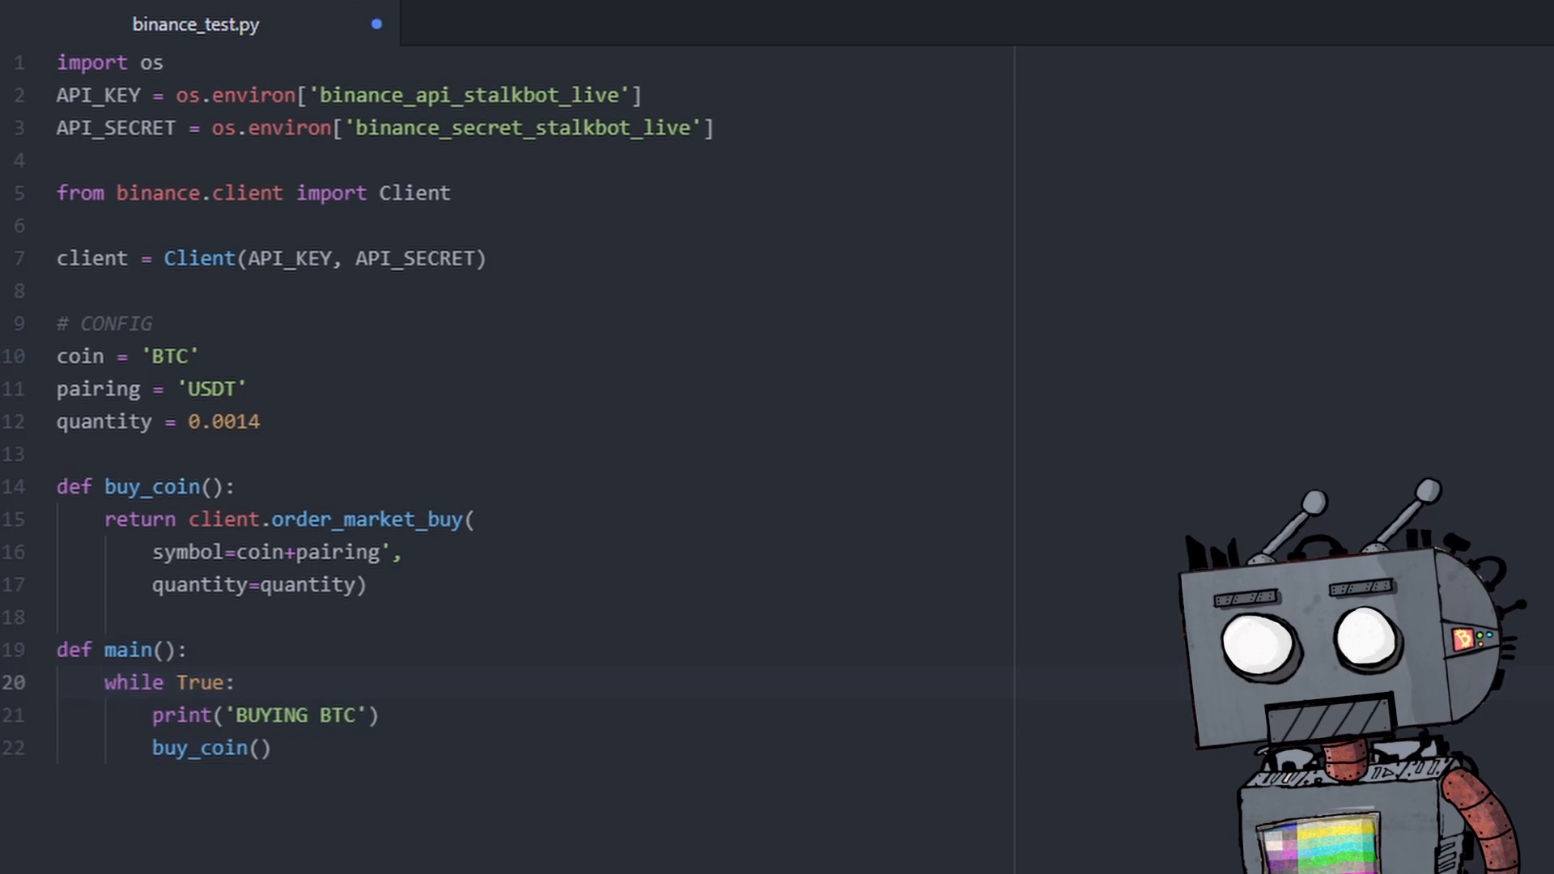
Add import time after the binance import.
{"action": "left_click", "coordinate": [105, 682]}
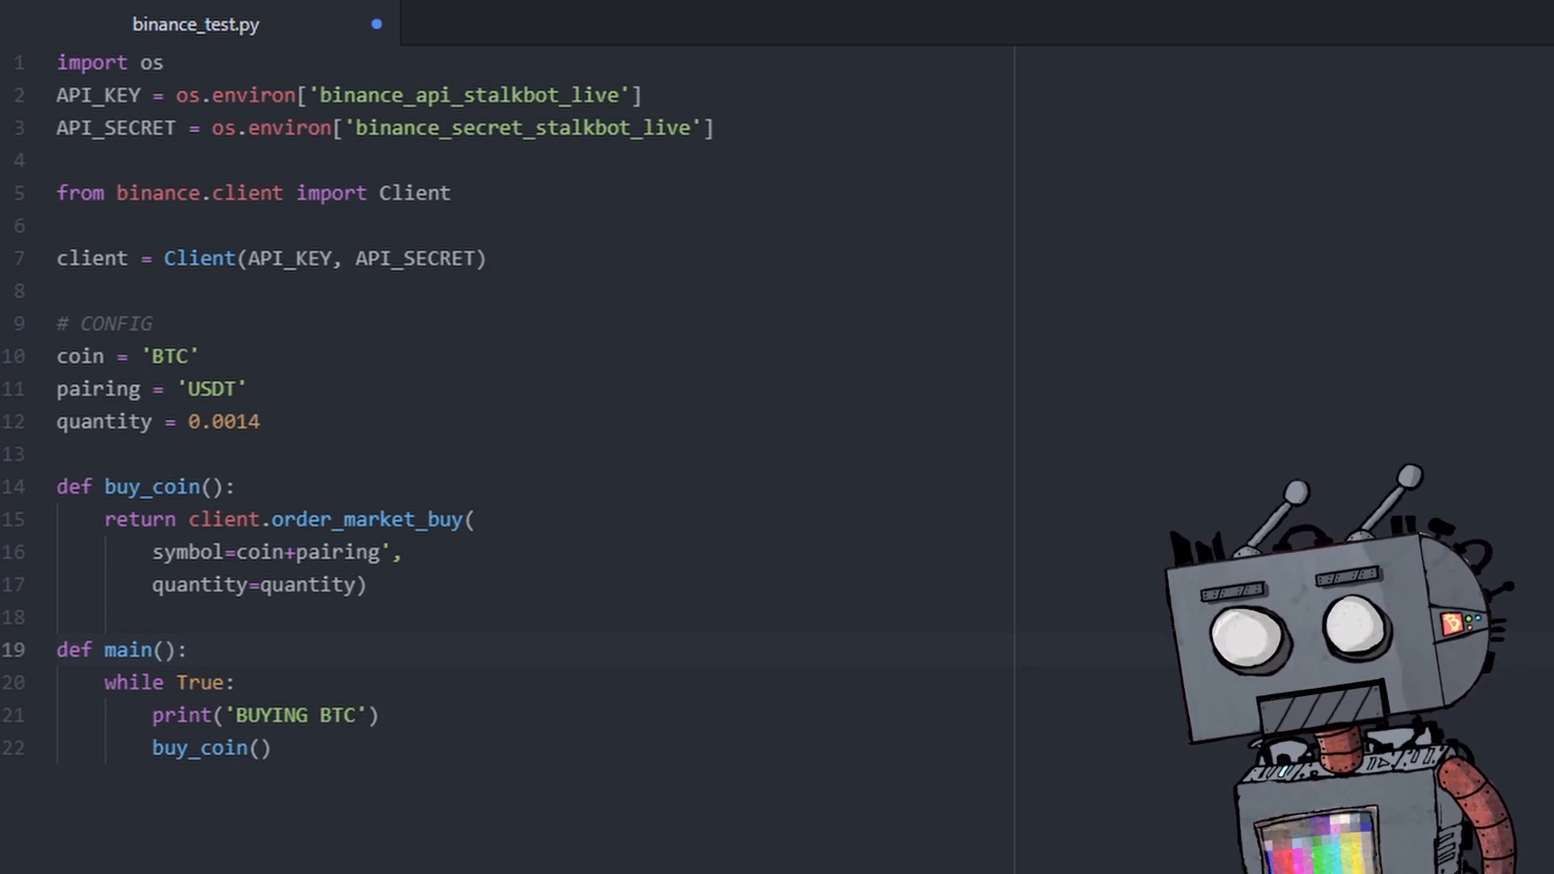
{"action": "left_click", "coordinate": [187, 649]}
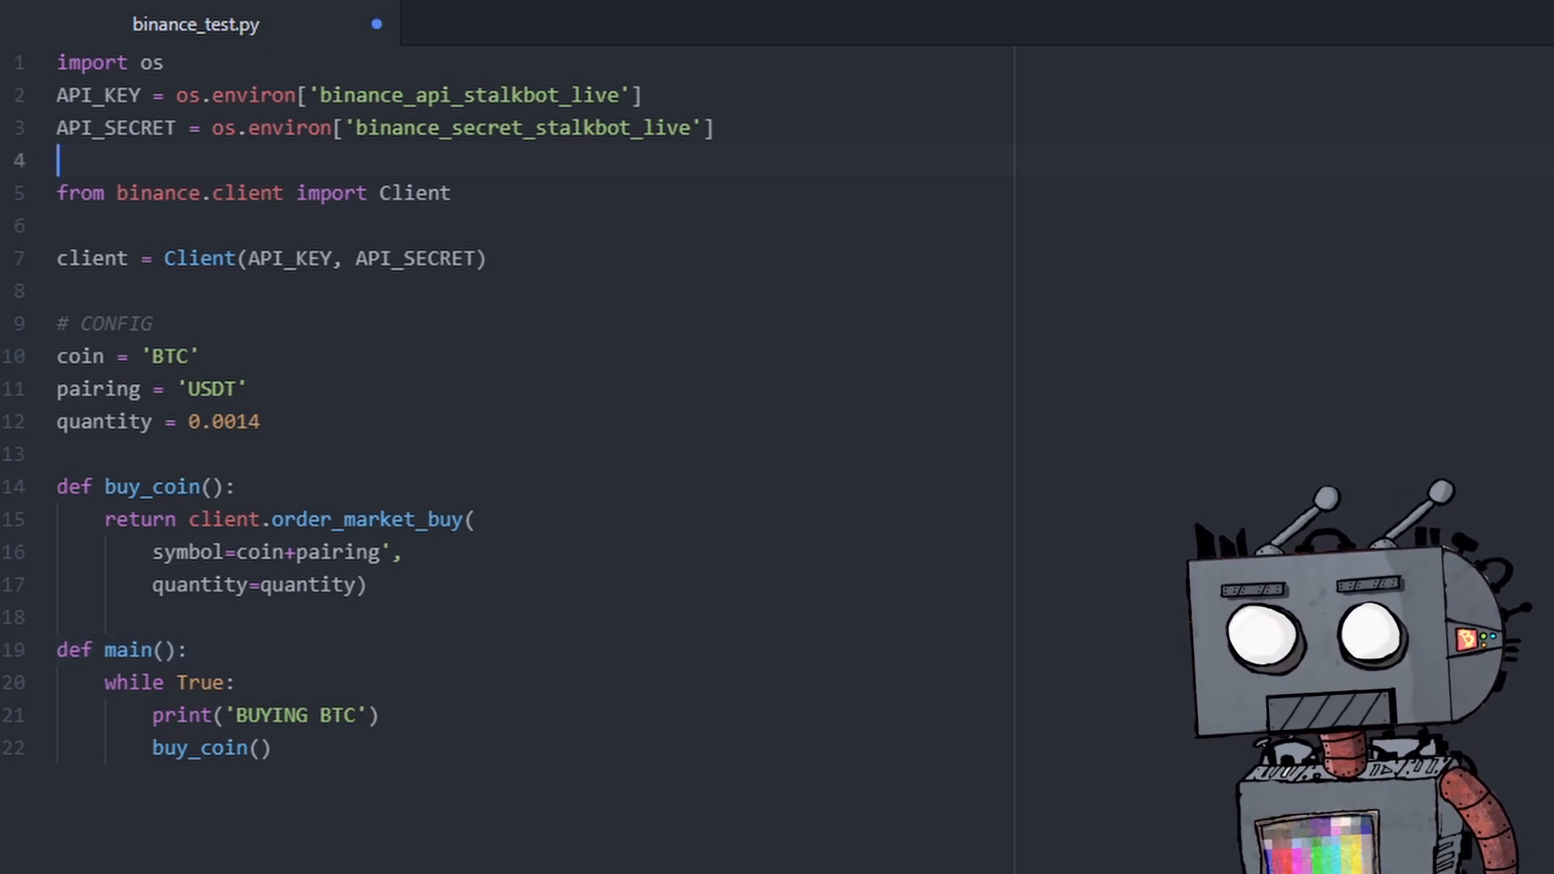
{"action": "type", "text": "import"}
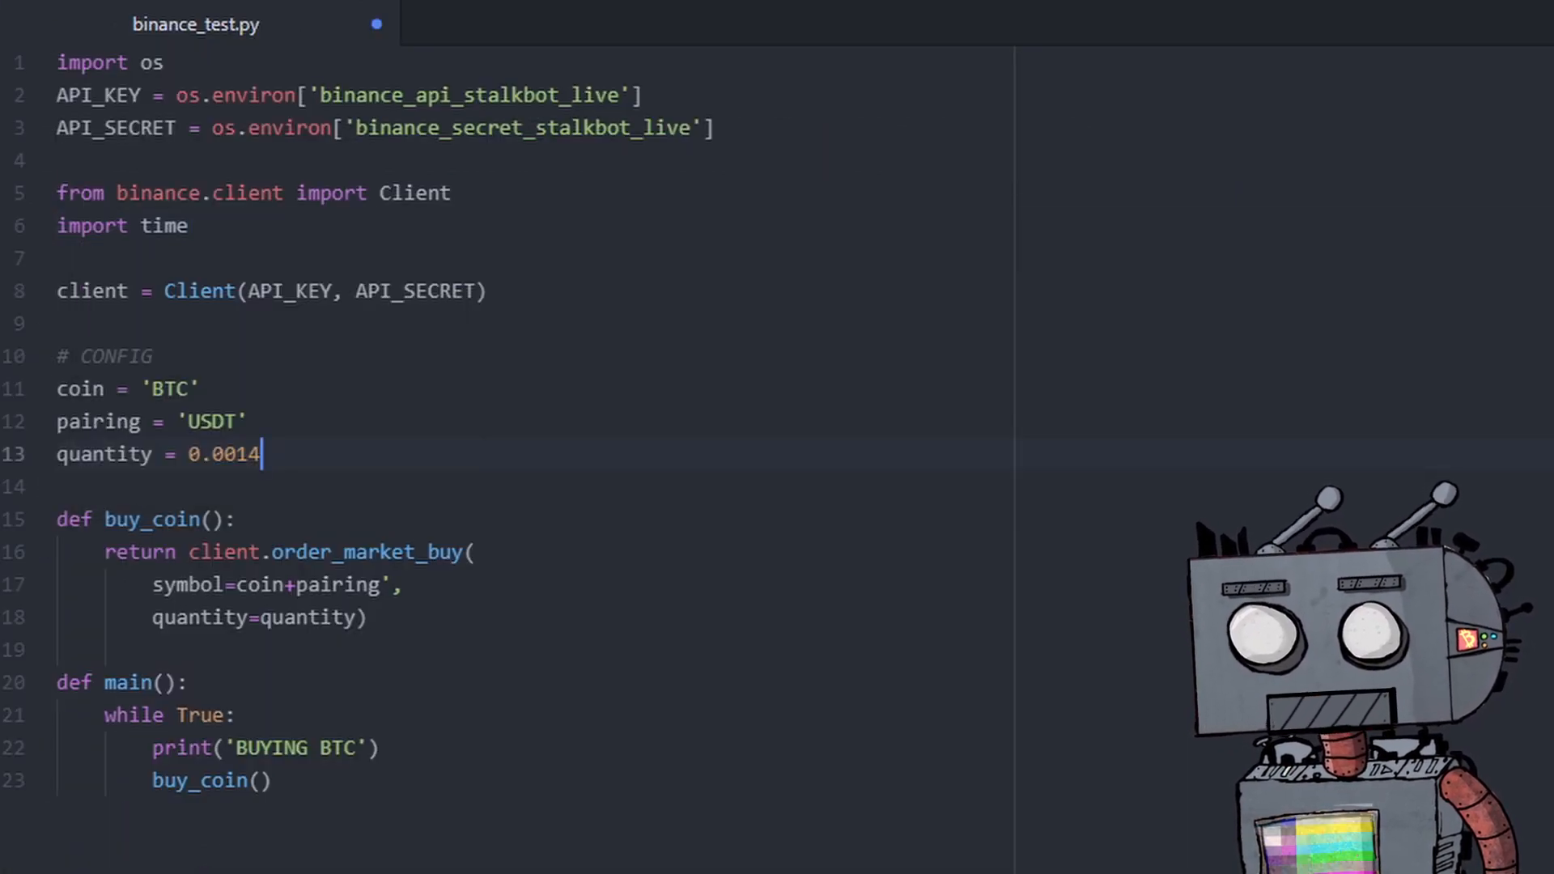
Add time.sleep(60) after buy_coin() inside the while True loop.
{"action": "type", "text": "tim"}
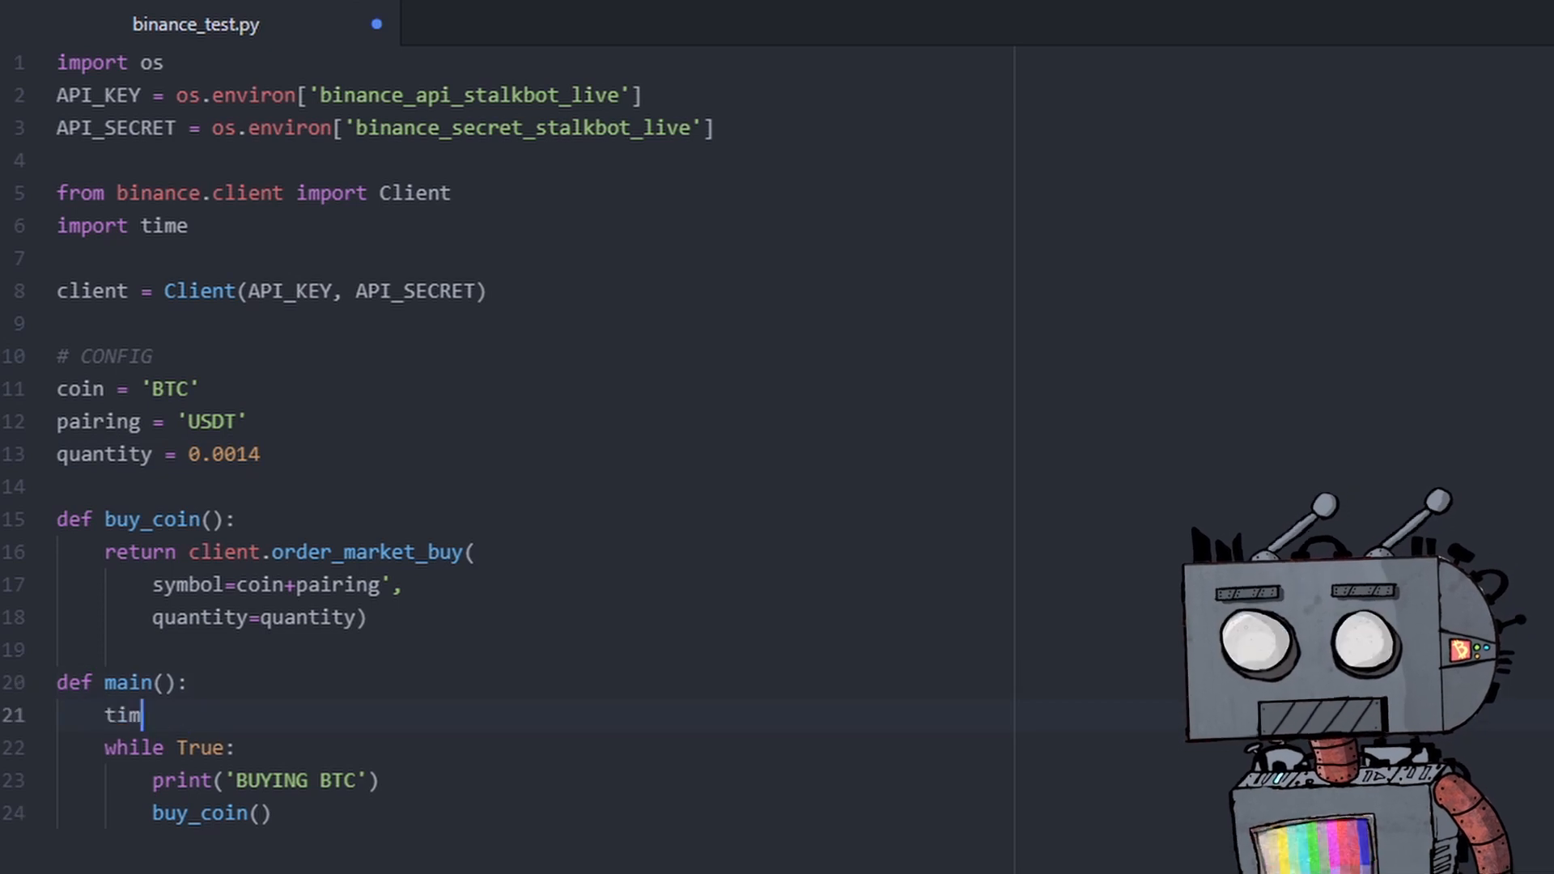
{"action": "type", "text": "e.sl"}
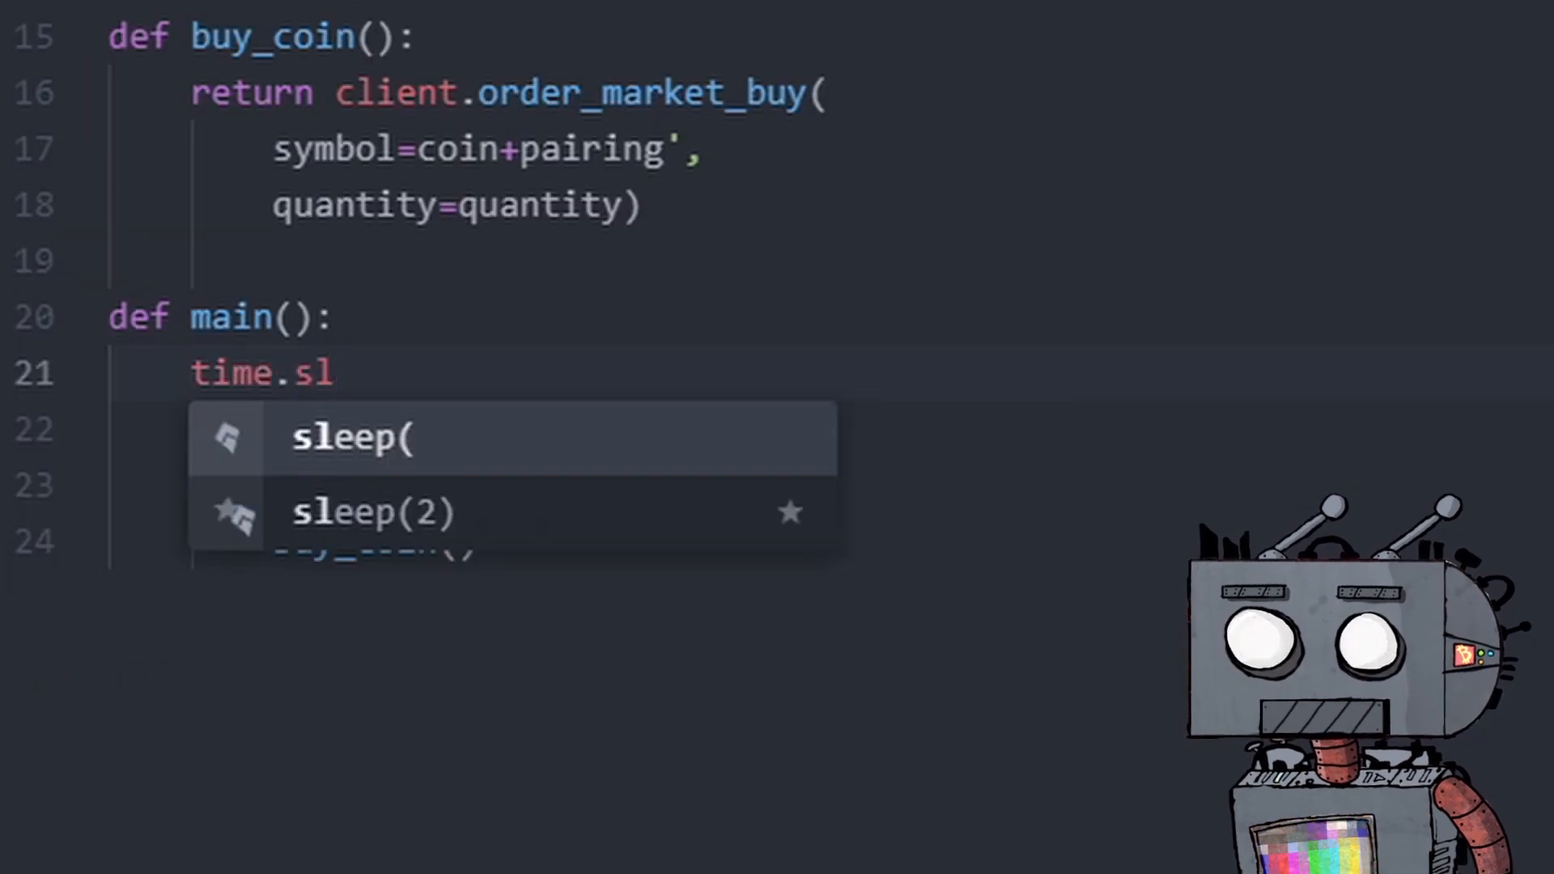
{"action": "left_click", "coordinate": [352, 438]}
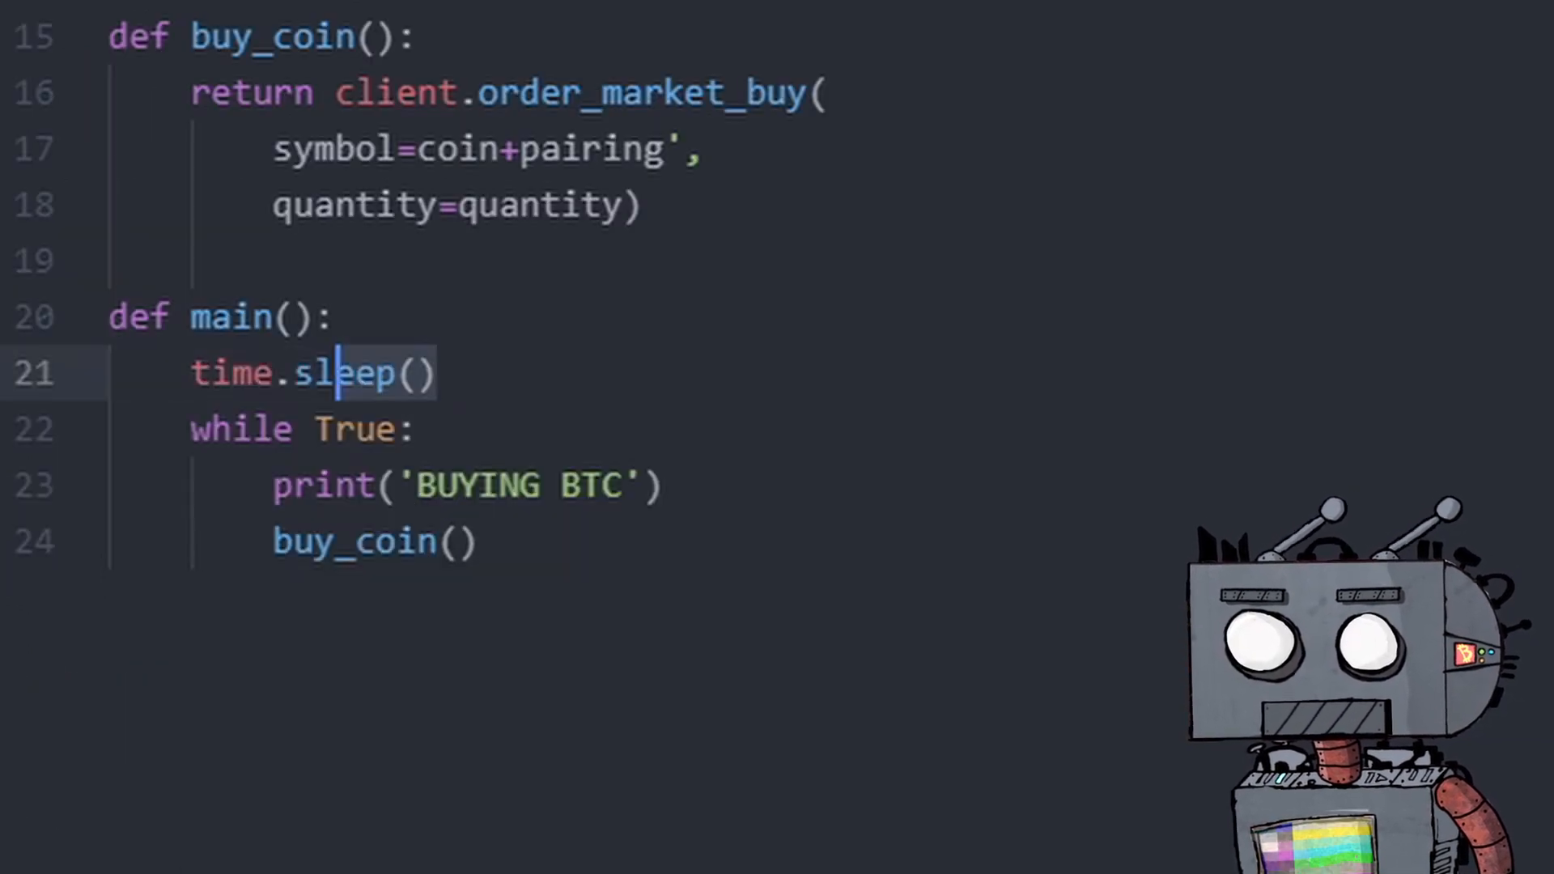
{"action": "key", "text": "Backspace"}
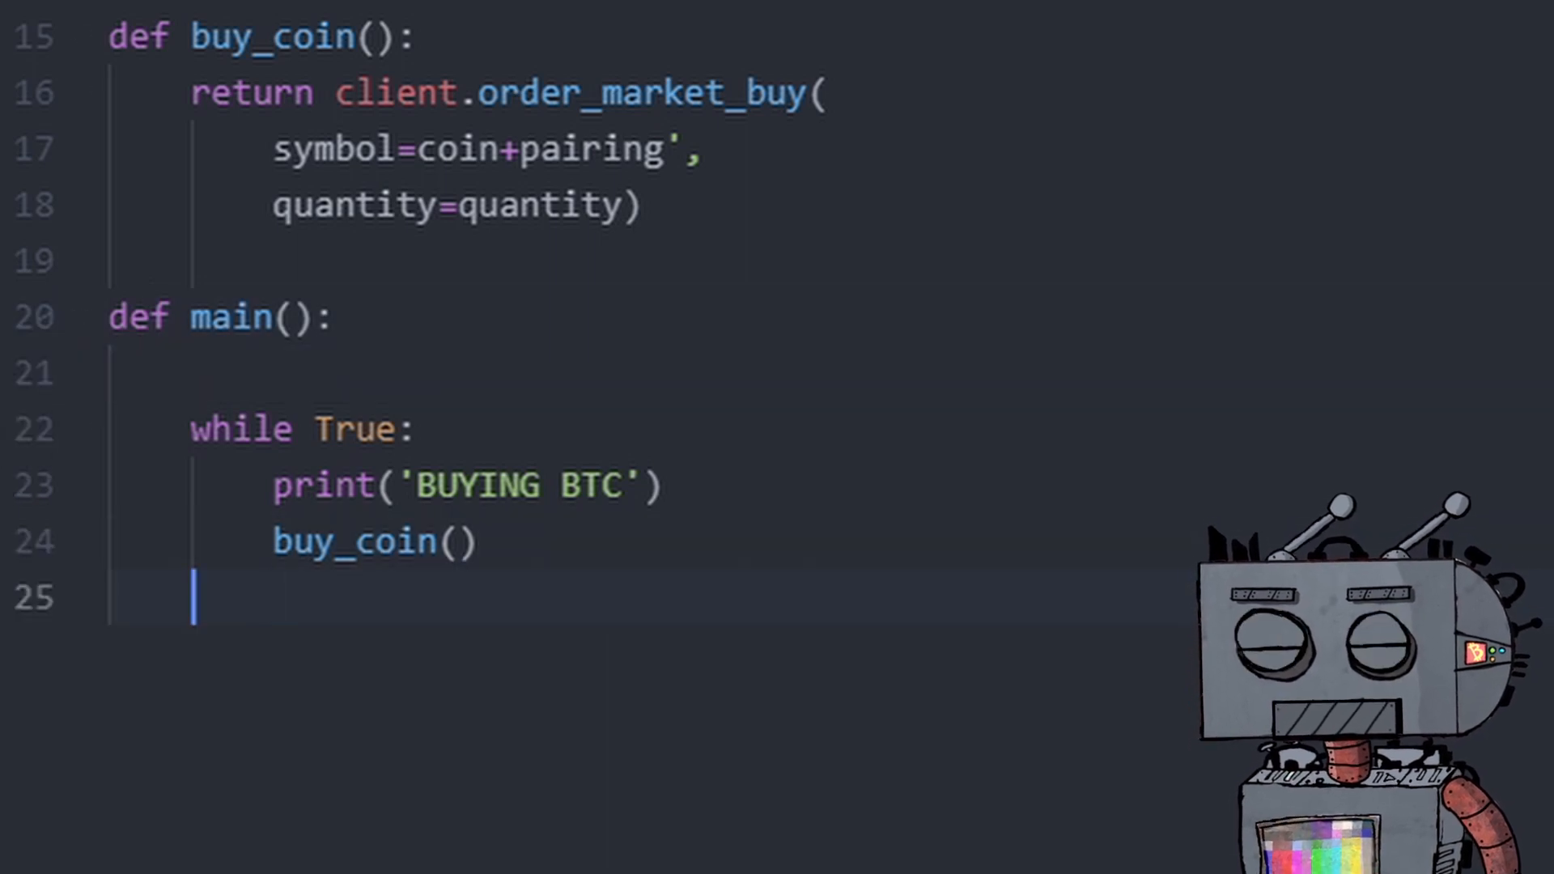
{"action": "type", "text": "time.sleep()"}
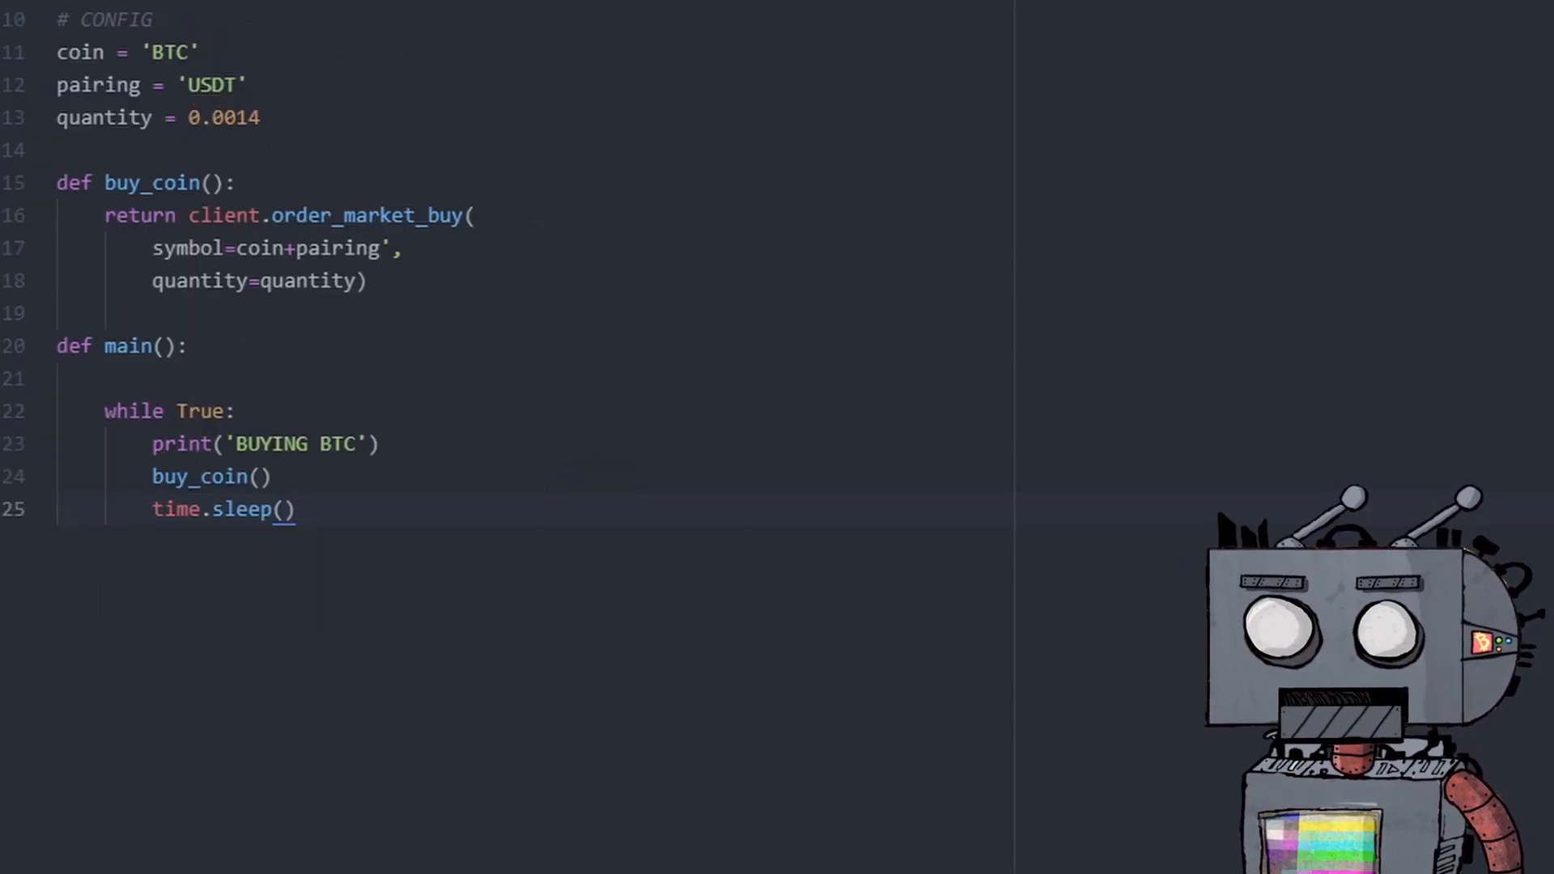
{"action": "type", "text": "60"}
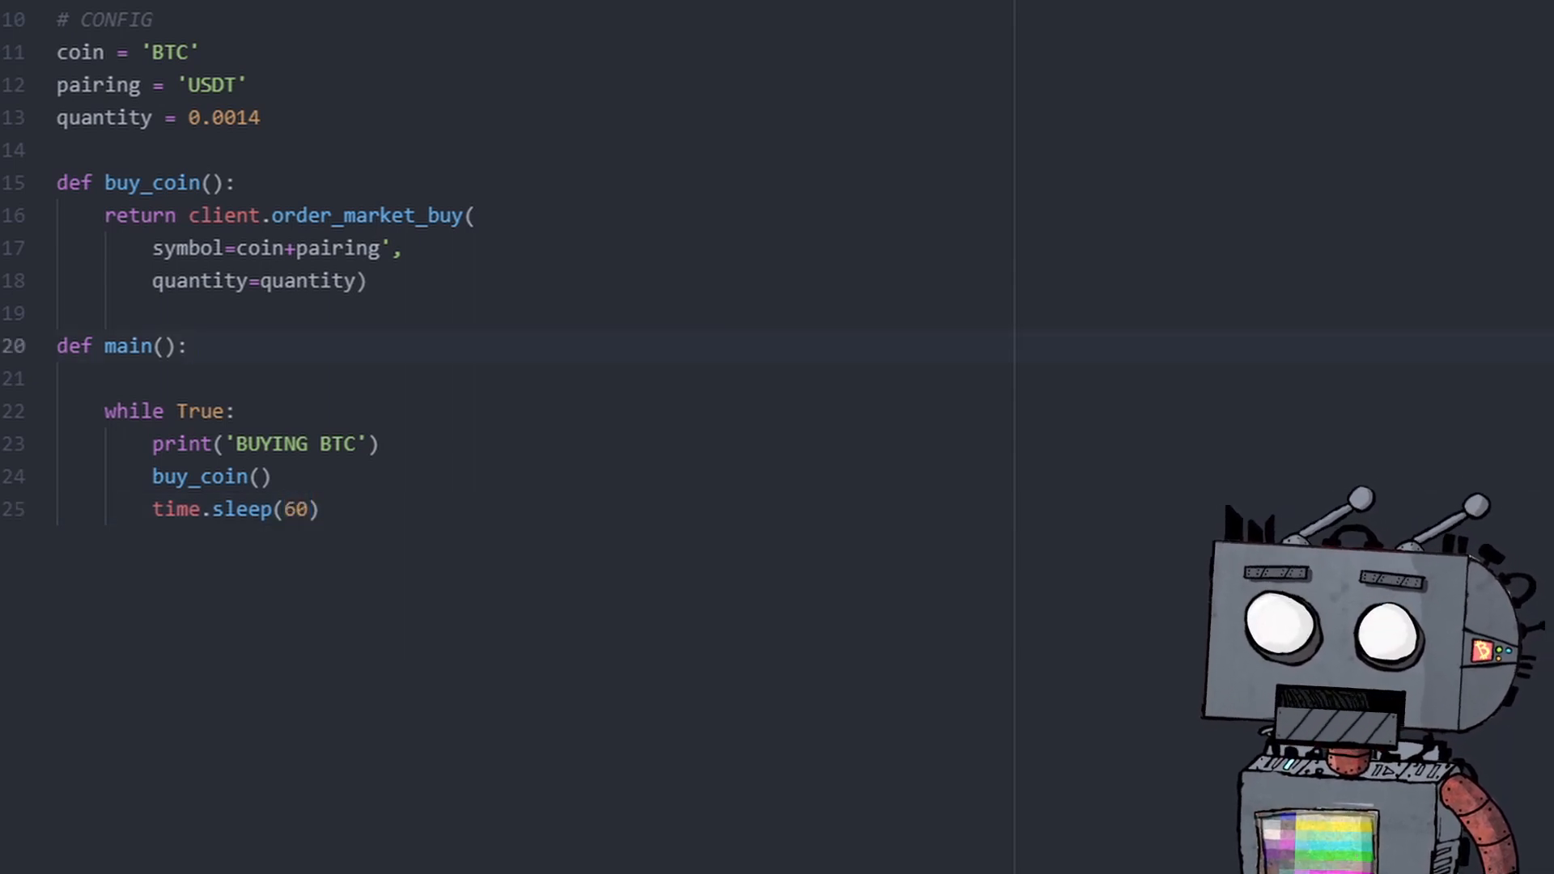
{"action": "left_click", "coordinate": [184, 346]}
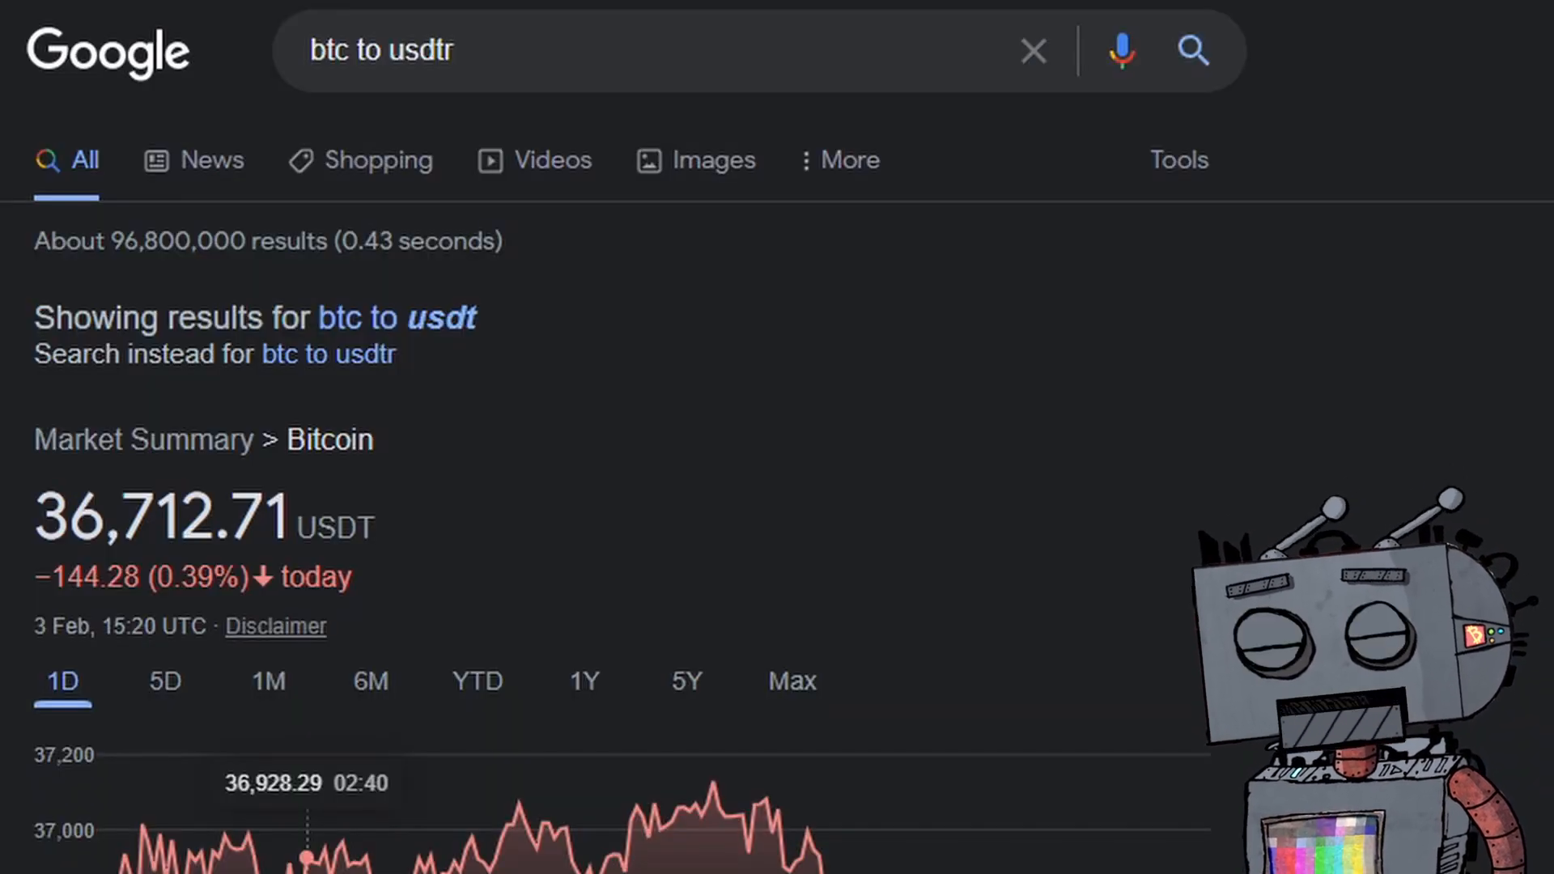
Search Google for 'how many seconds in a week'.
{"action": "type", "text": "hc"}
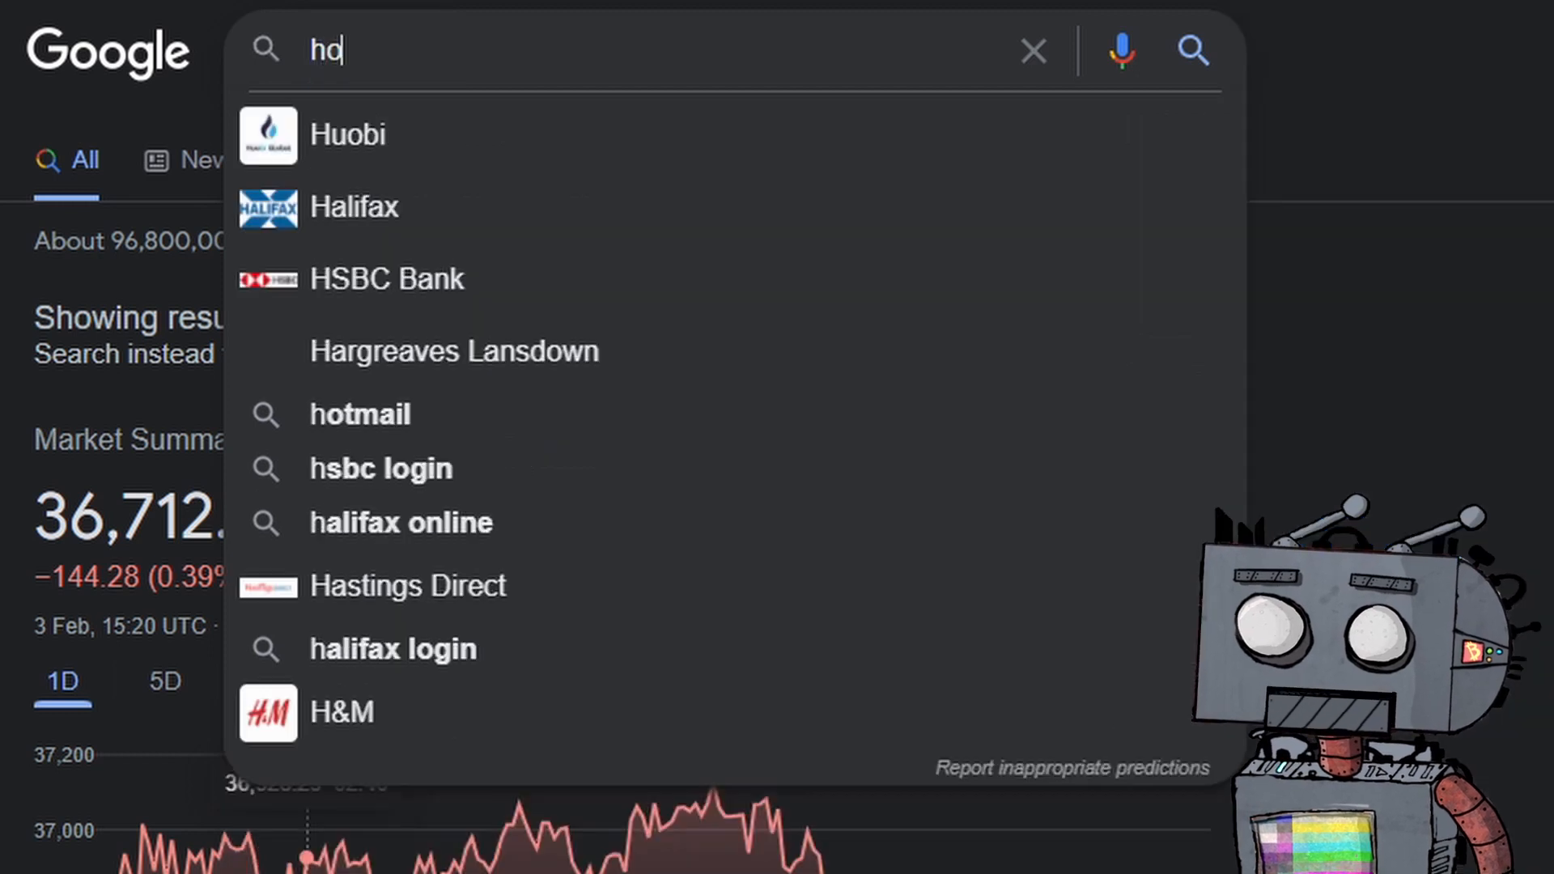
{"action": "type", "text": "how many seconds in a"}
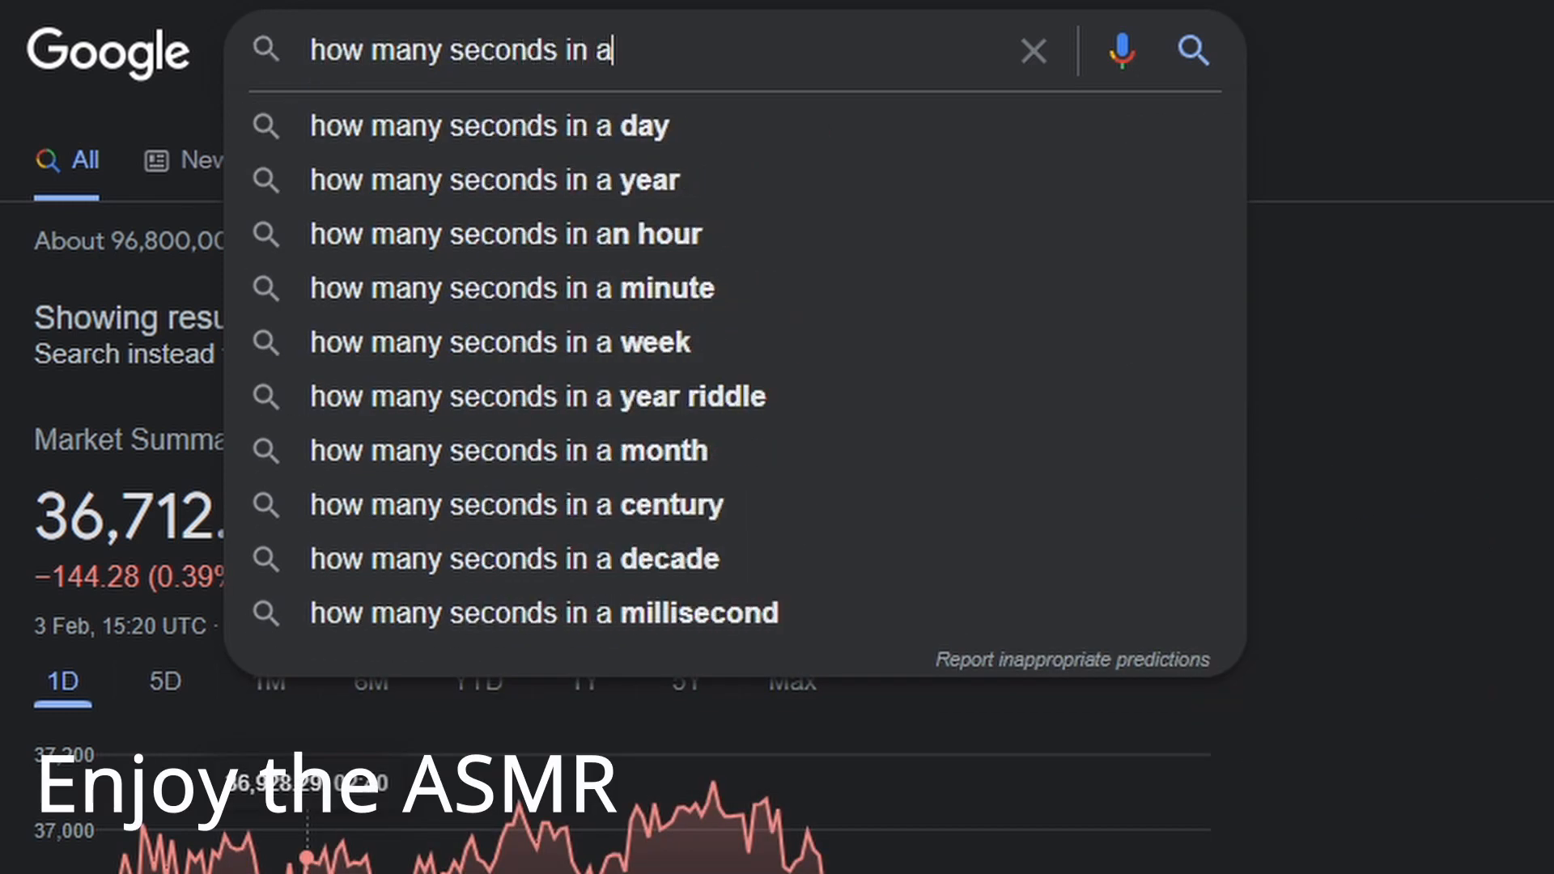
{"action": "left_click", "coordinate": [501, 341]}
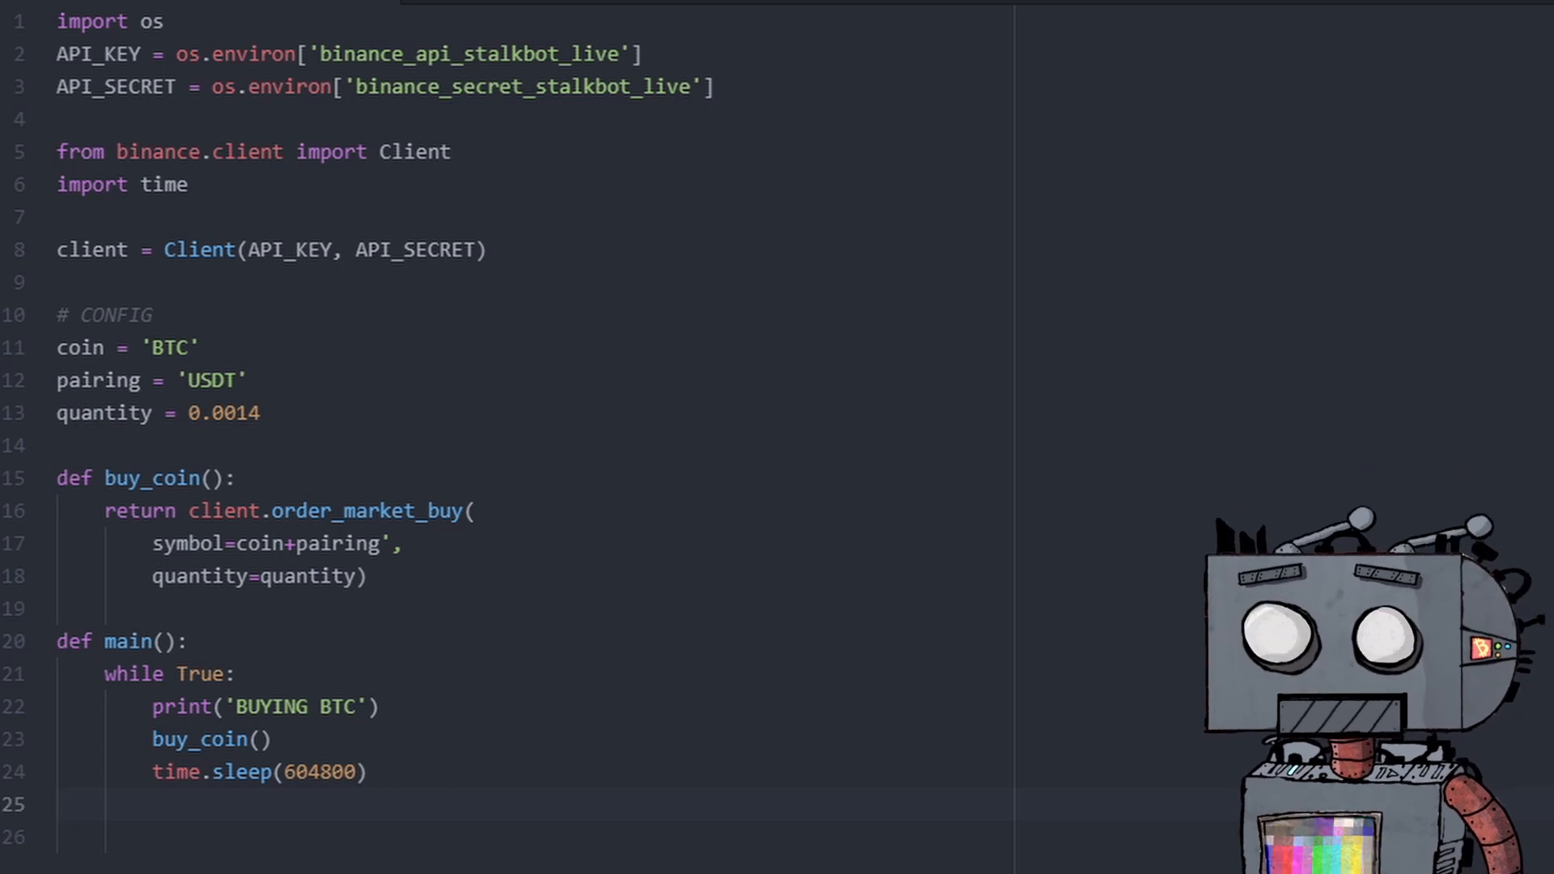
Set the pause to time.sleep(604800), fold and unfold buy_coin, and start a line below main.
{"action": "left_click", "coordinate": [38, 477]}
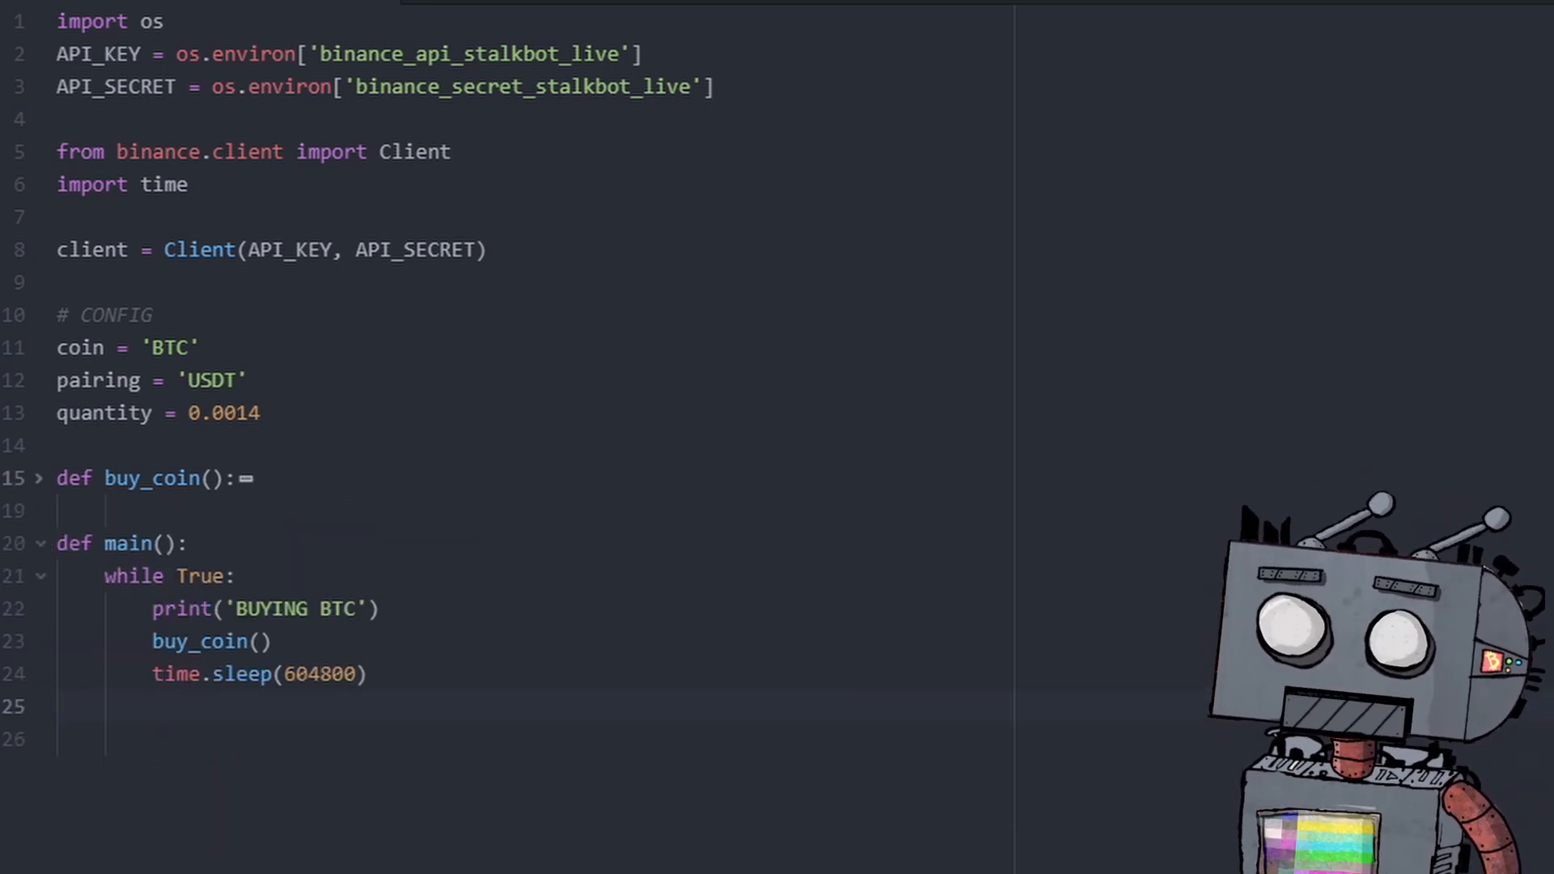
{"action": "left_click", "coordinate": [37, 478]}
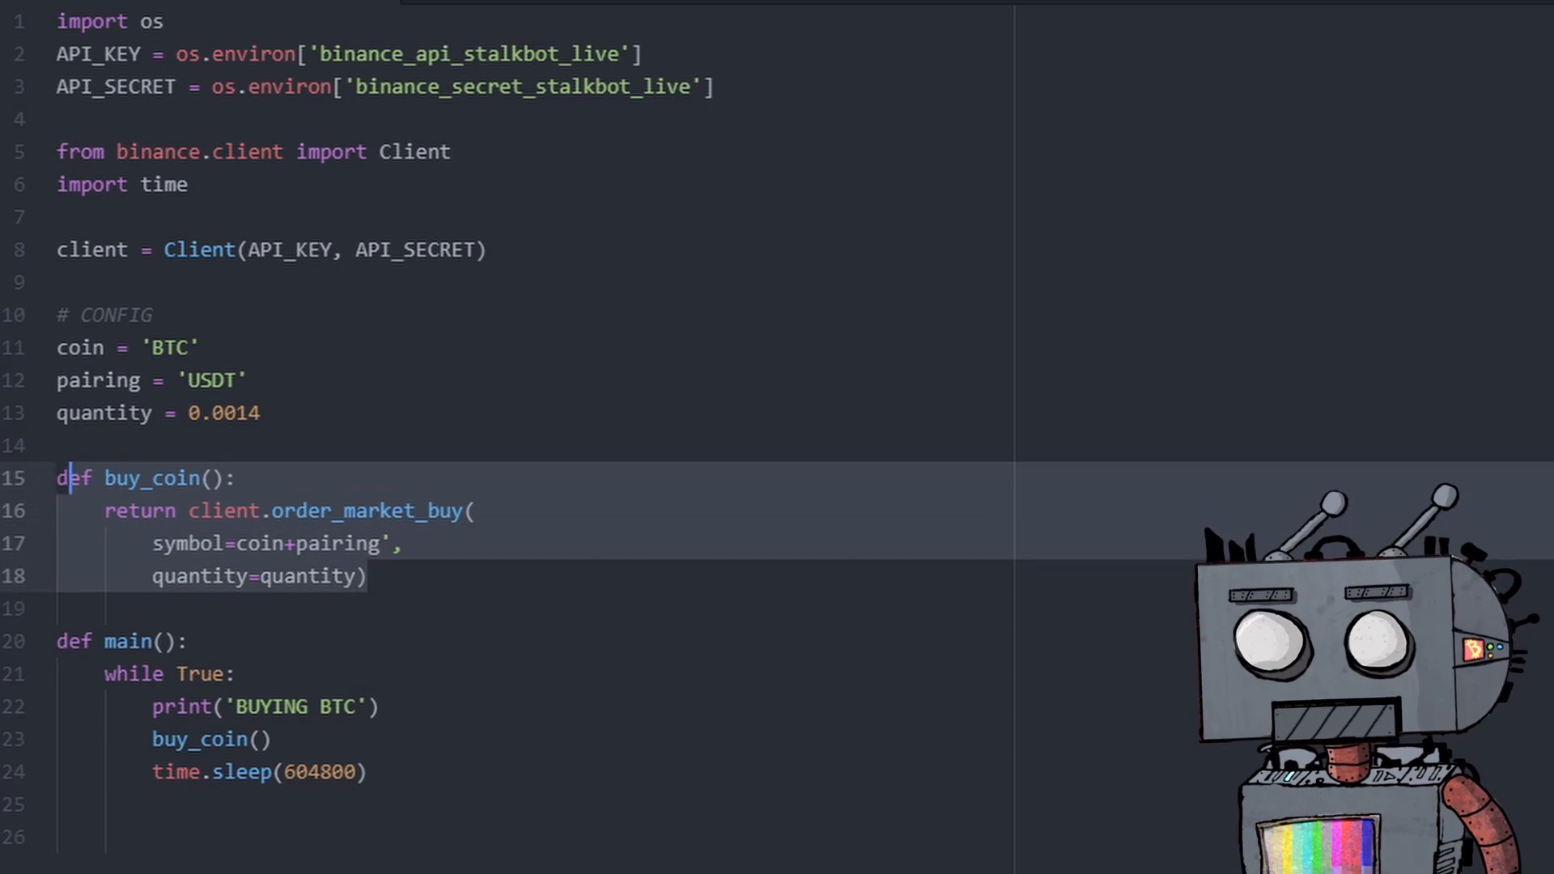
{"action": "left_click", "coordinate": [212, 739]}
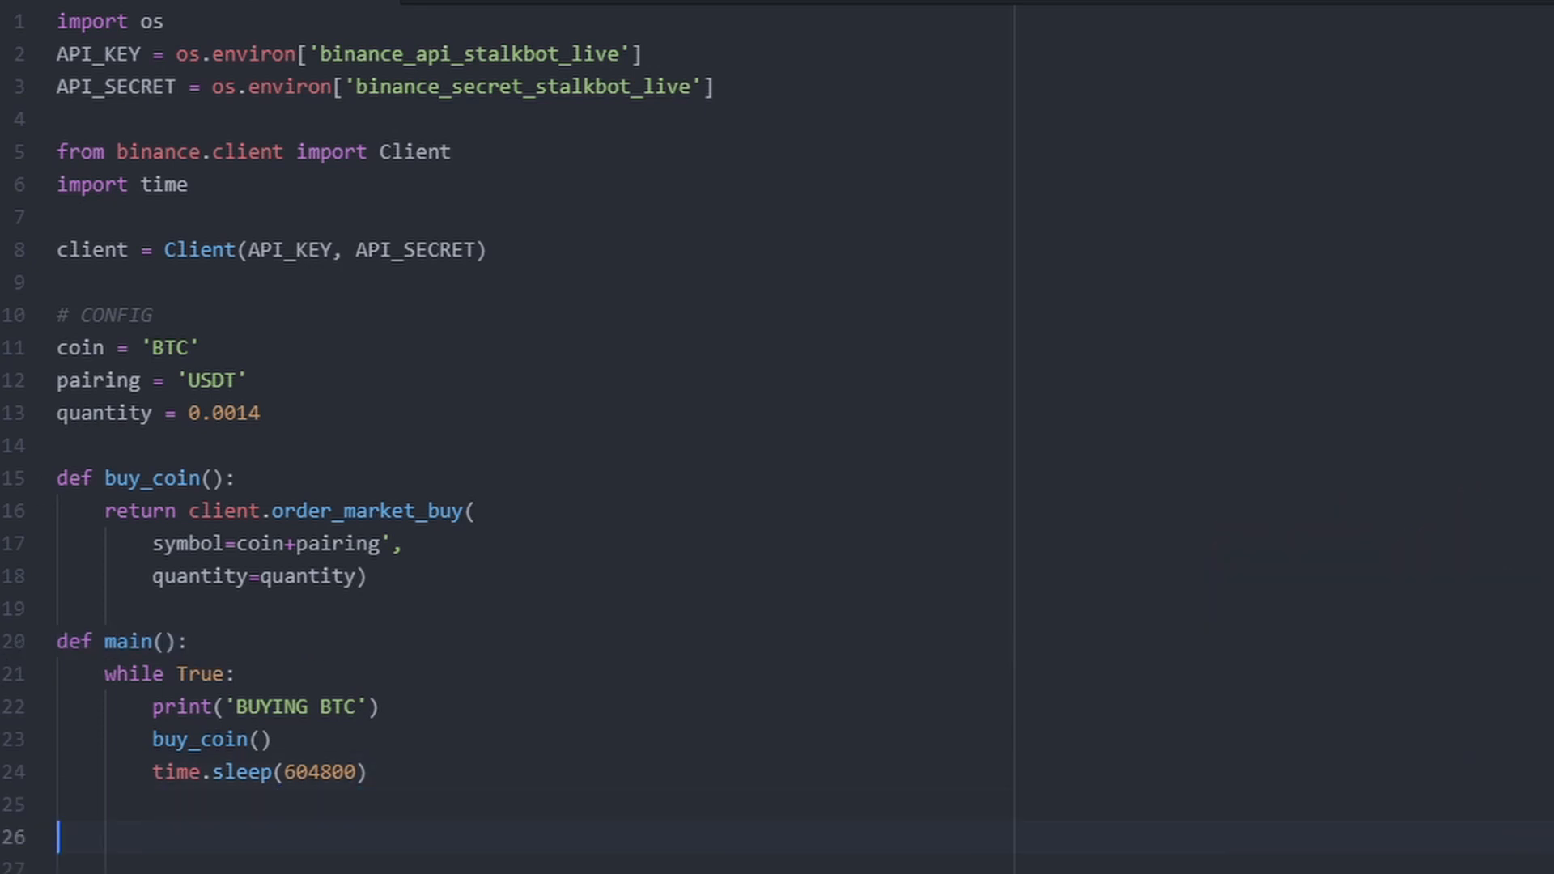
Append an if __name__ == '__main__': guard calling main(), then revisit the while True line.
{"action": "type", "text": "if"}
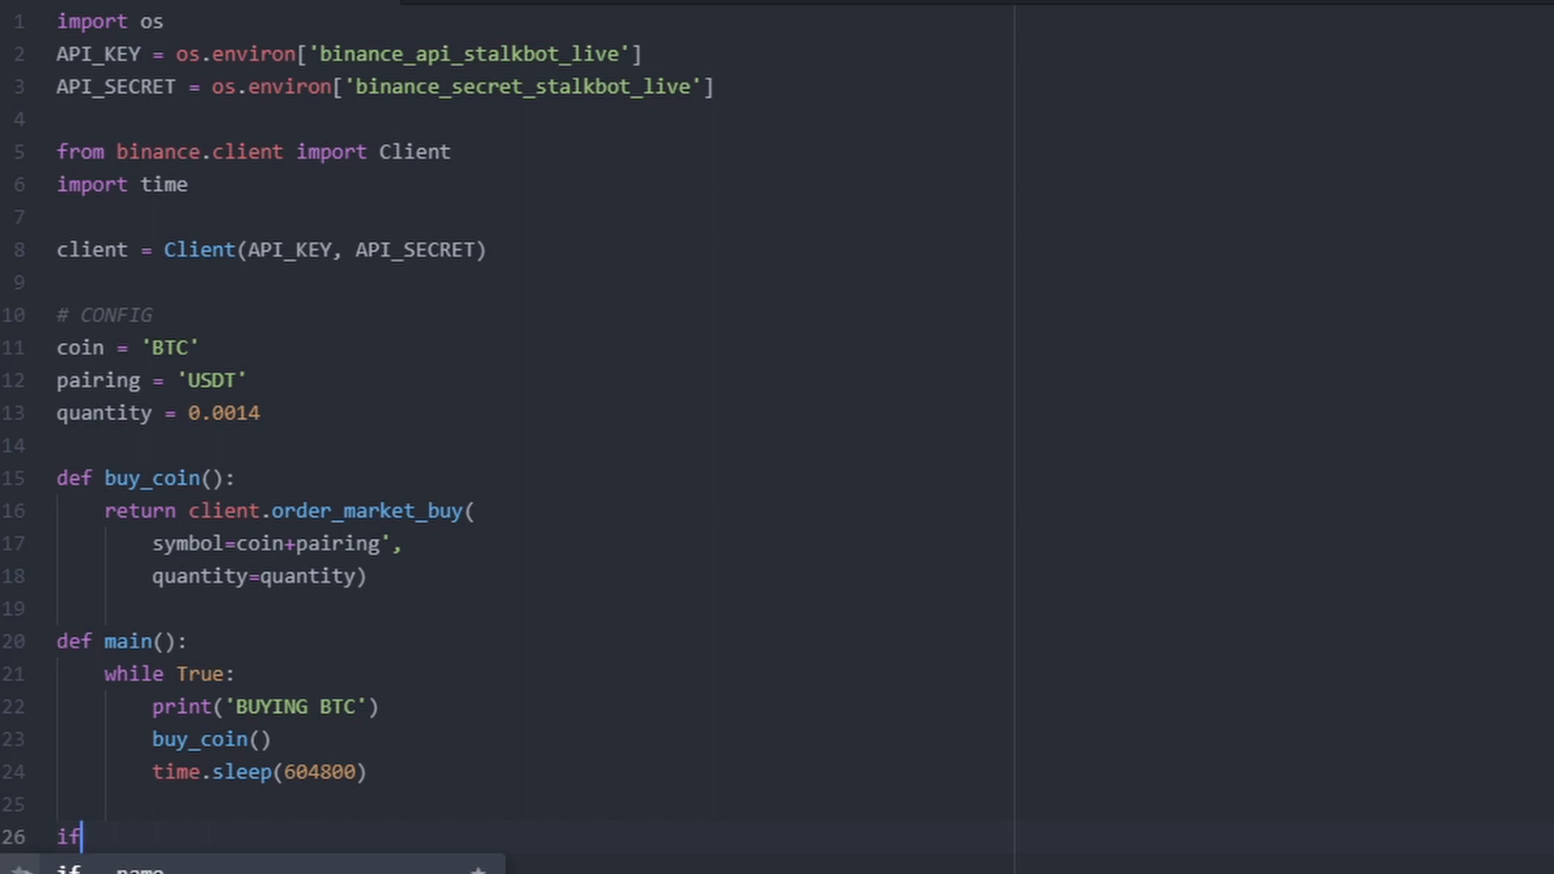
{"action": "type", "text": "__name__ == '__main__':"}
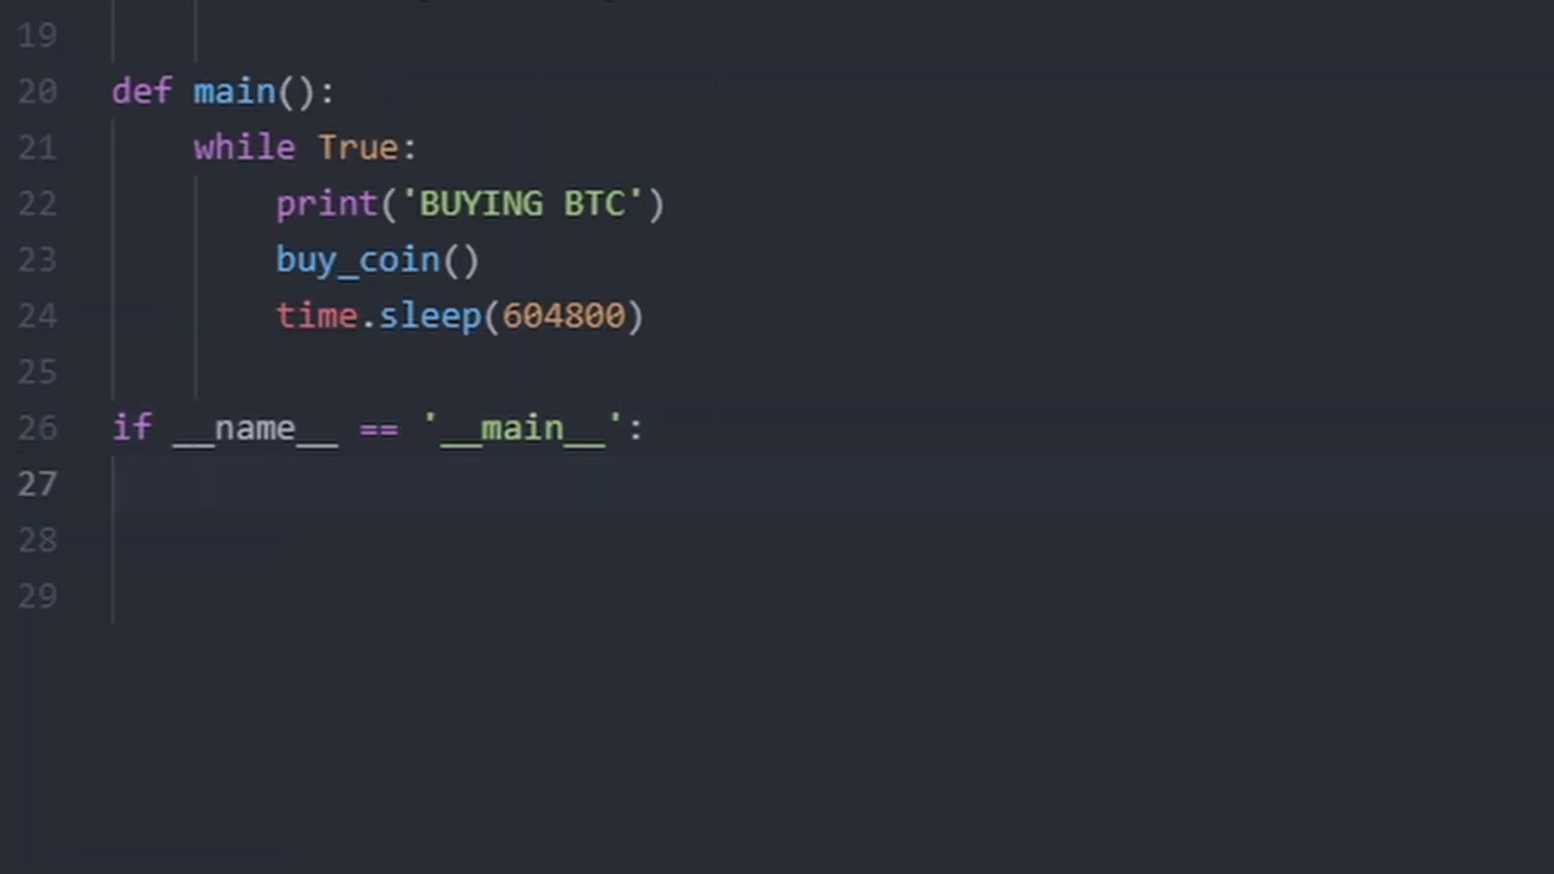
{"action": "type", "text": "main()"}
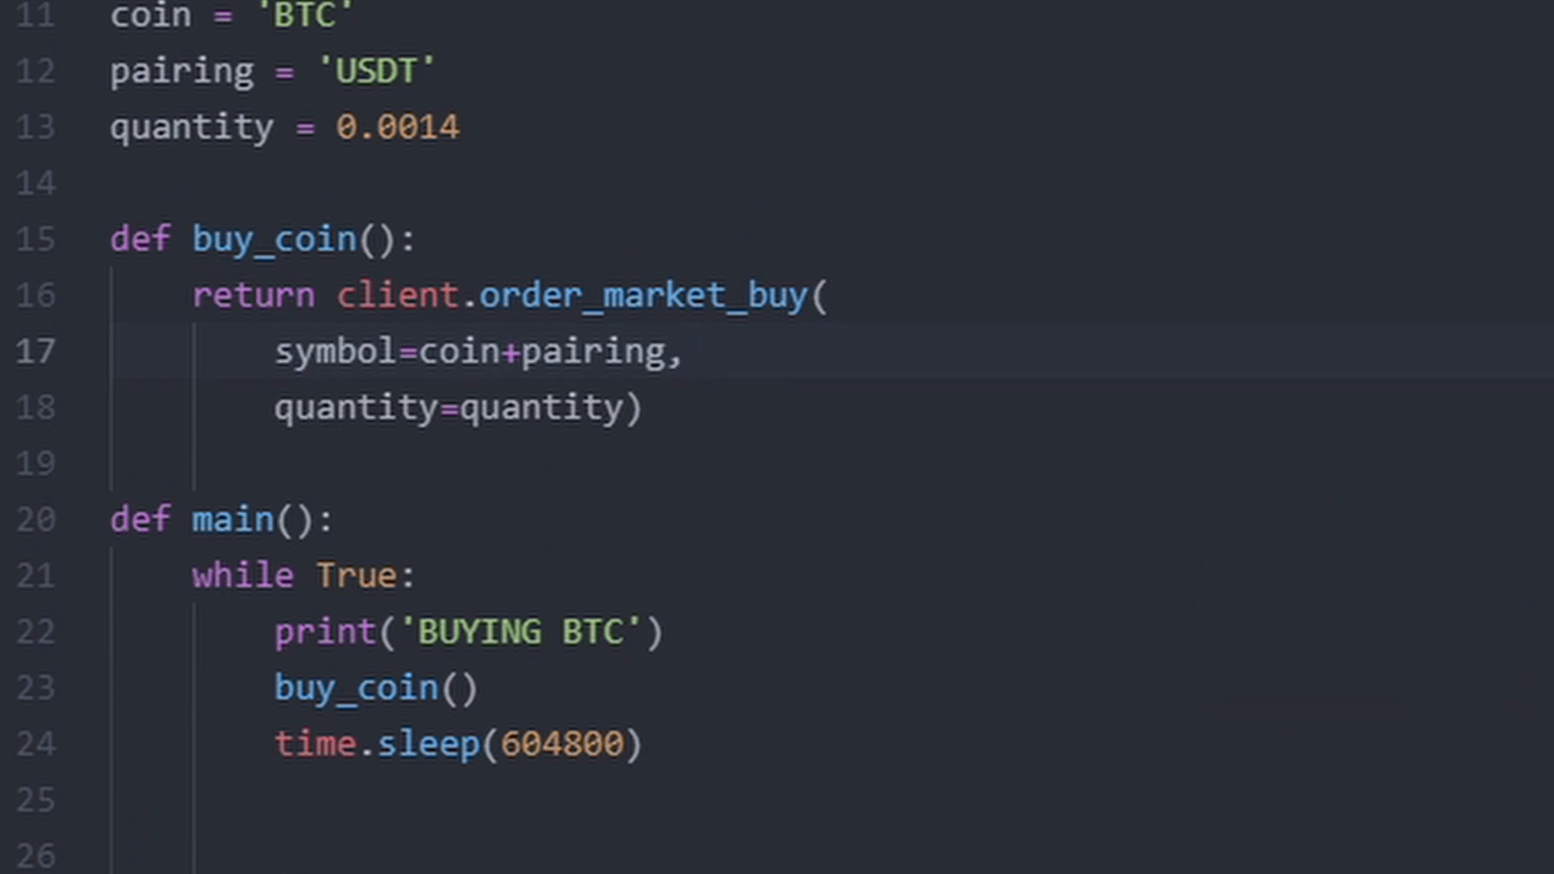
{"action": "scroll", "scroll_direction": "down", "scroll_amount": 3}
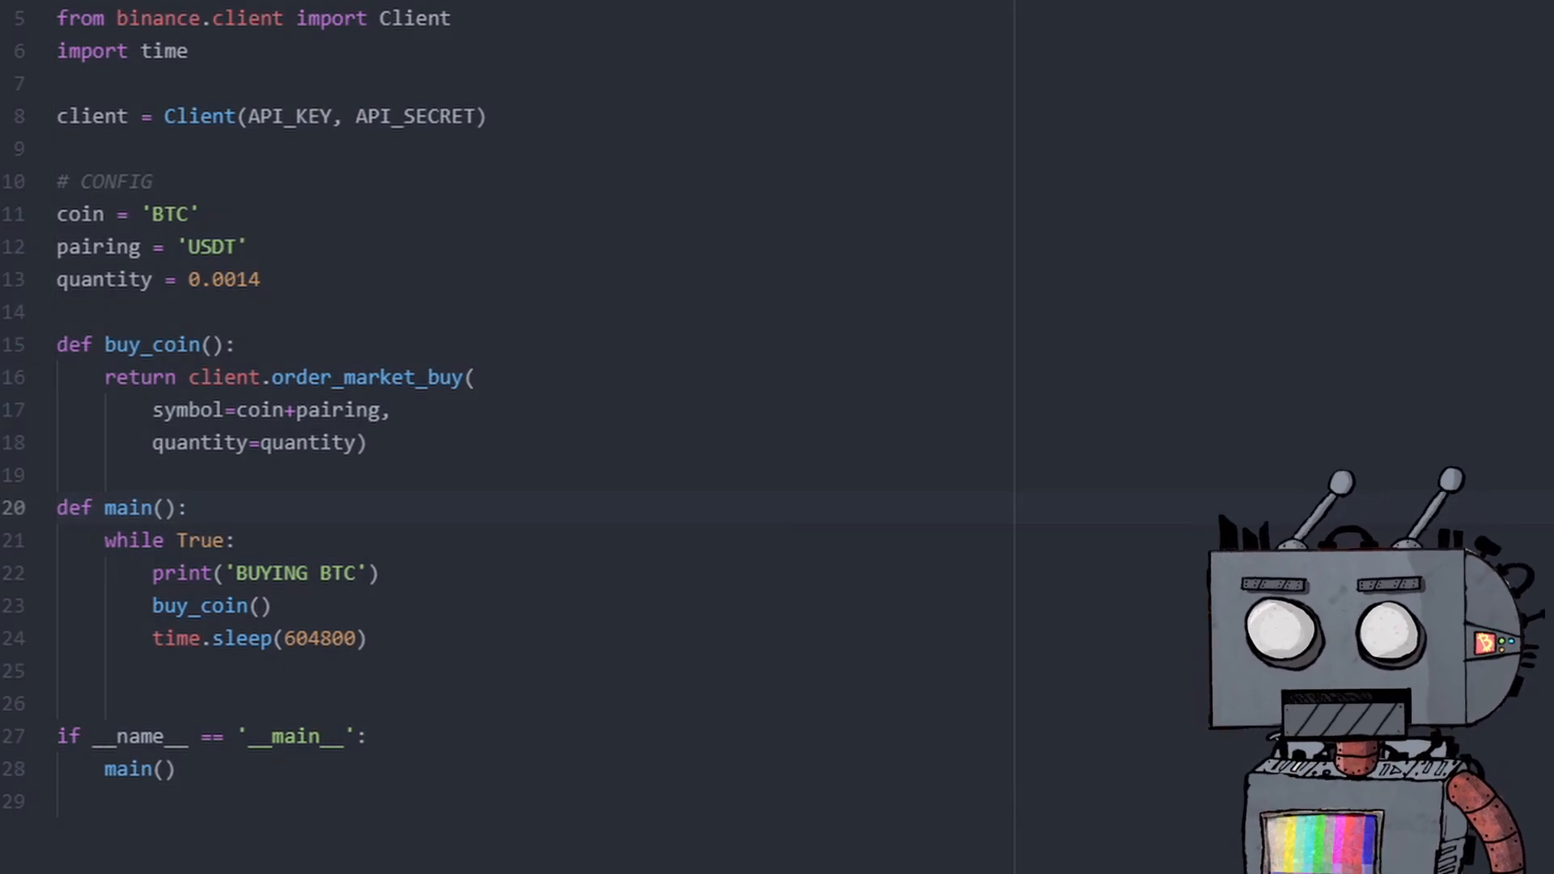
{"action": "left_click", "coordinate": [189, 508]}
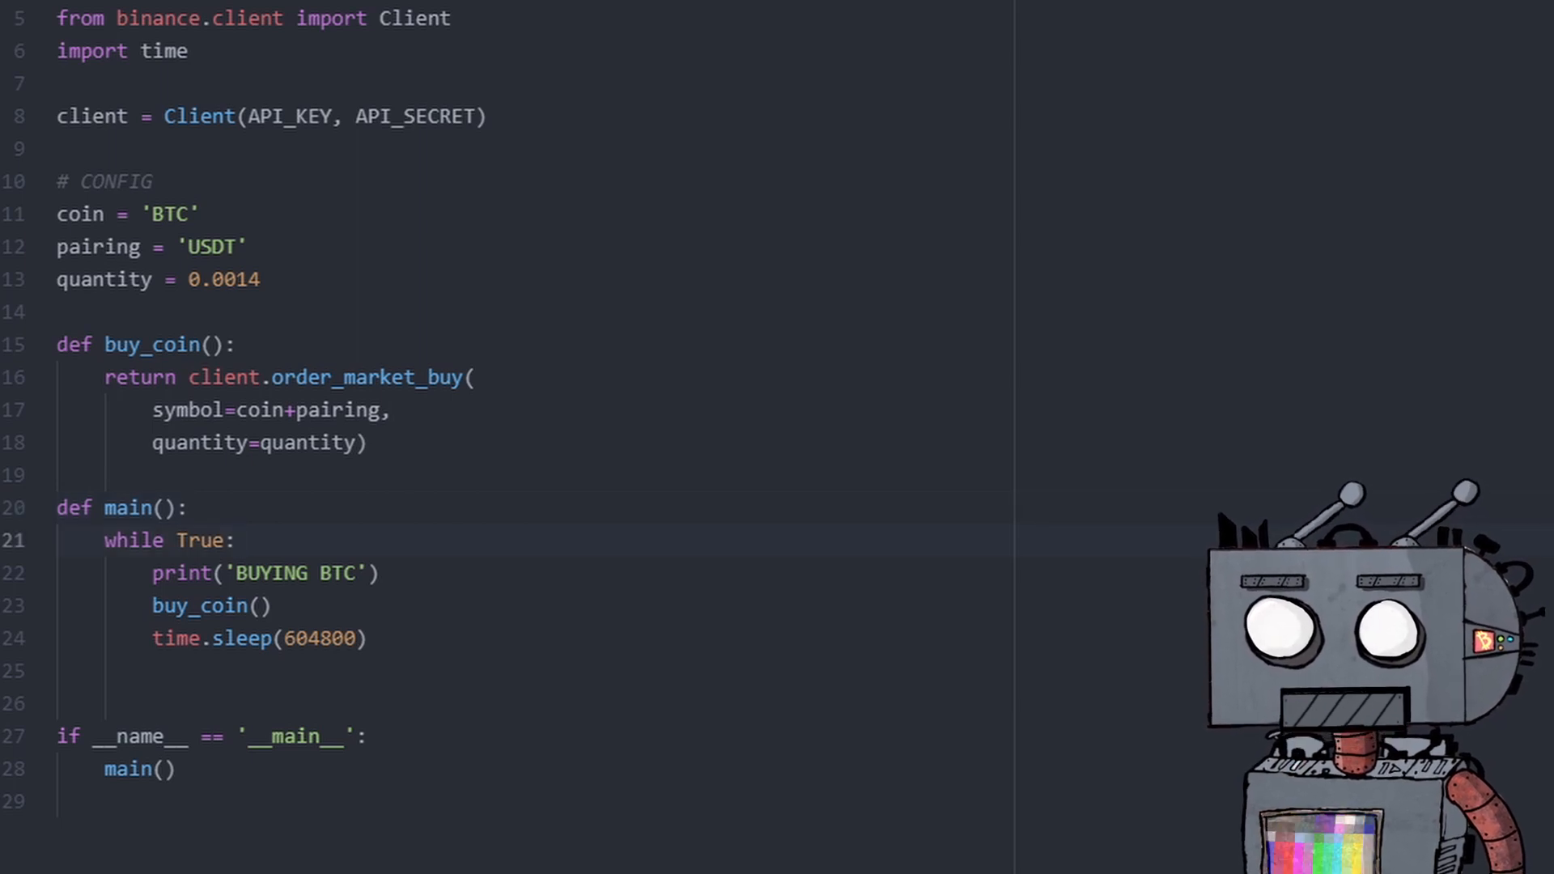
{"action": "left_click", "coordinate": [237, 540]}
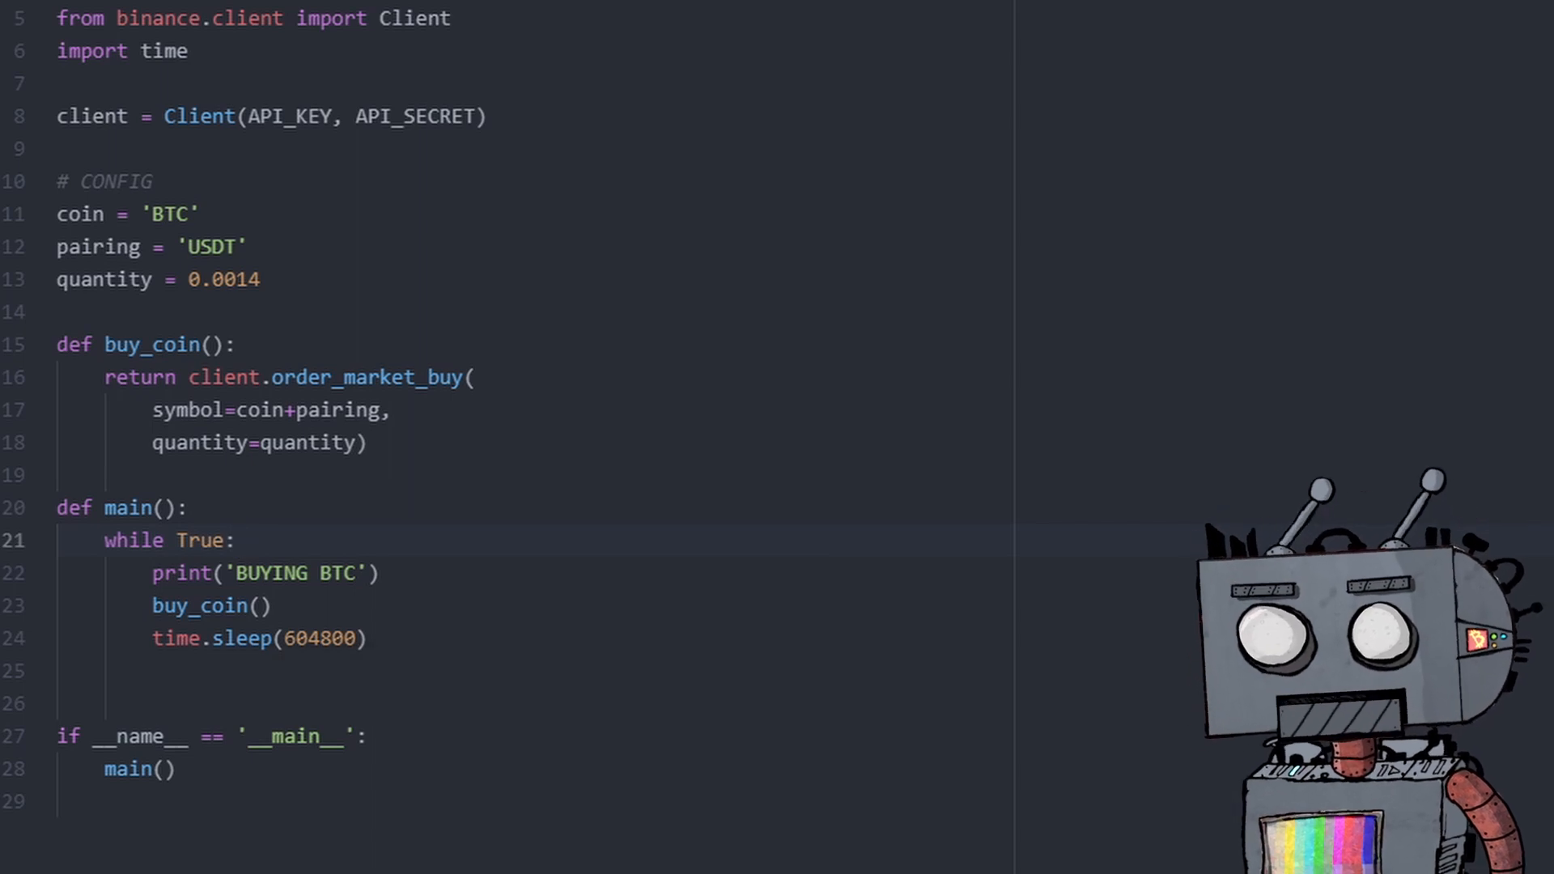
{"action": "left_click", "coordinate": [235, 540]}
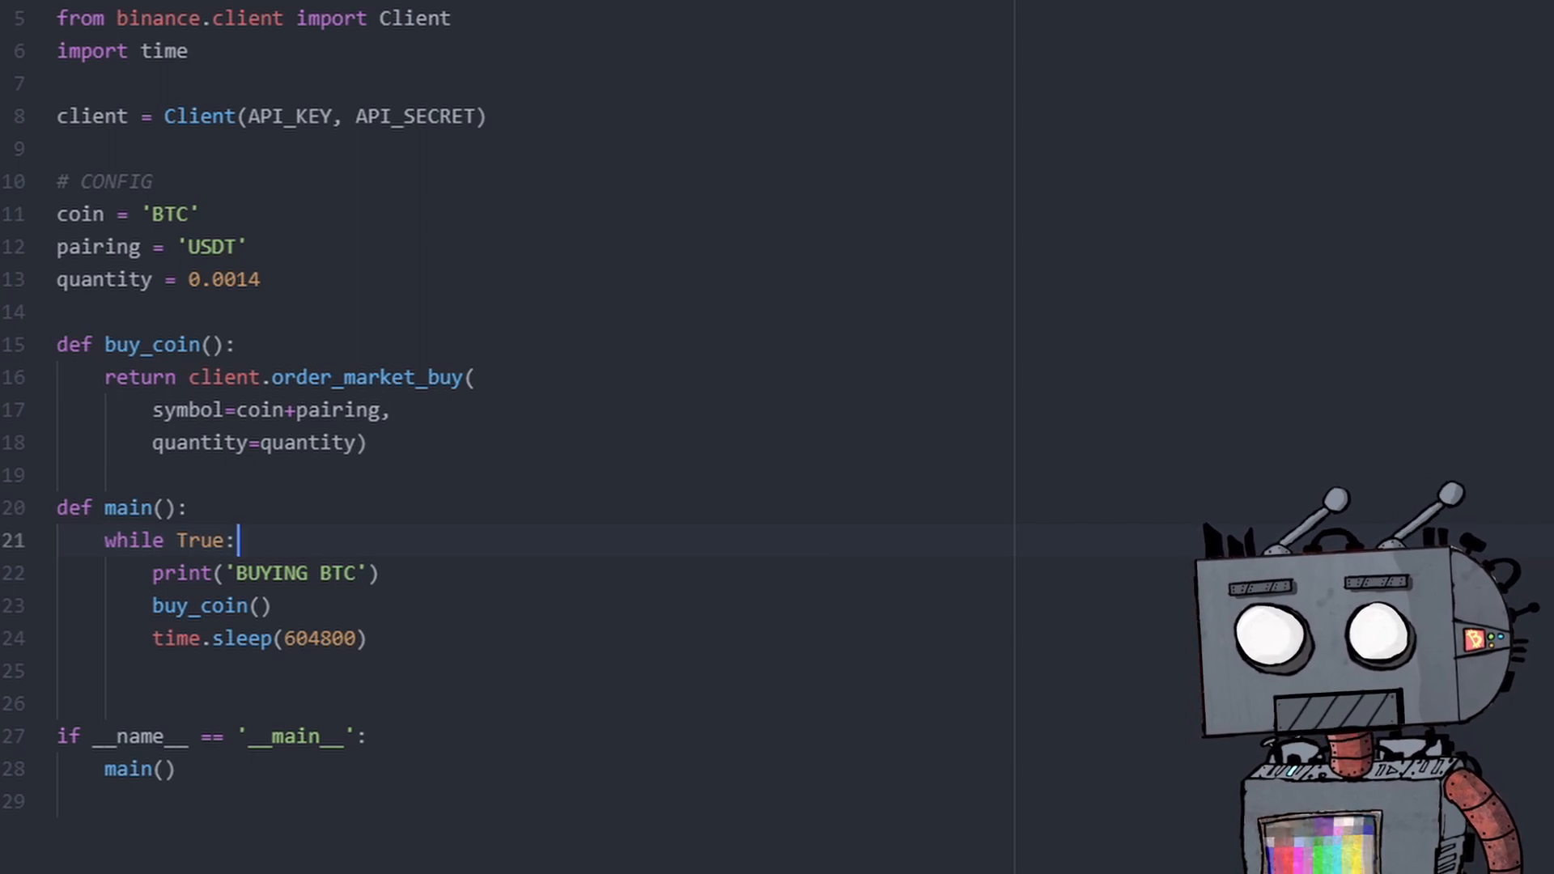
Wrap the loop body in try/except Exception as e printing errors, then time.sleep(604800).
{"action": "key", "text": "enter"}
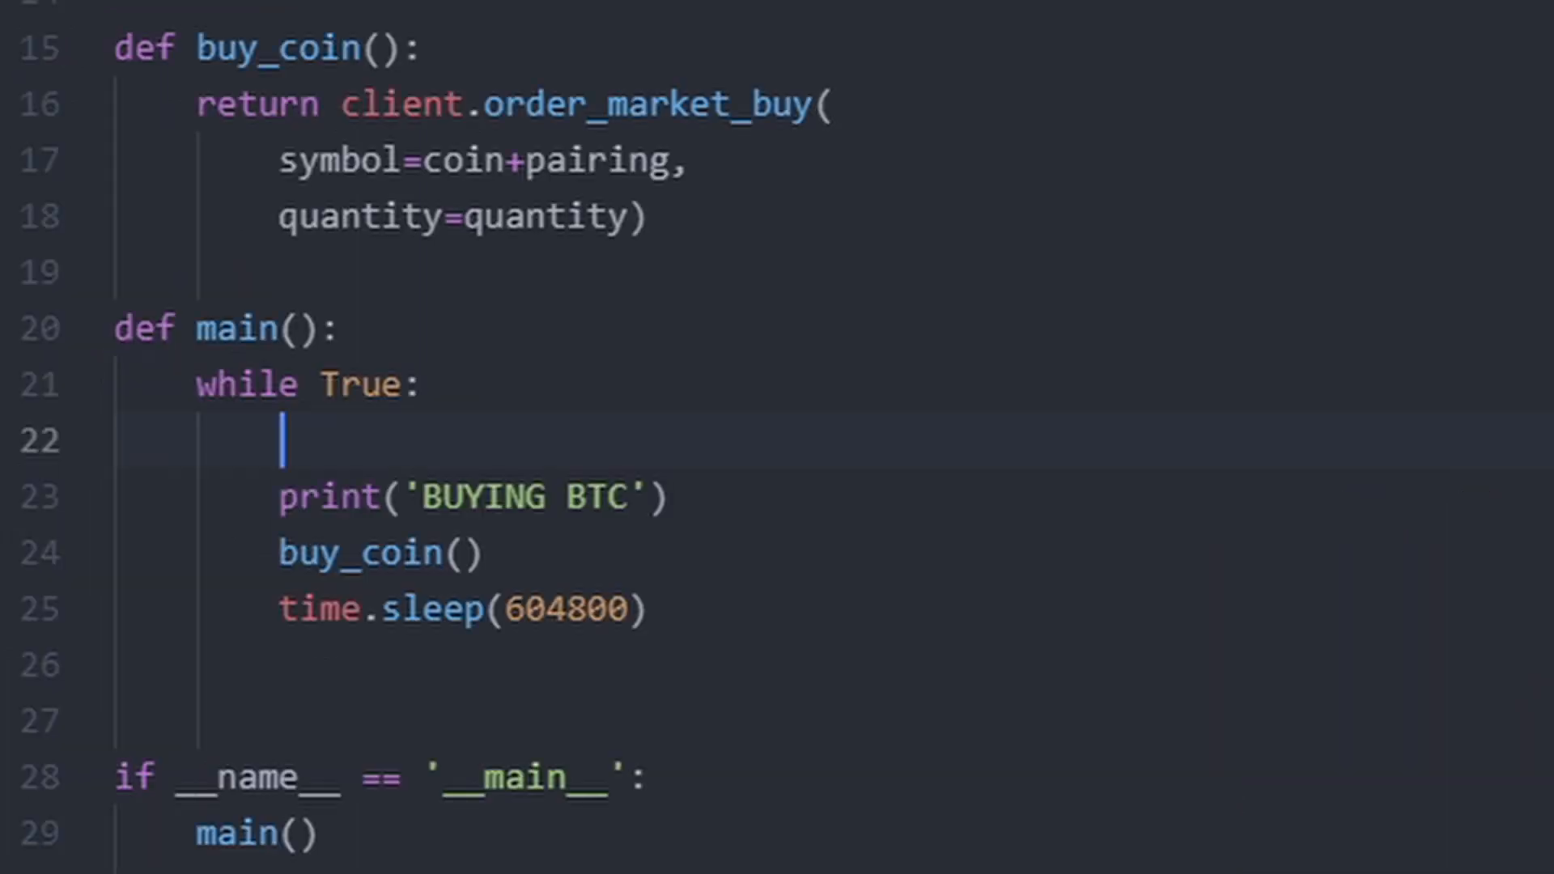
{"action": "type", "text": "try:"}
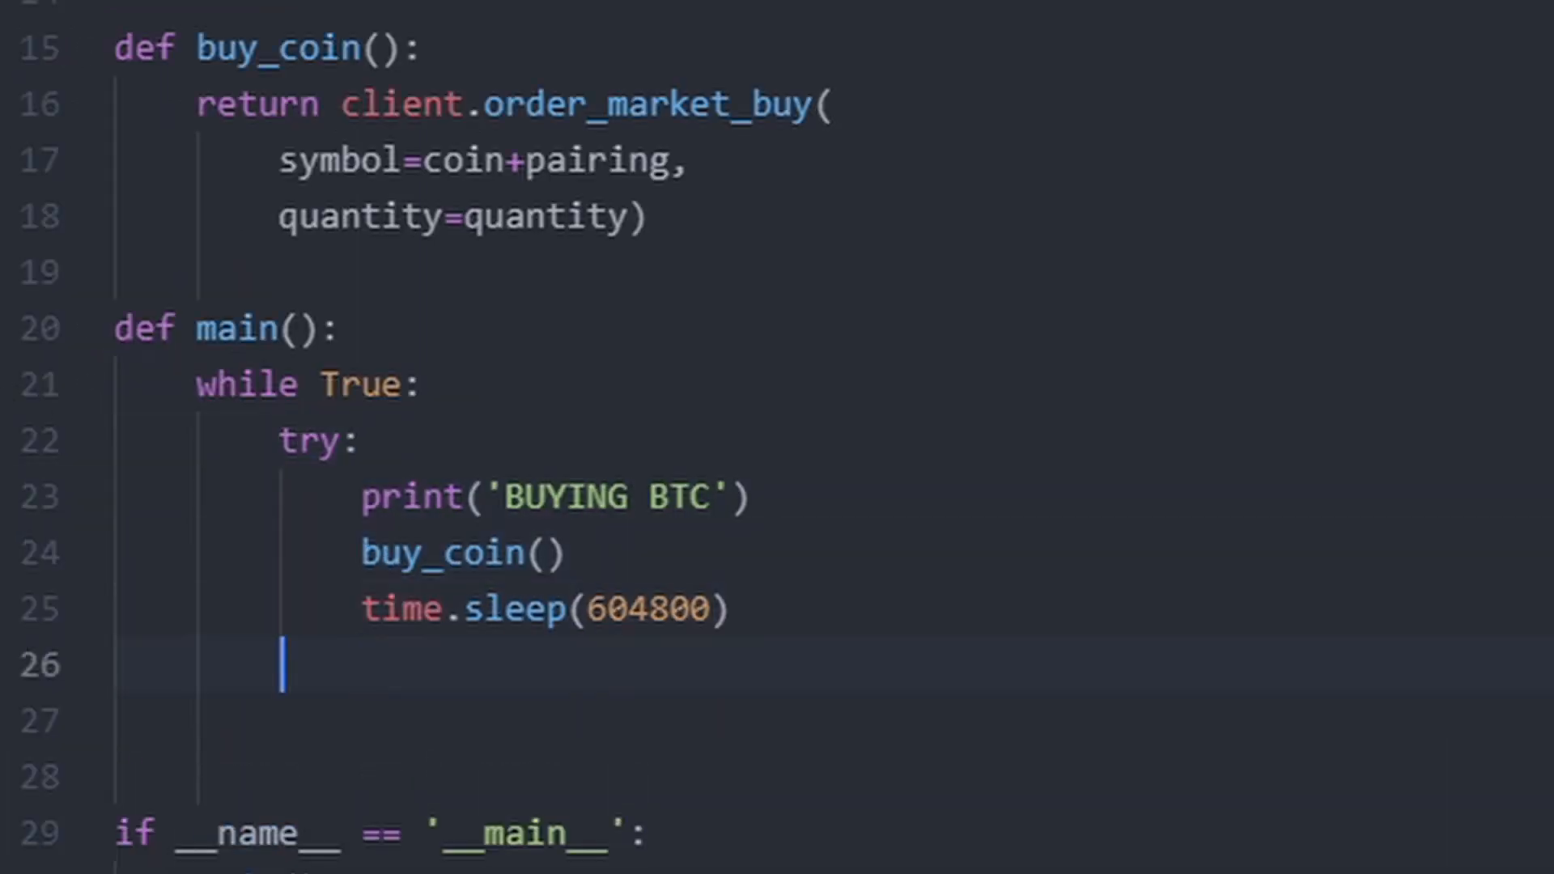
{"action": "type", "text": "except e"}
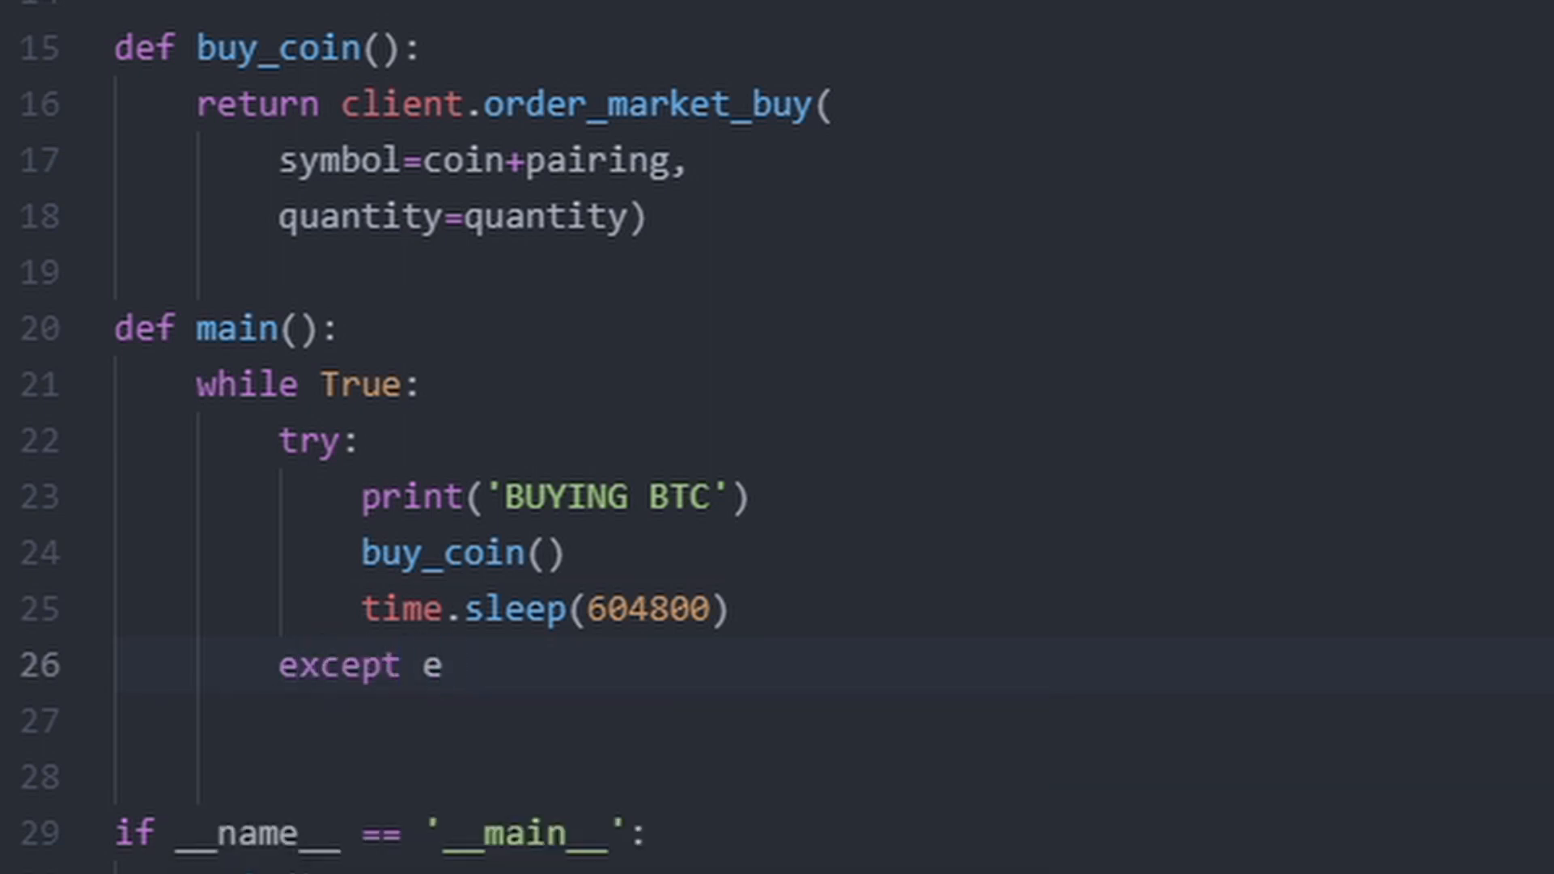
{"action": "type", "text": "Exception as e:"}
{"action": "type", "text": "print(e"}
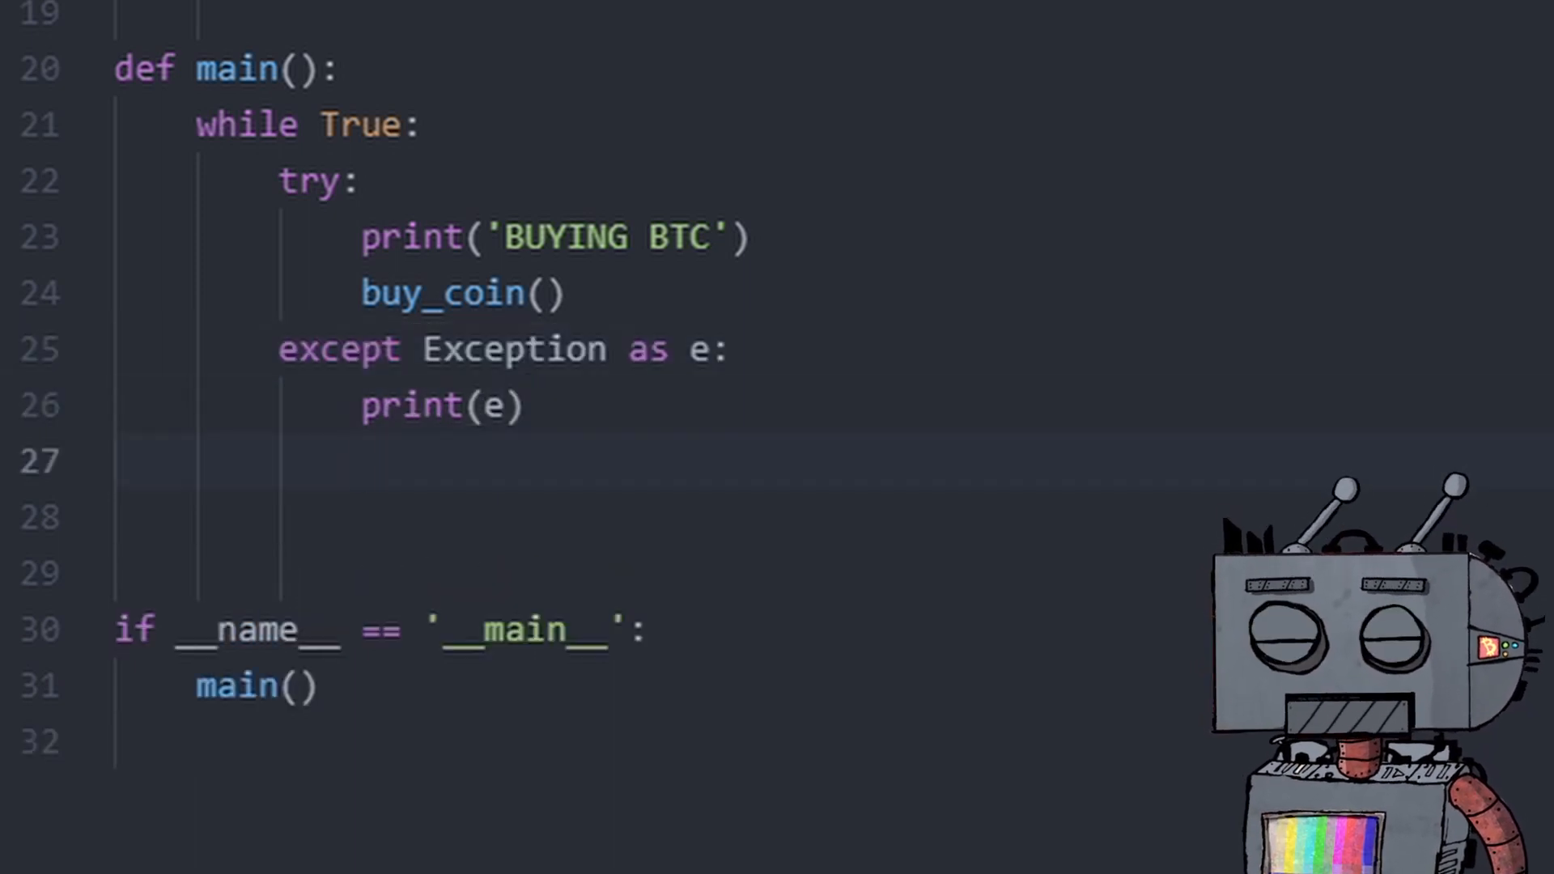
{"action": "type", "text": "time.sleep(604800)"}
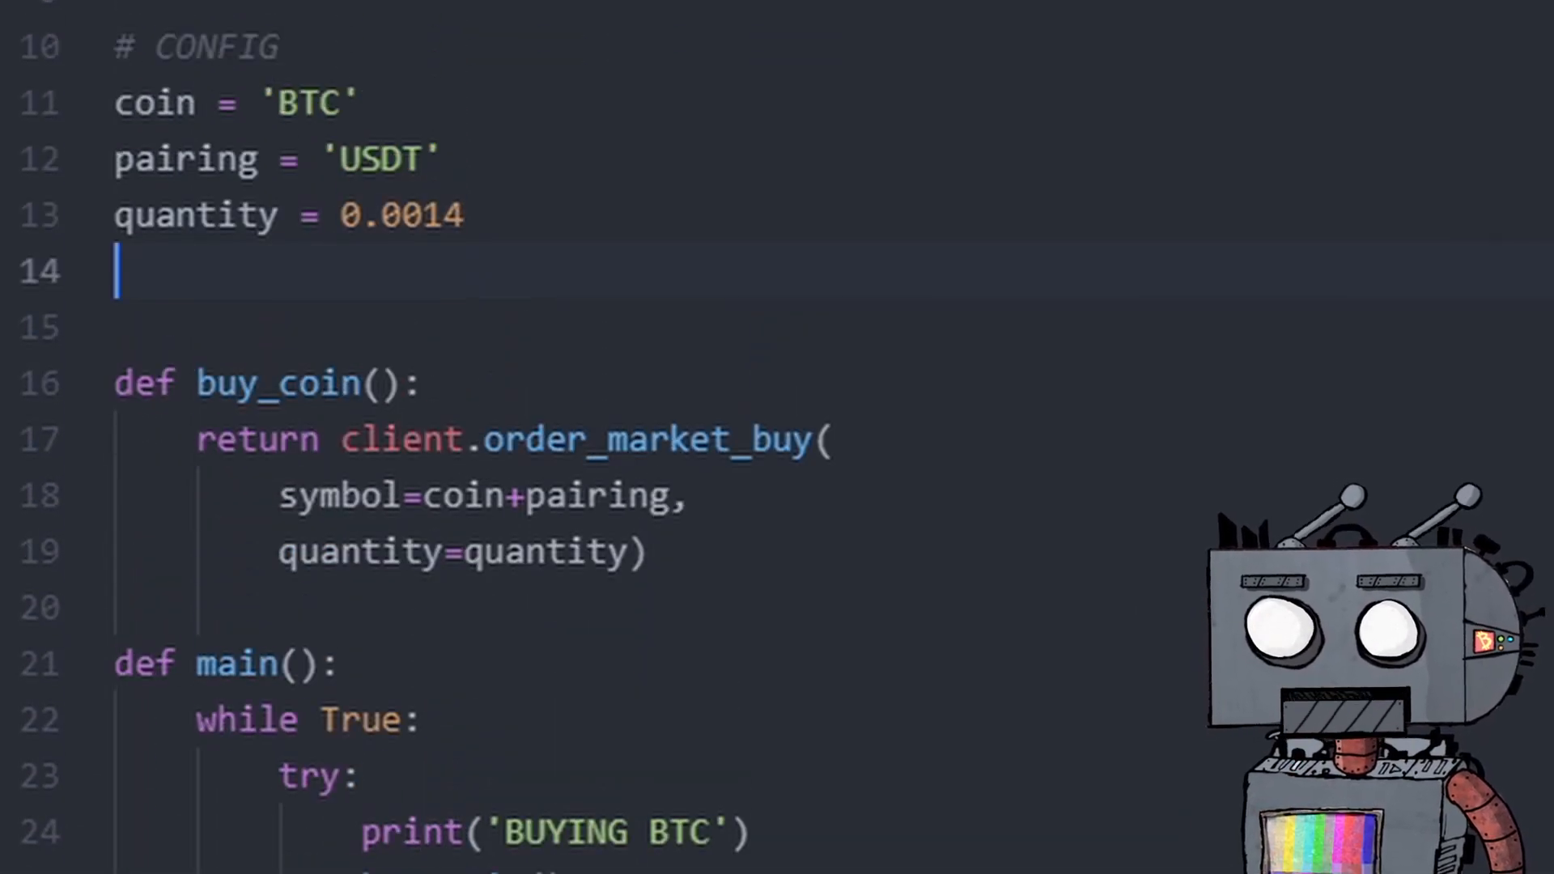
Add a period config variable and multiply the weekly sleep by period.
{"action": "type", "text": "period ="}
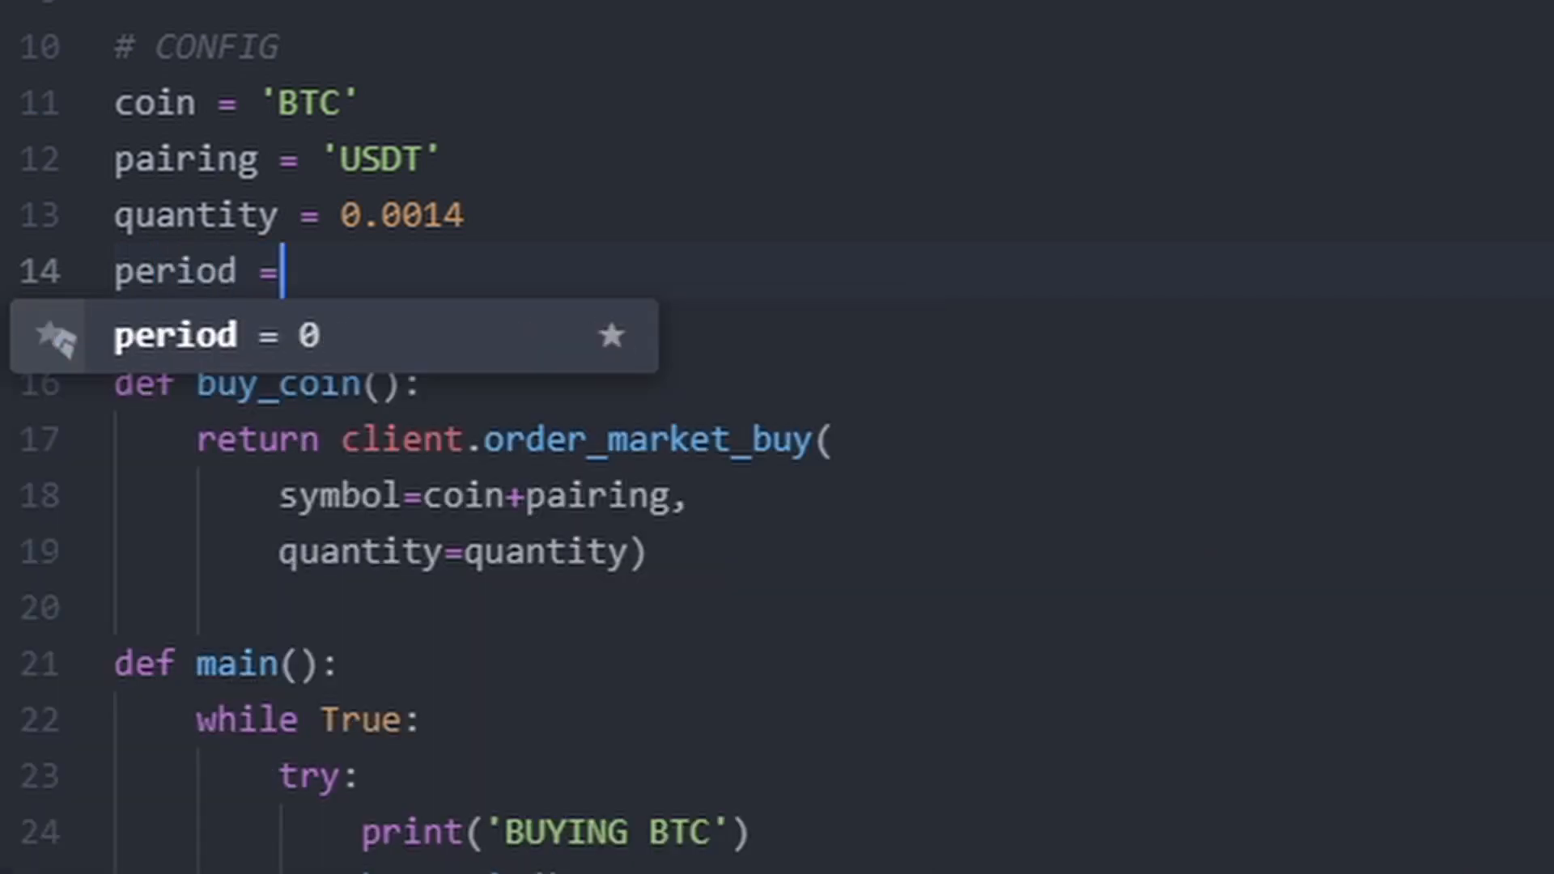
{"action": "scroll", "scroll_direction": "down", "scroll_amount": 3}
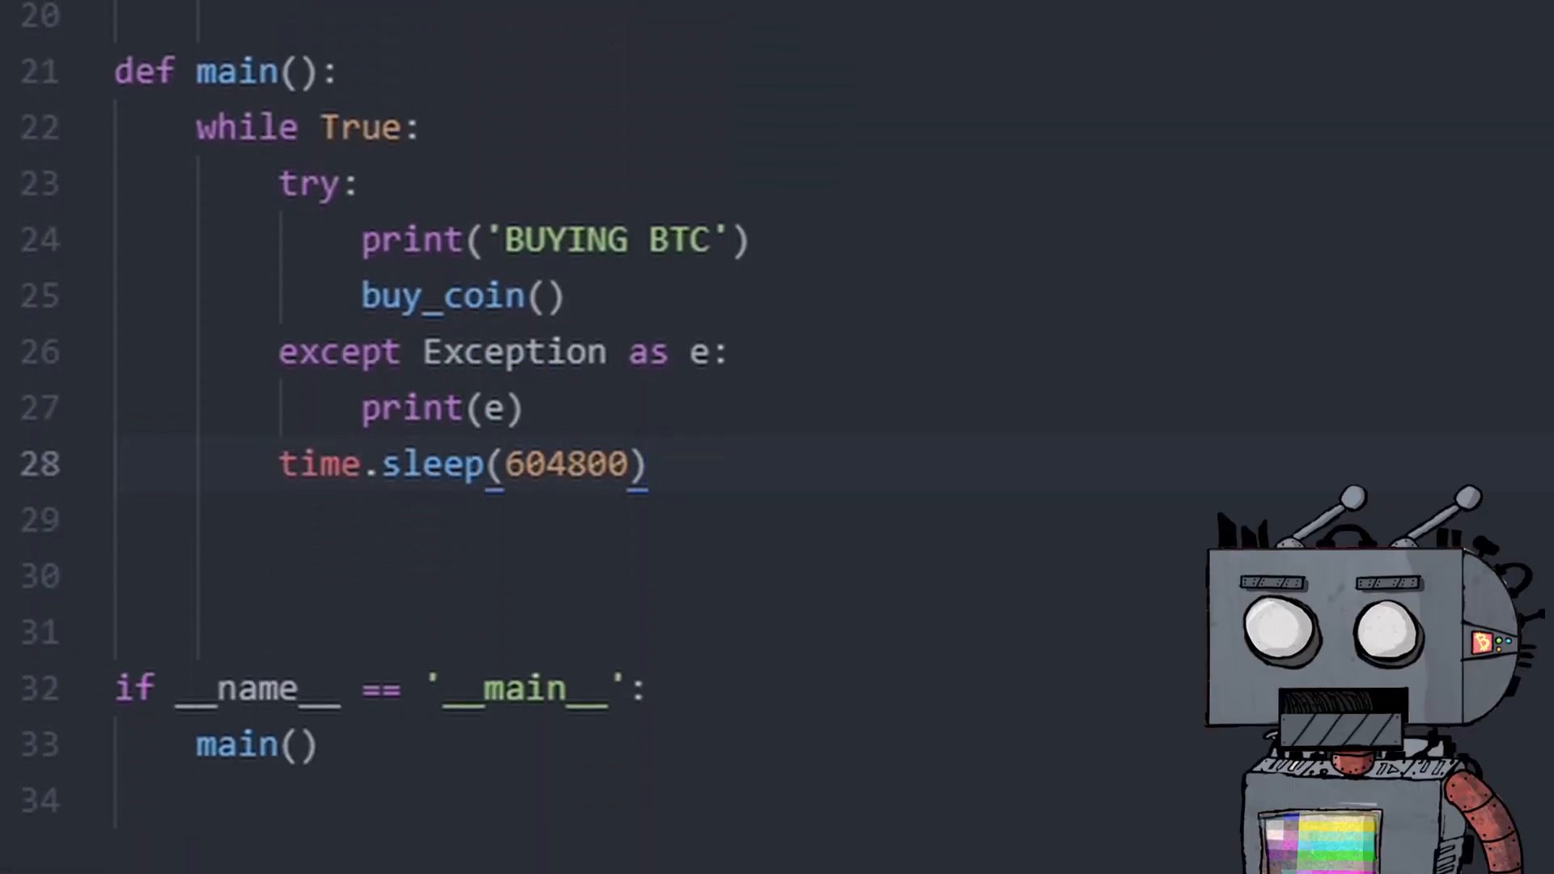
{"action": "type", "text": "+"}
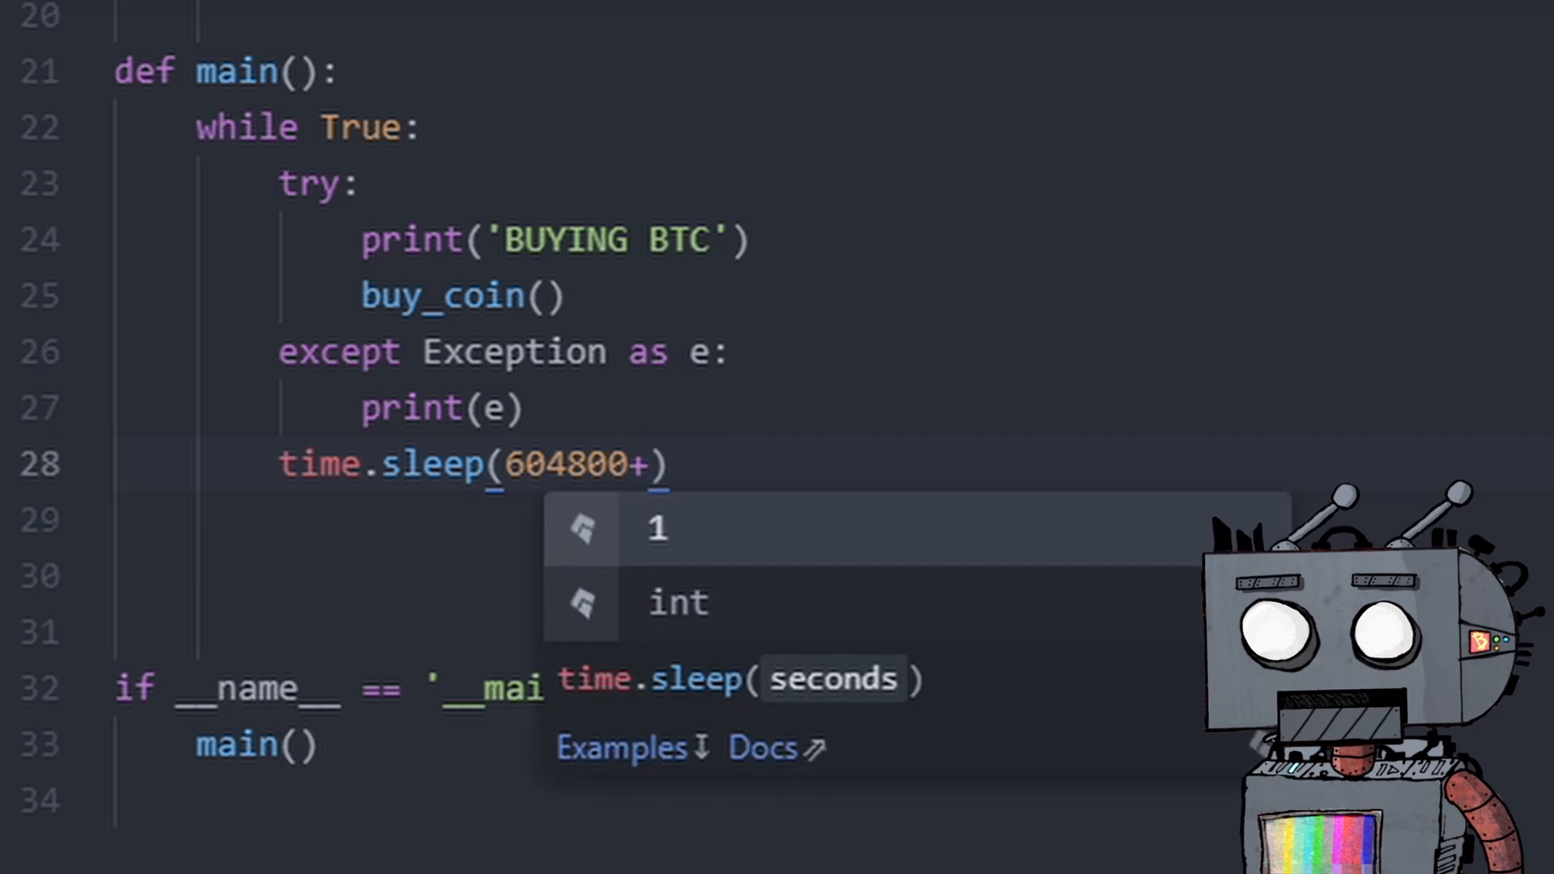
{"action": "type", "text": "*er"}
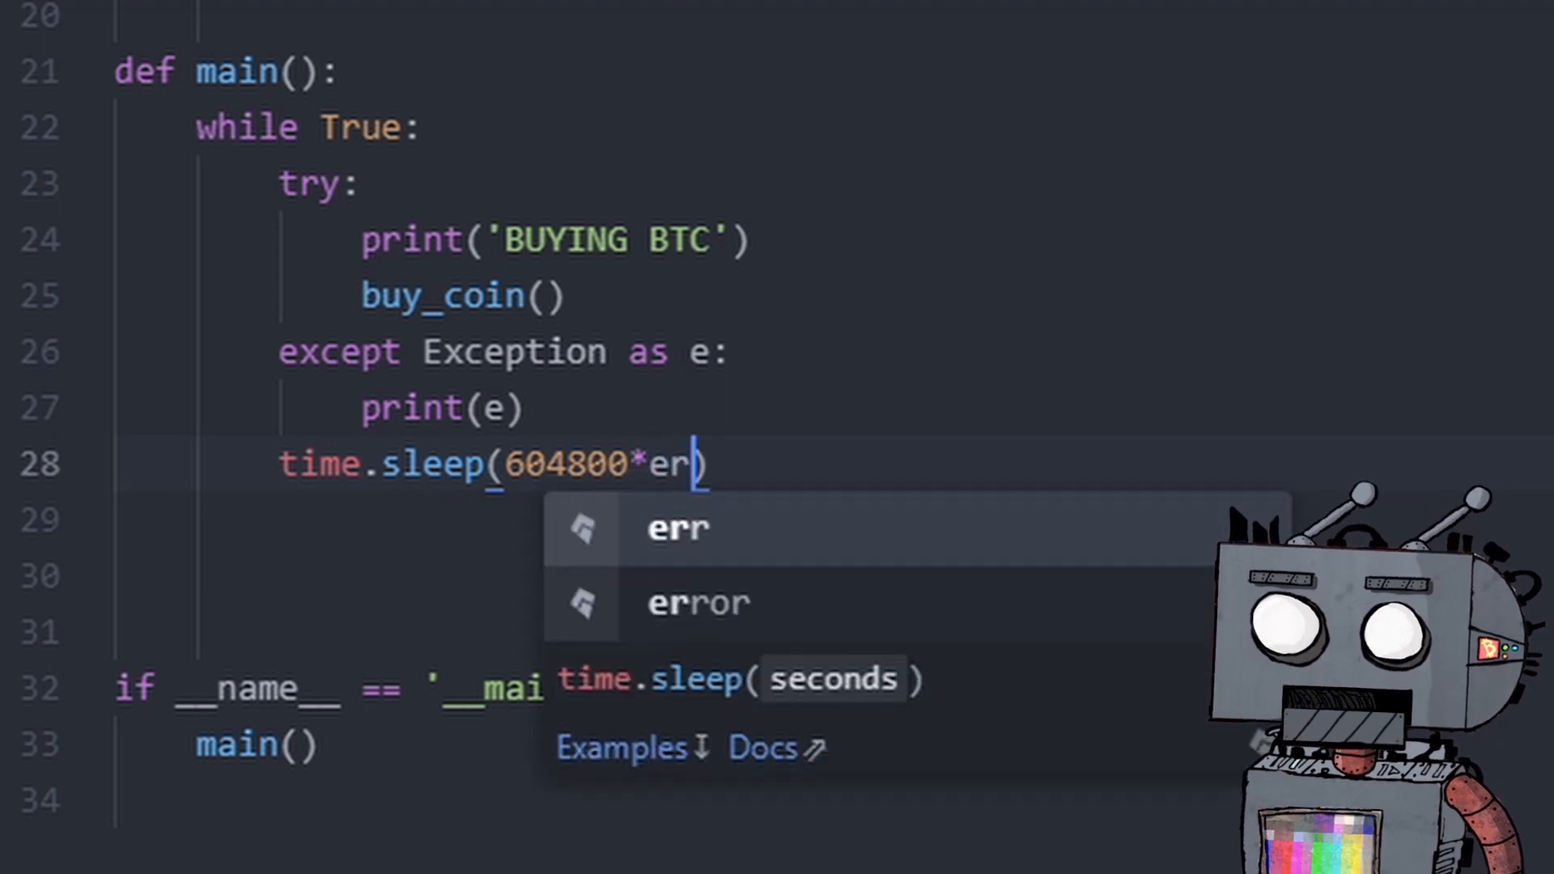
{"action": "type", "text": "p"}
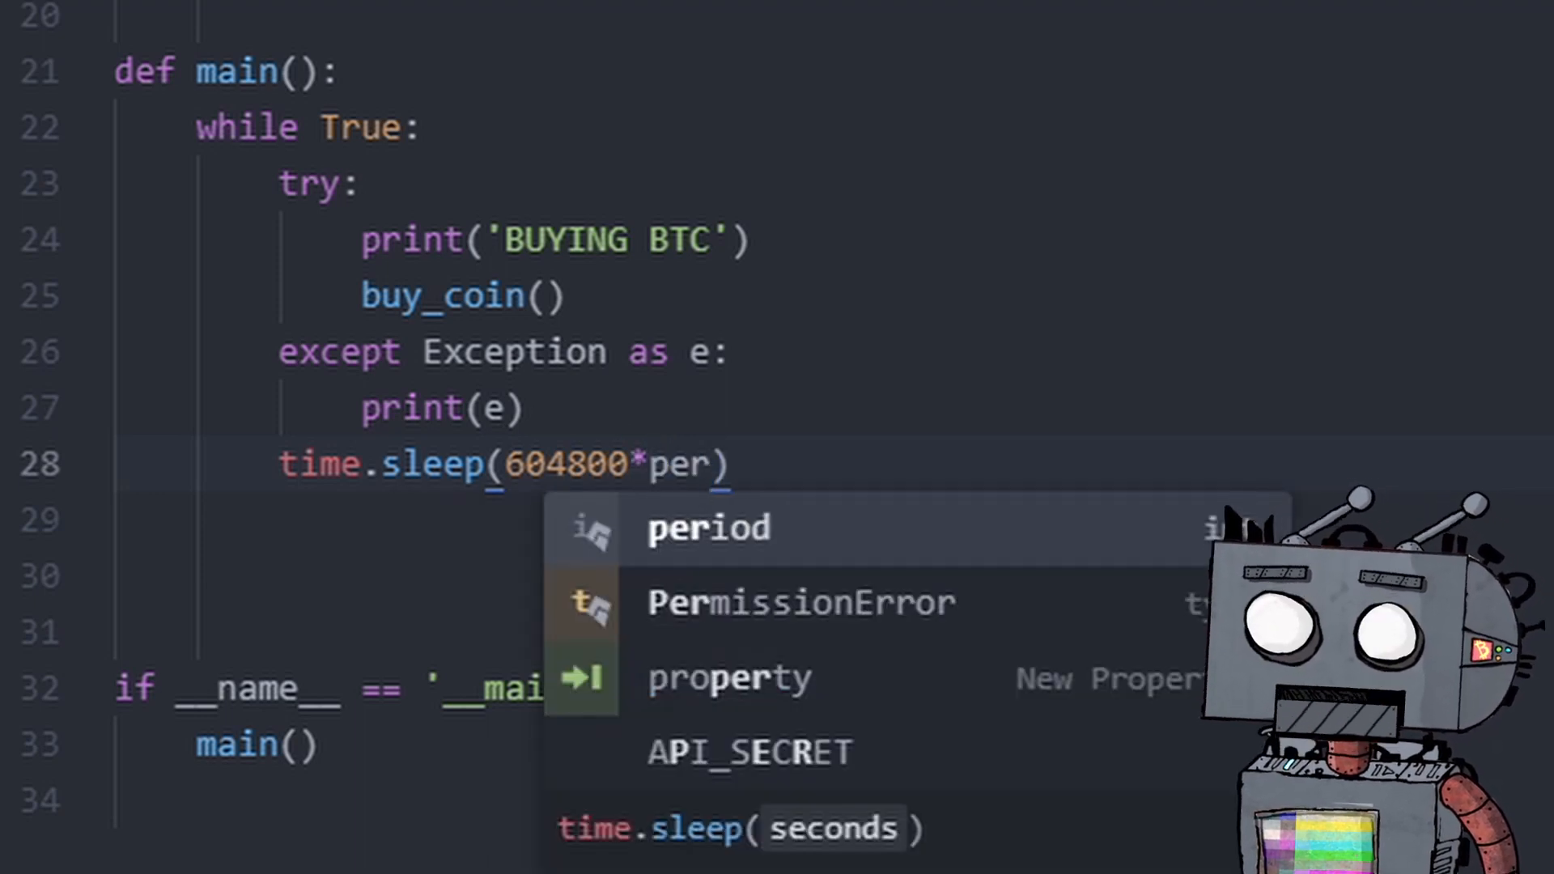
{"action": "key", "text": "Tab"}
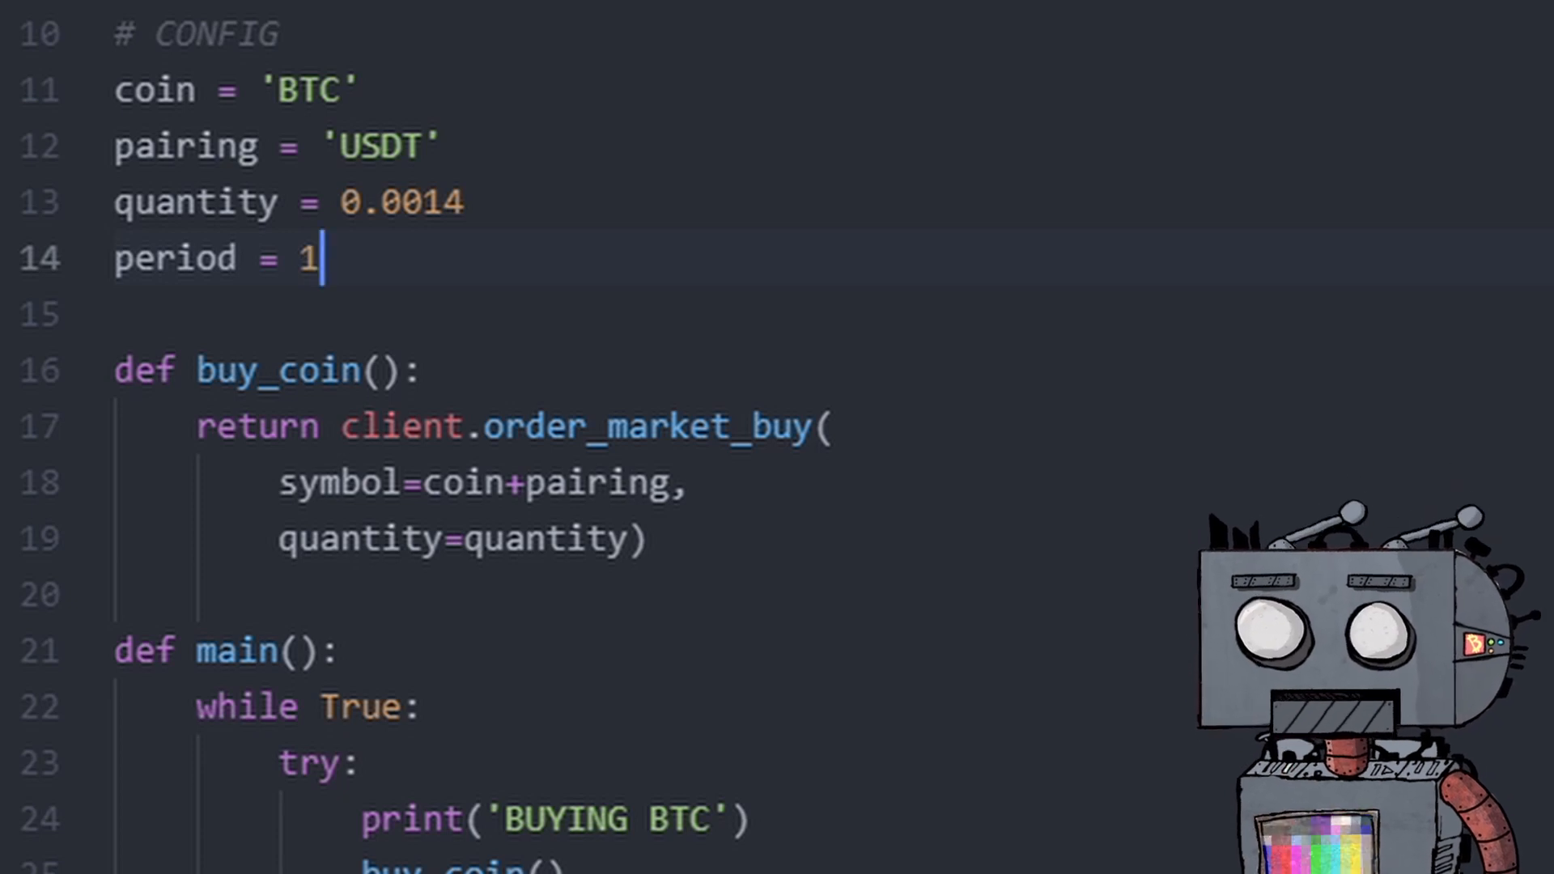
Comment period as the DCA period defined in weeks and set coin to 'ETH'.
{"action": "type", "text": "#"}
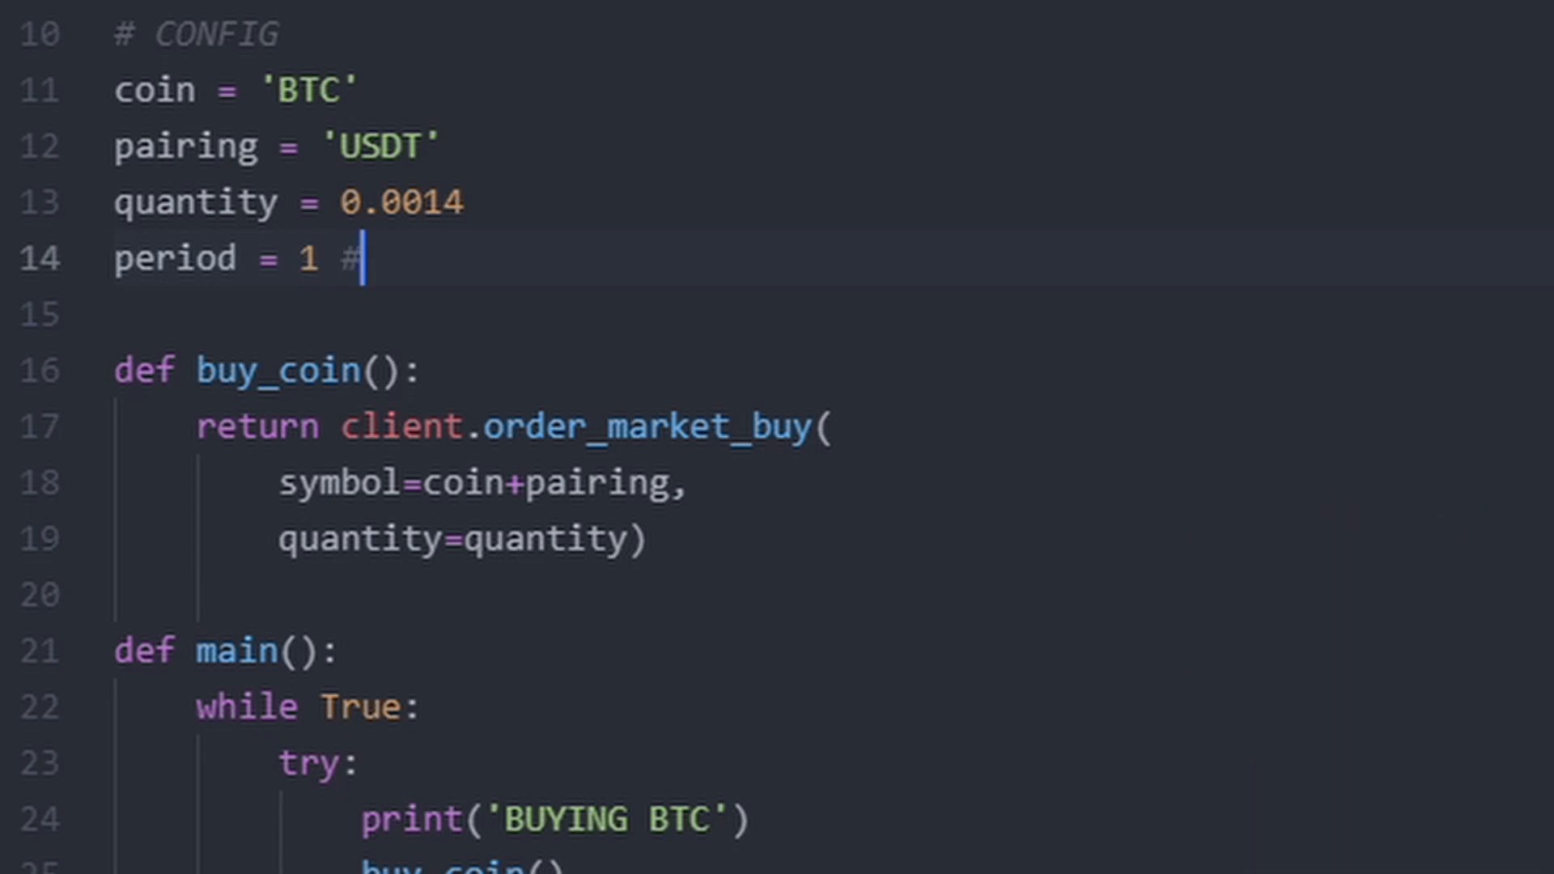
{"action": "type", "text": "dca period d"}
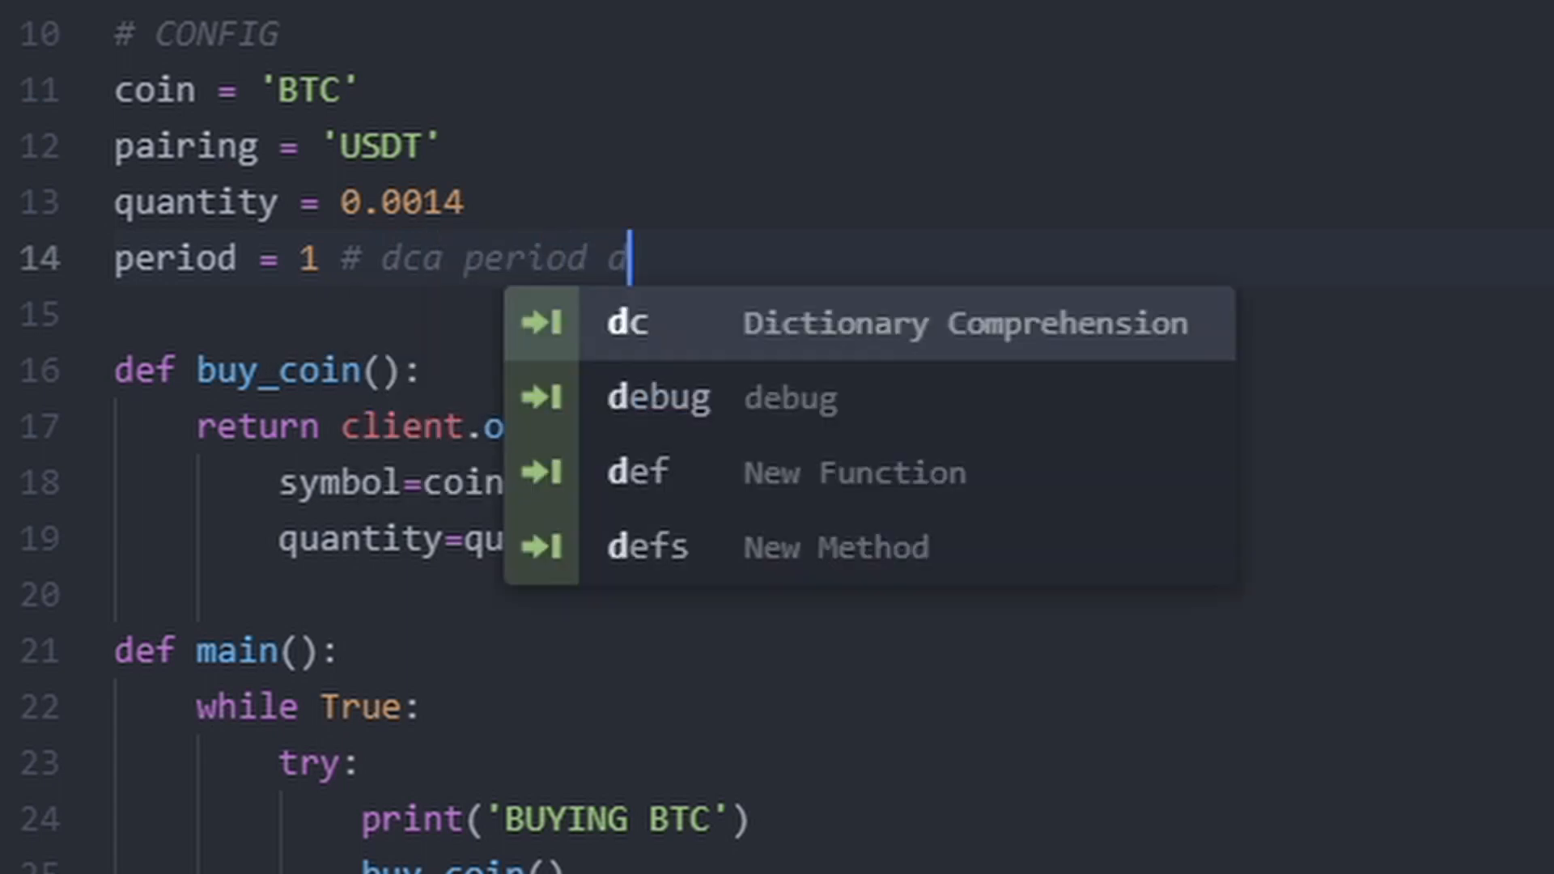
{"action": "type", "text": "efined in weeeks"}
{"action": "left_click", "coordinate": [395, 203]}
{"action": "type", "text": " # in coin"}
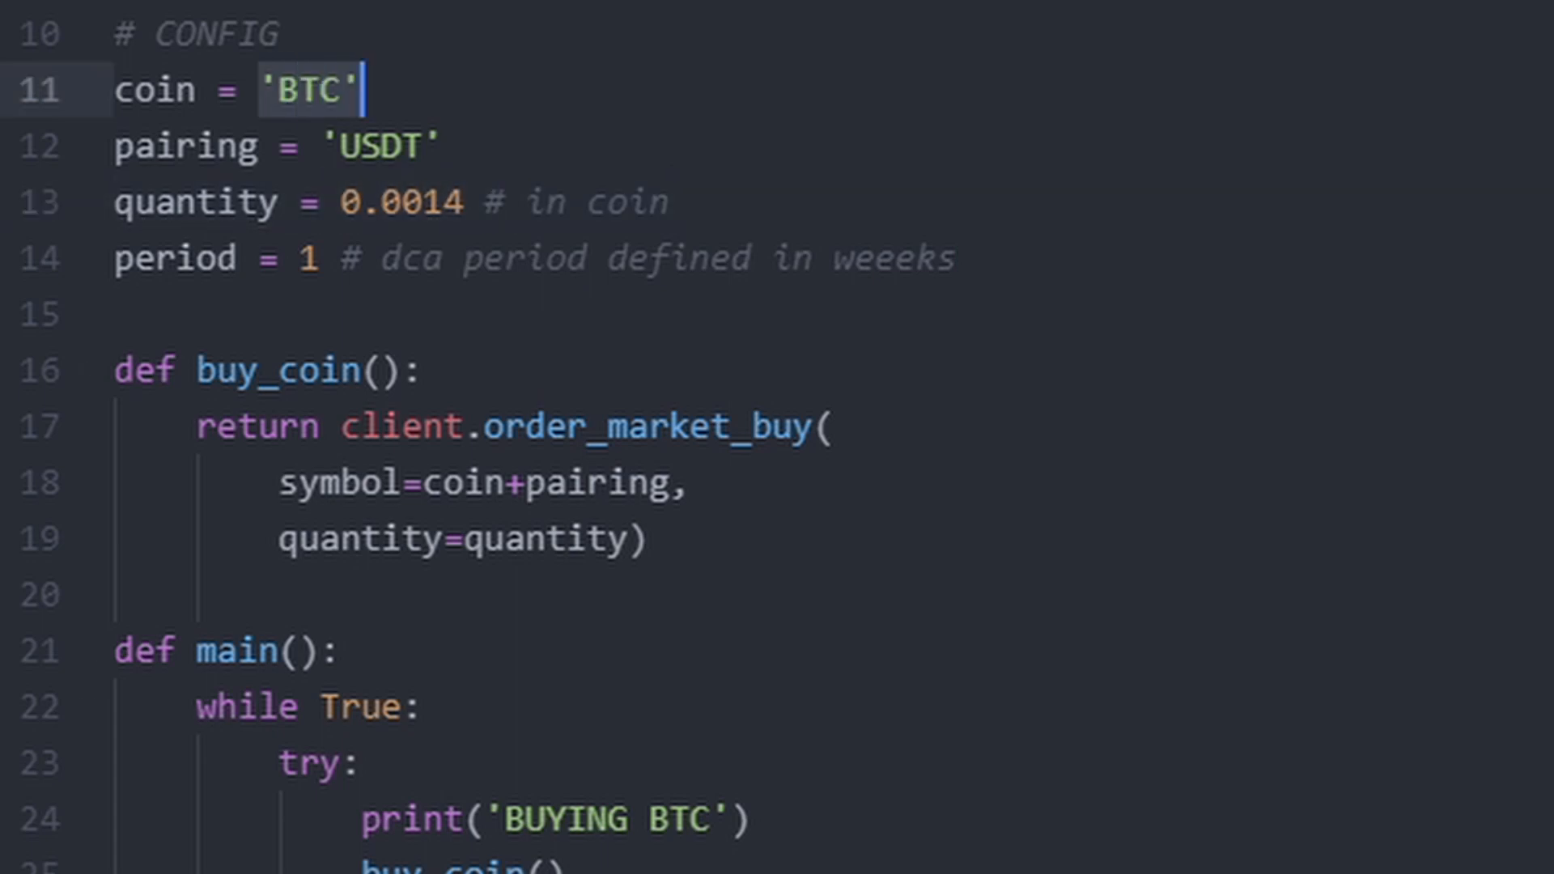
{"action": "type", "text": "ETH"}
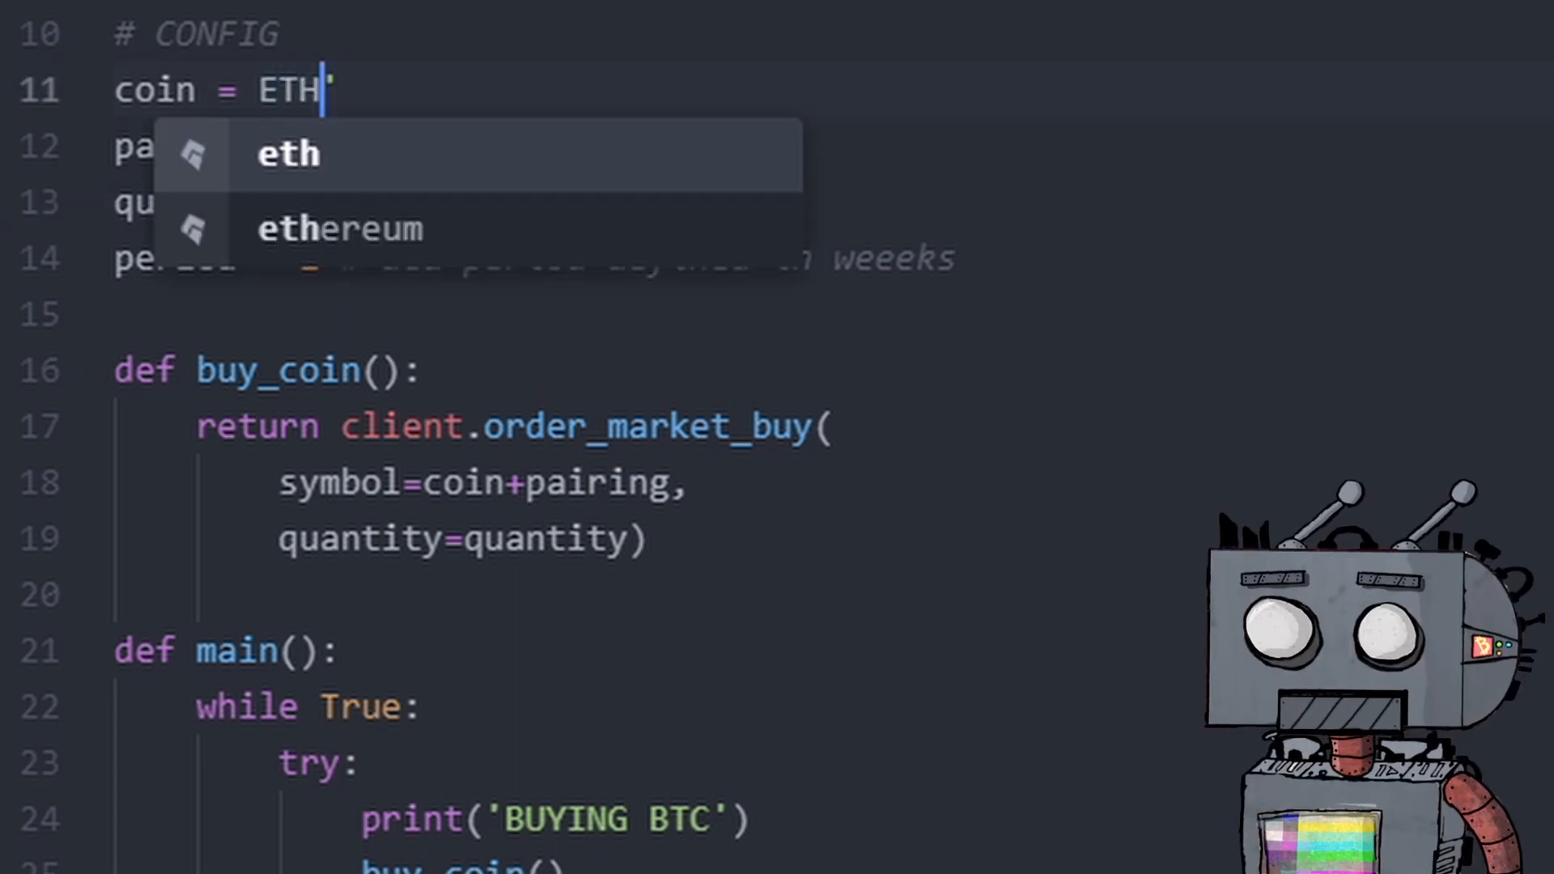
{"action": "type", "text": "#"}
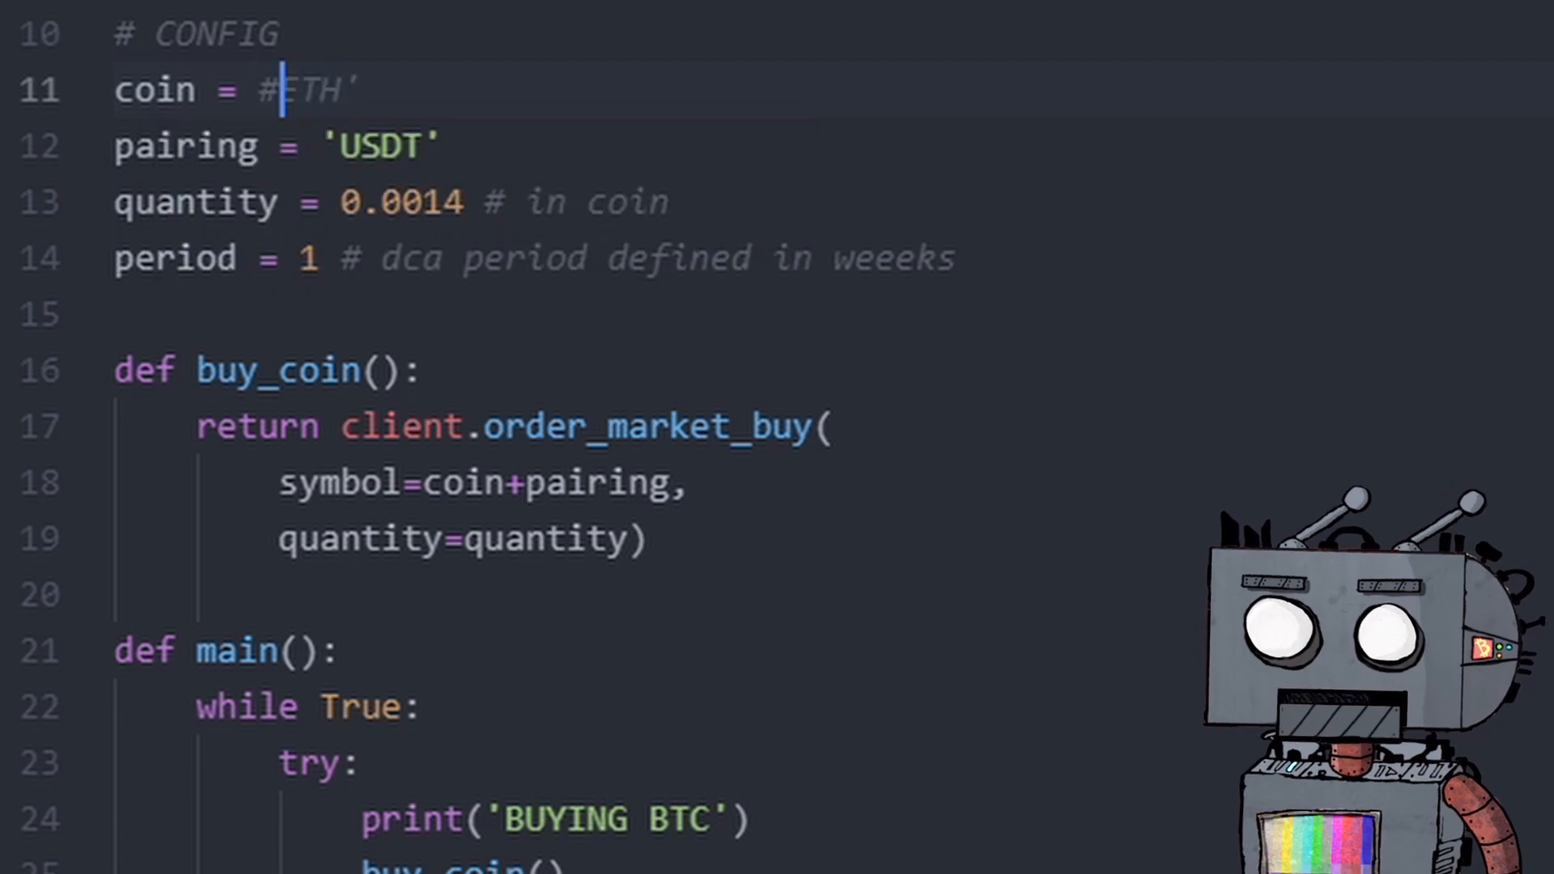
{"action": "key", "text": "Backspace"}
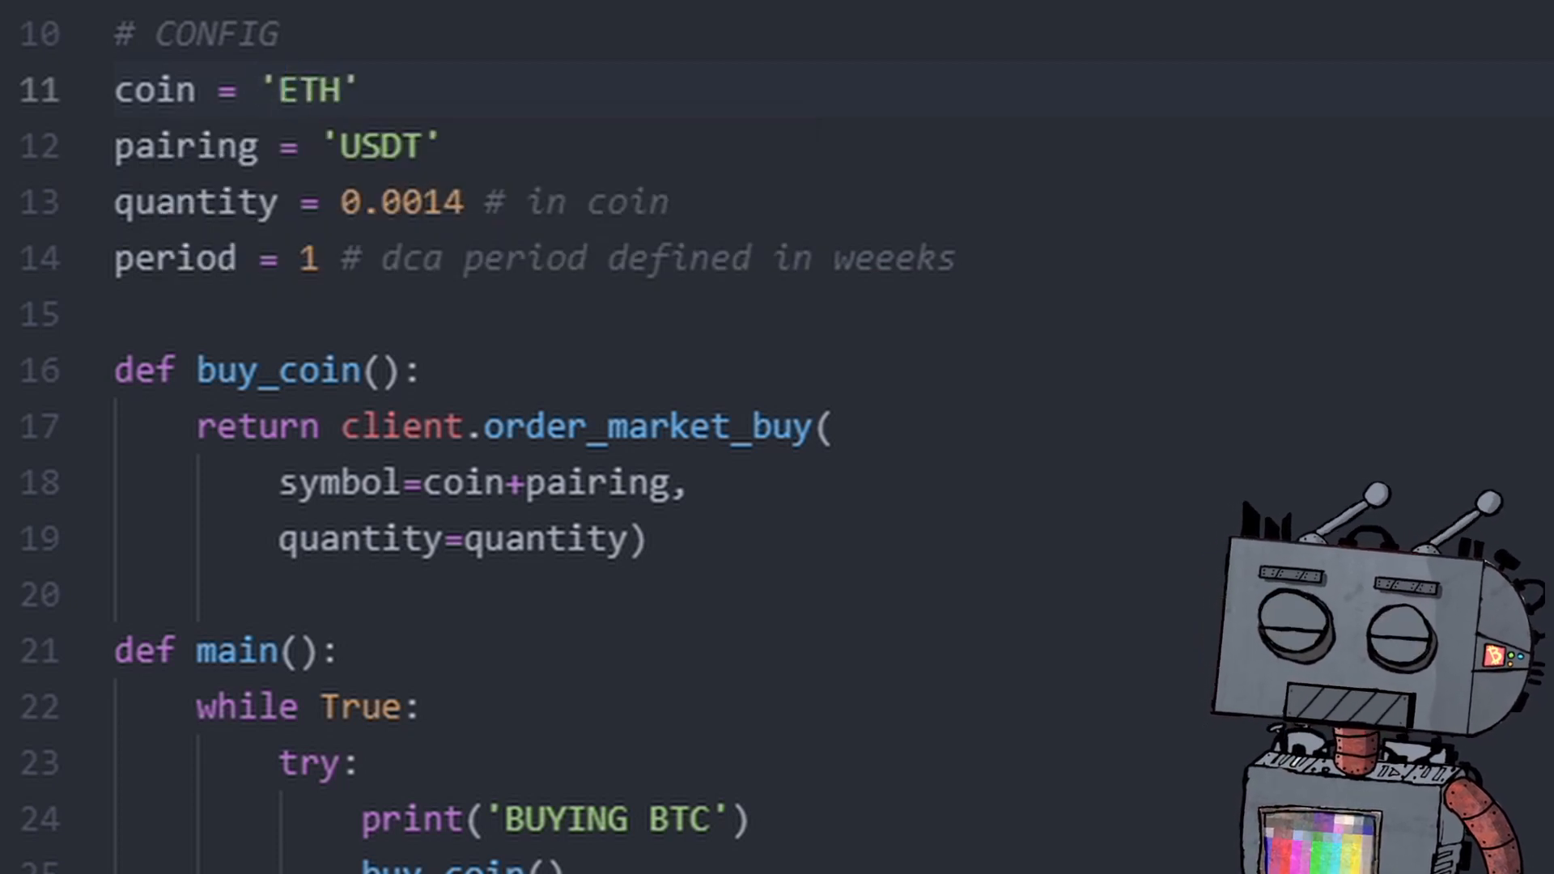
{"action": "left_click", "coordinate": [284, 89]}
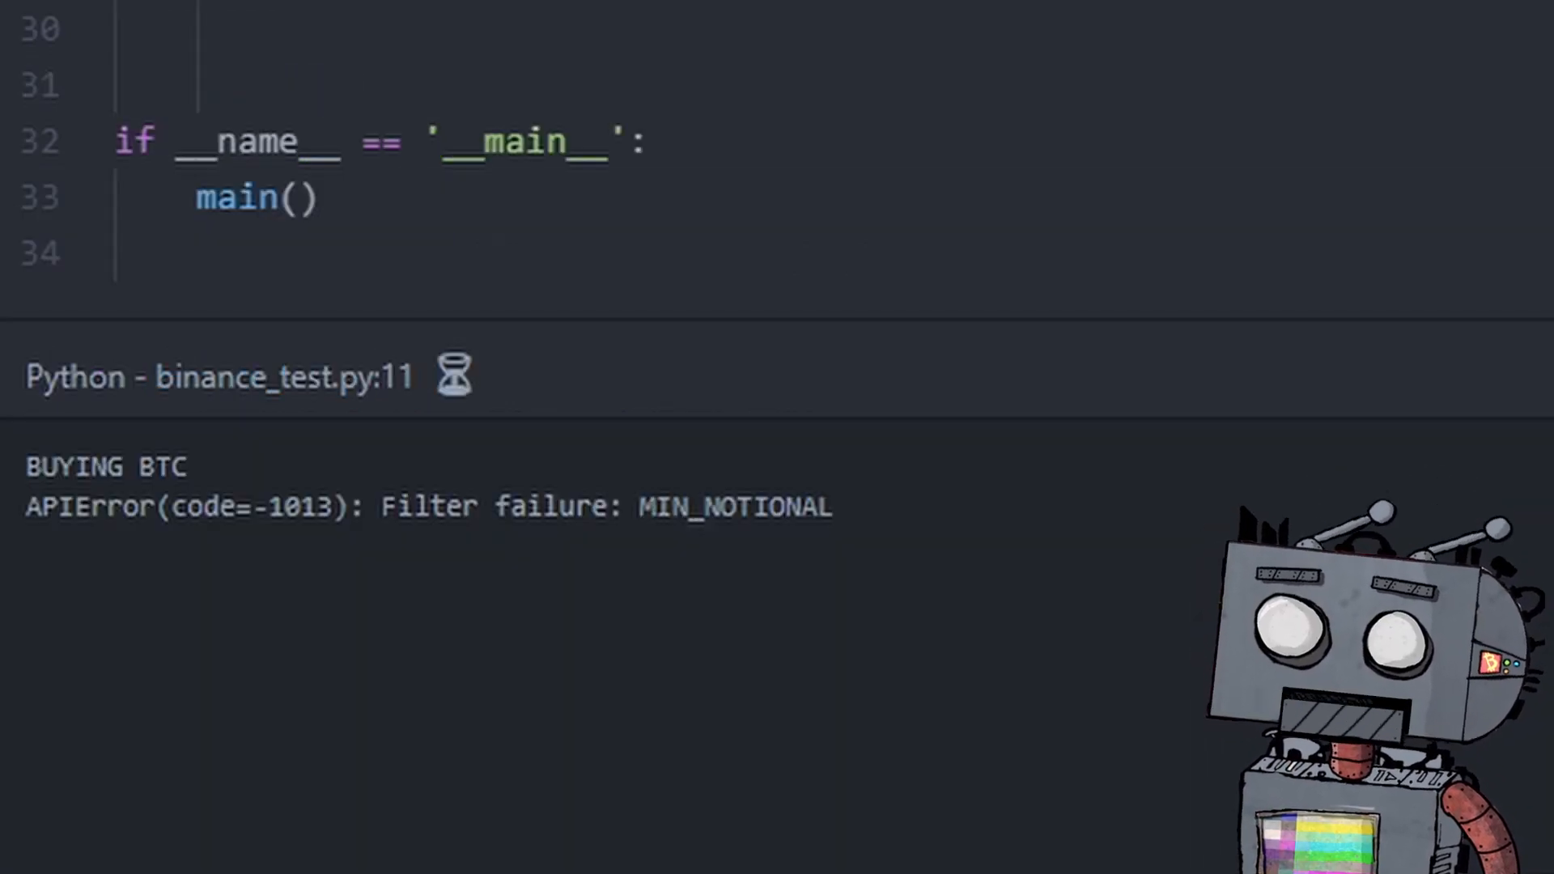
{"action": "double_click", "coordinate": [669, 507]}
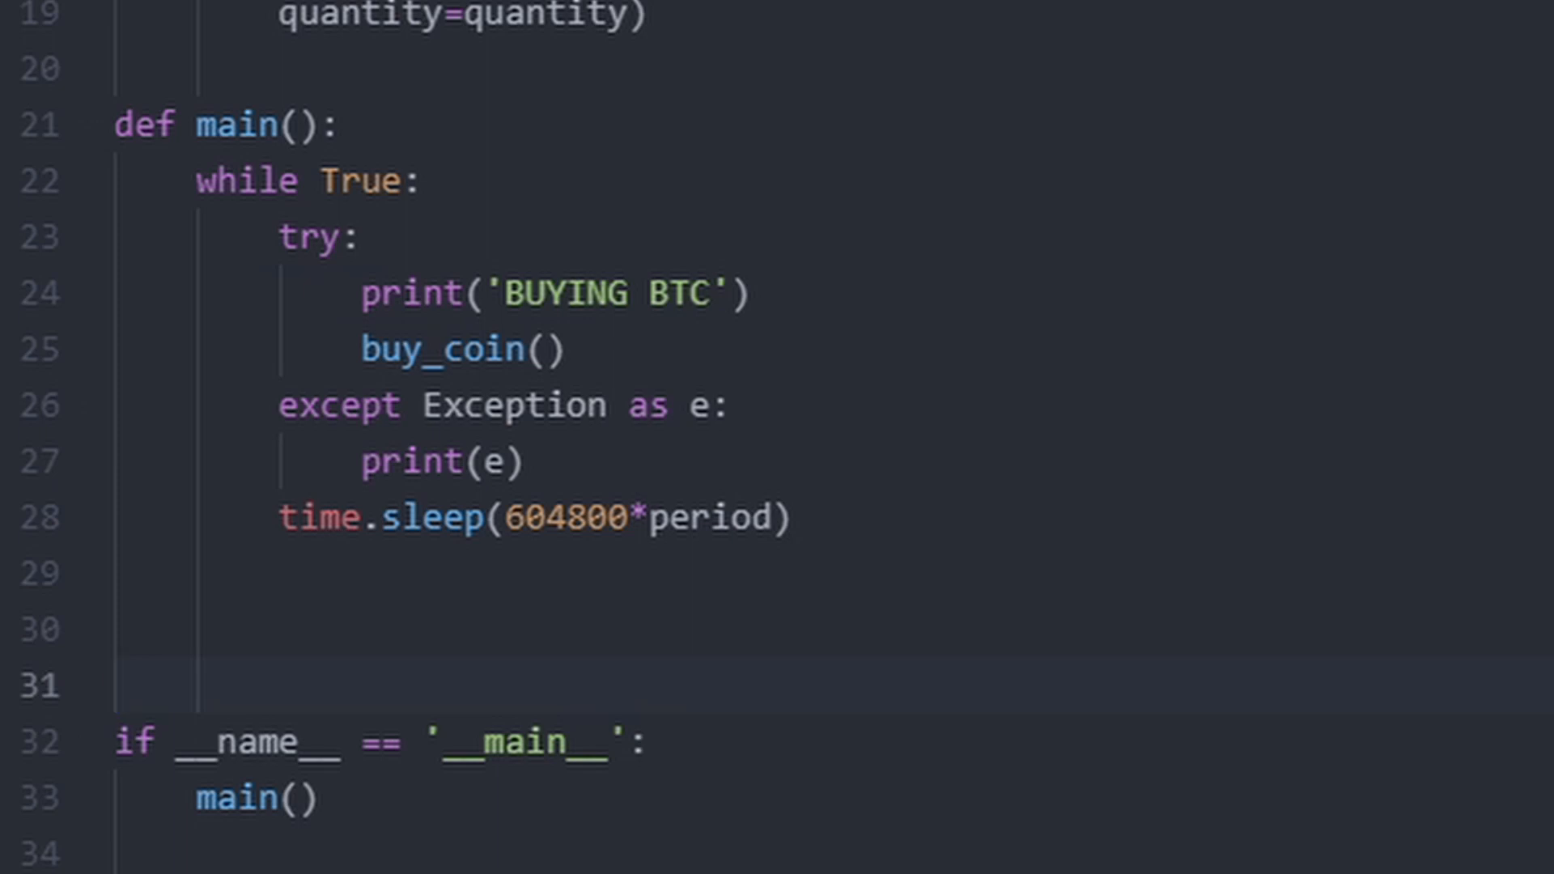
{"action": "left_click", "coordinate": [117, 681]}
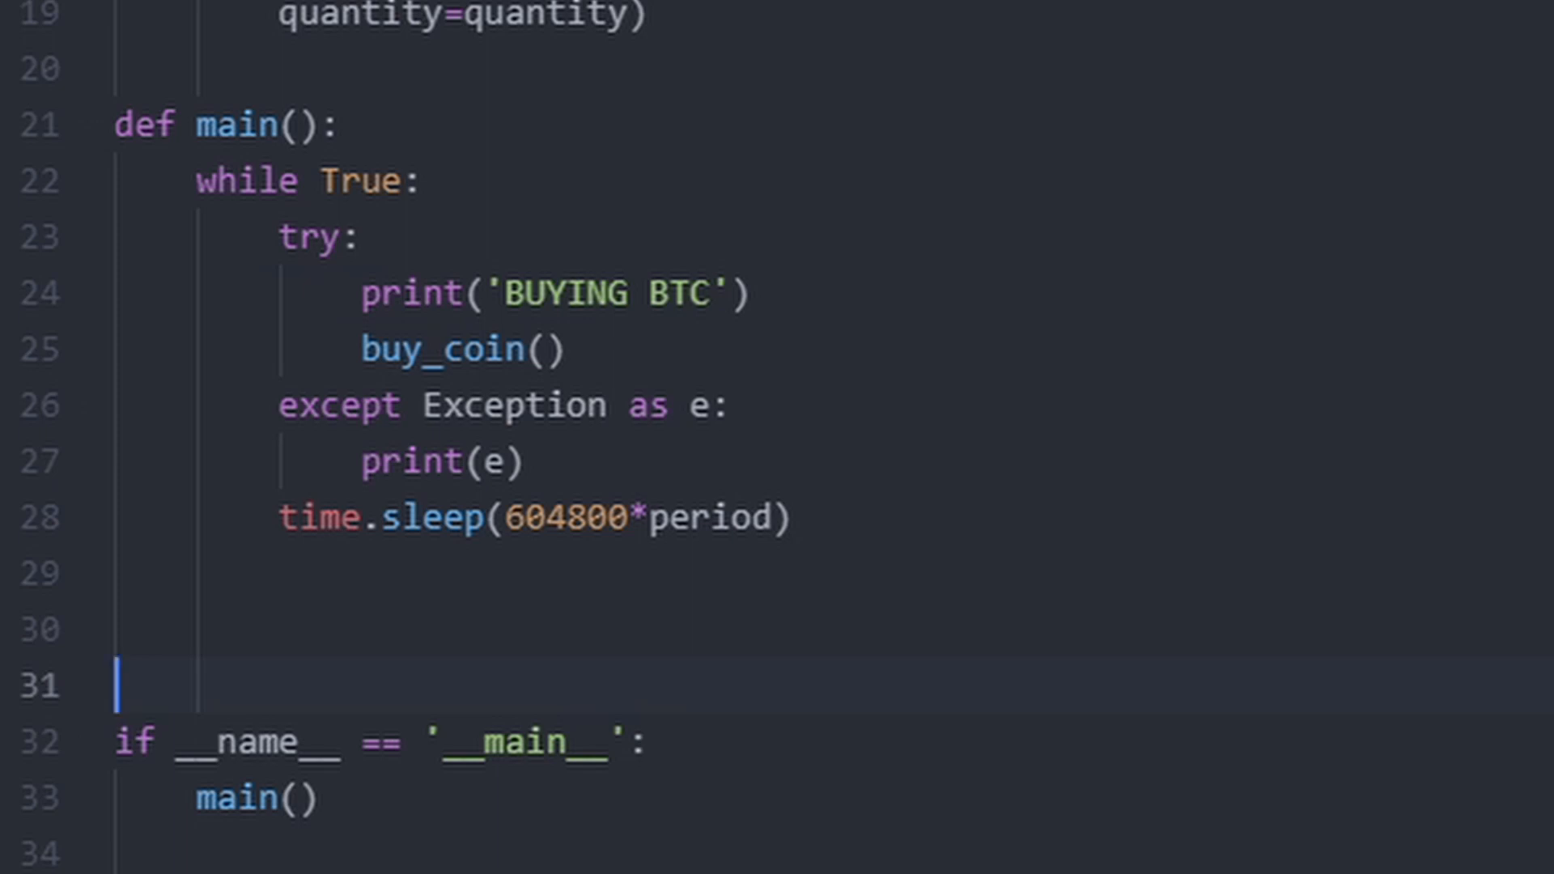